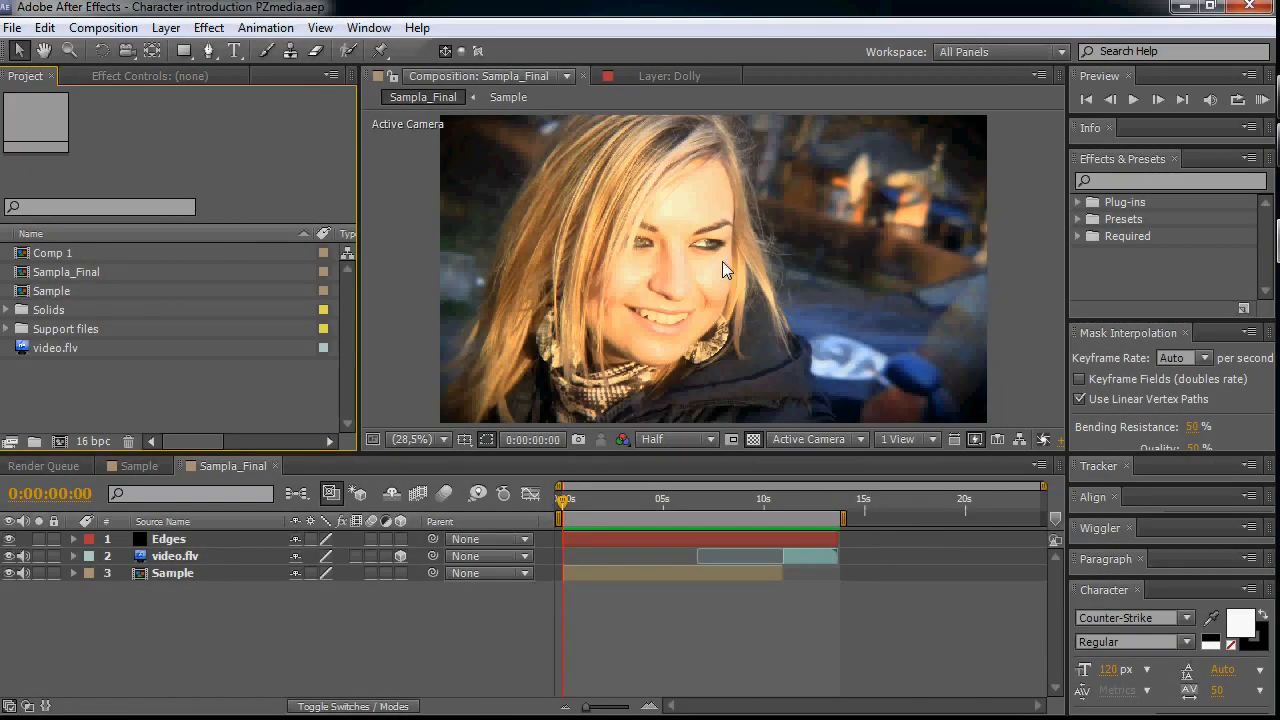
{"action": "mouse_move", "coordinate": [855, 275]}
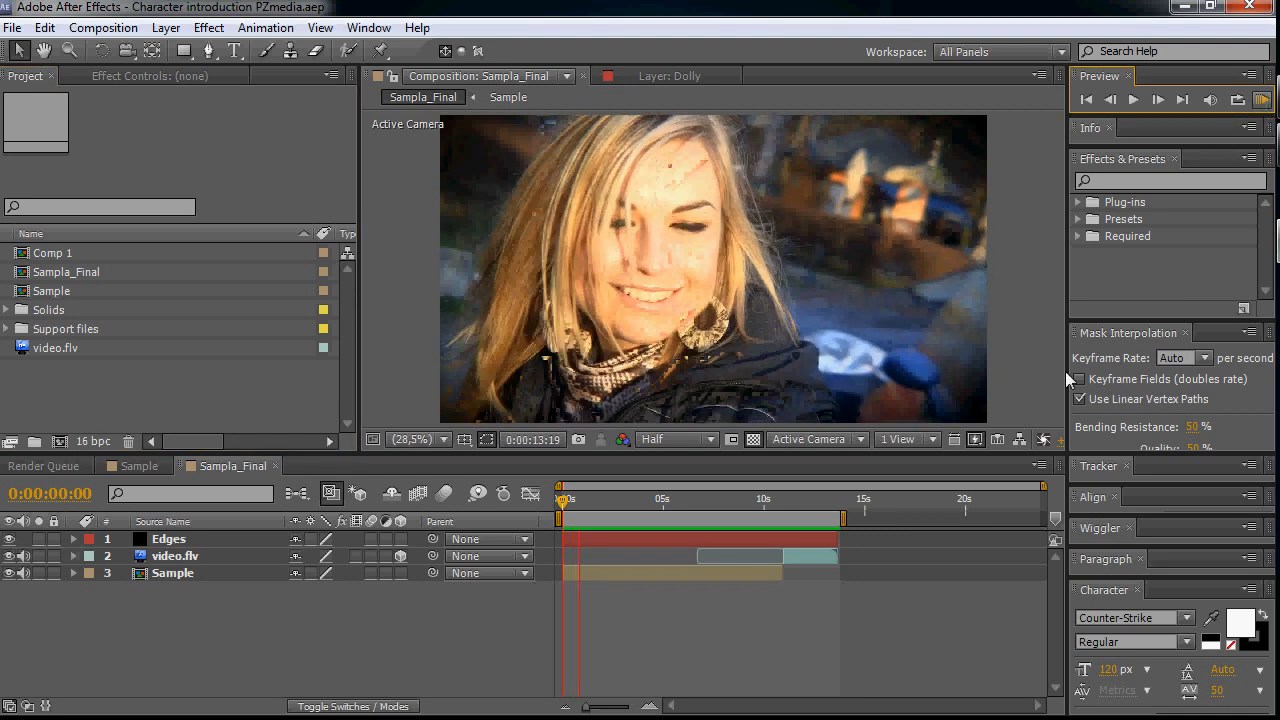
- Stop the preview and create comp 'Tutorial' with the HDTV 1080 25 preset, 10 seconds long
{"action": "left_click", "coordinate": [1080, 379]}
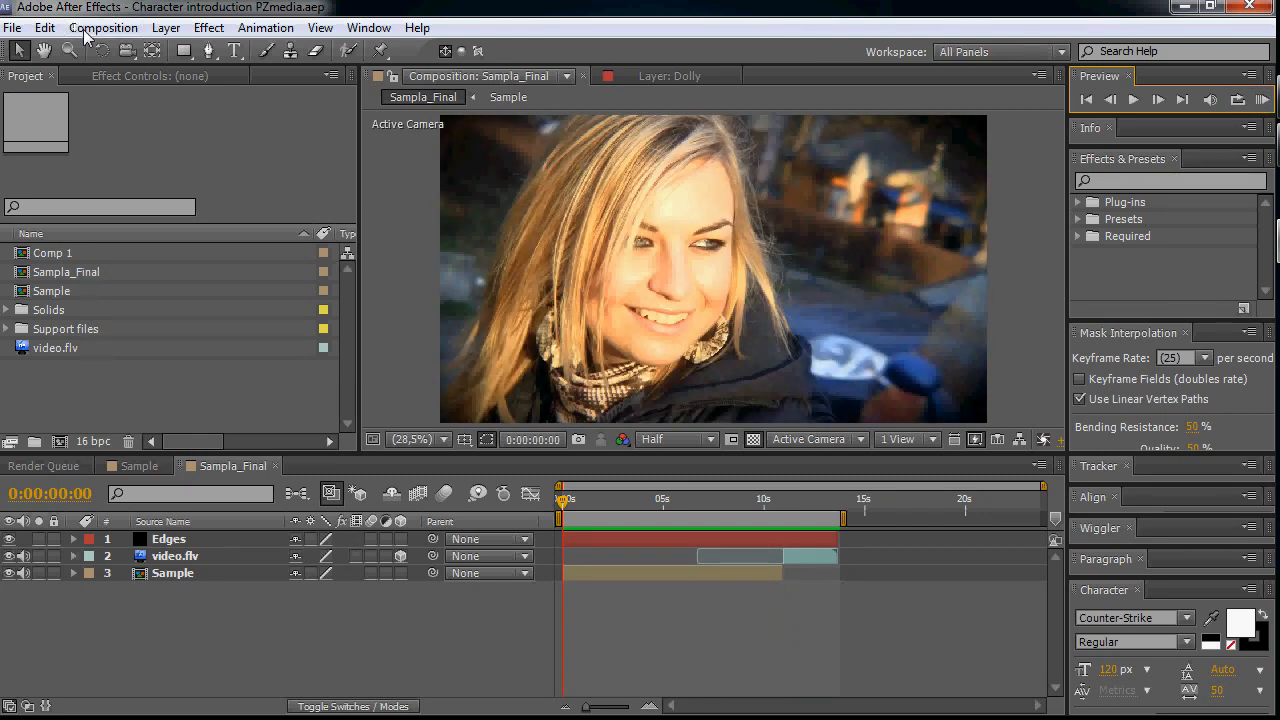
{"action": "left_click", "coordinate": [103, 27]}
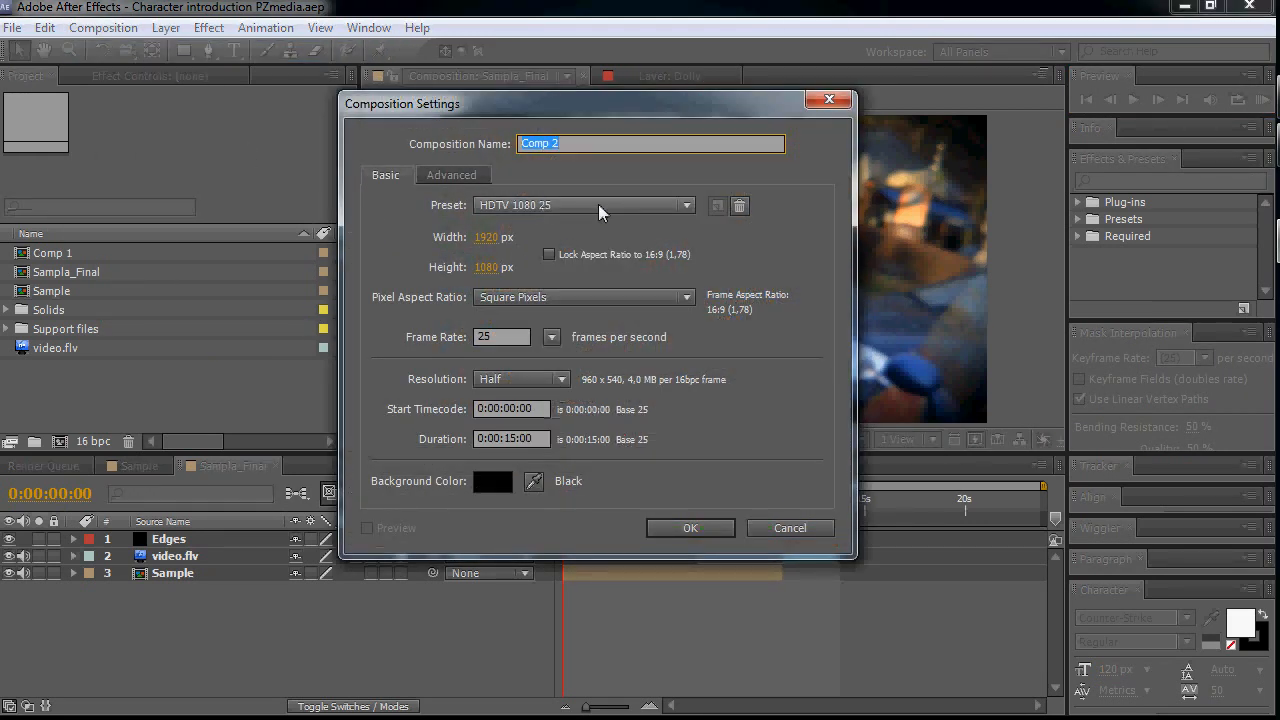
{"action": "type", "text": "Tutorial"}
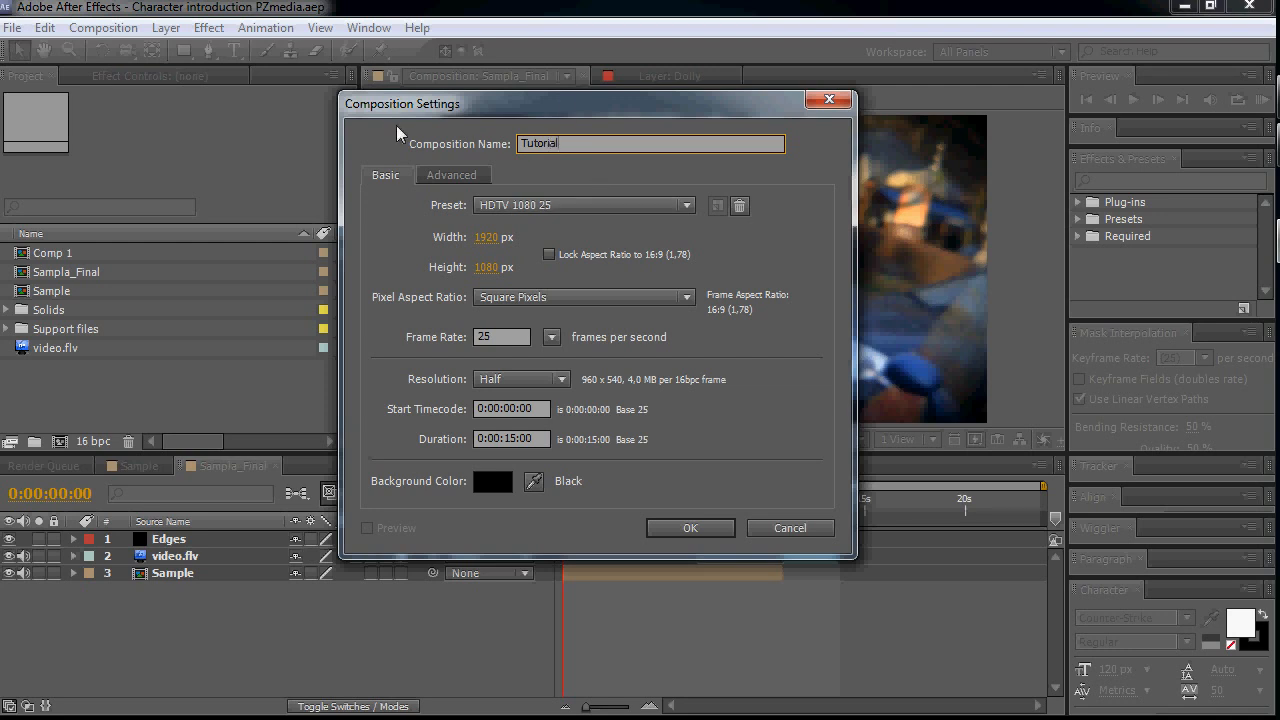
{"action": "mouse_move", "coordinate": [639, 460]}
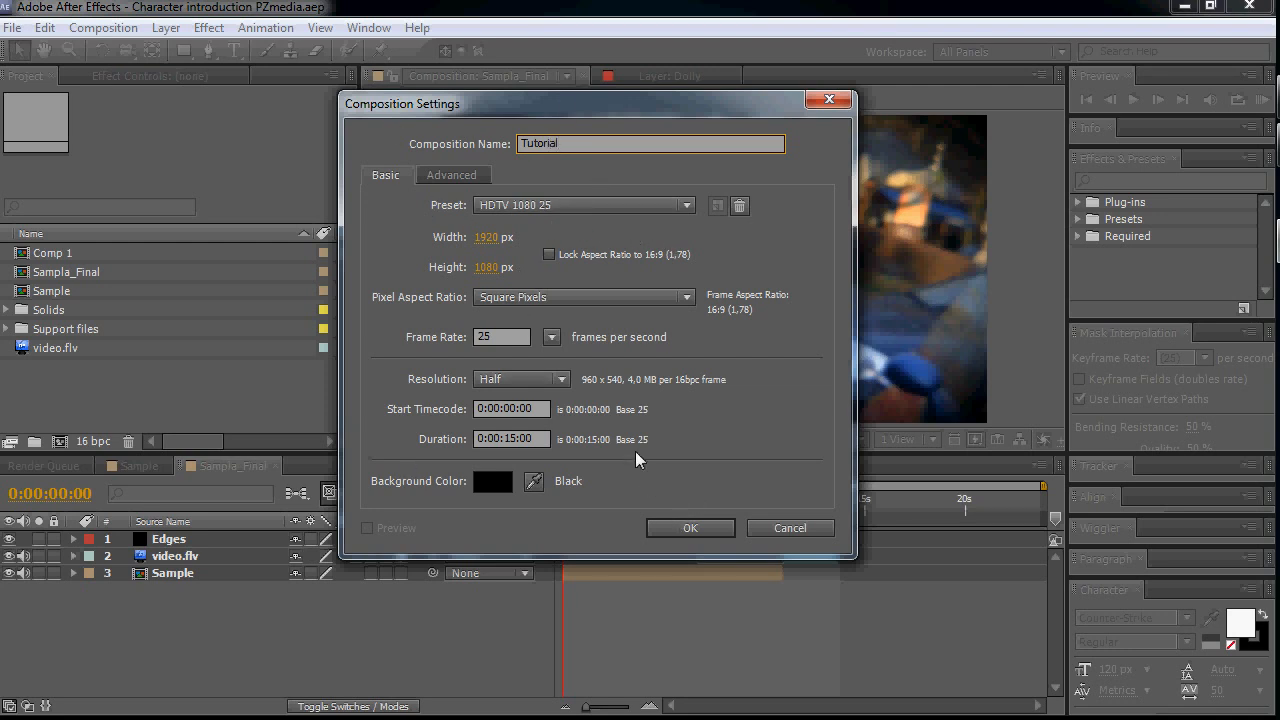
{"action": "left_click", "coordinate": [511, 439]}
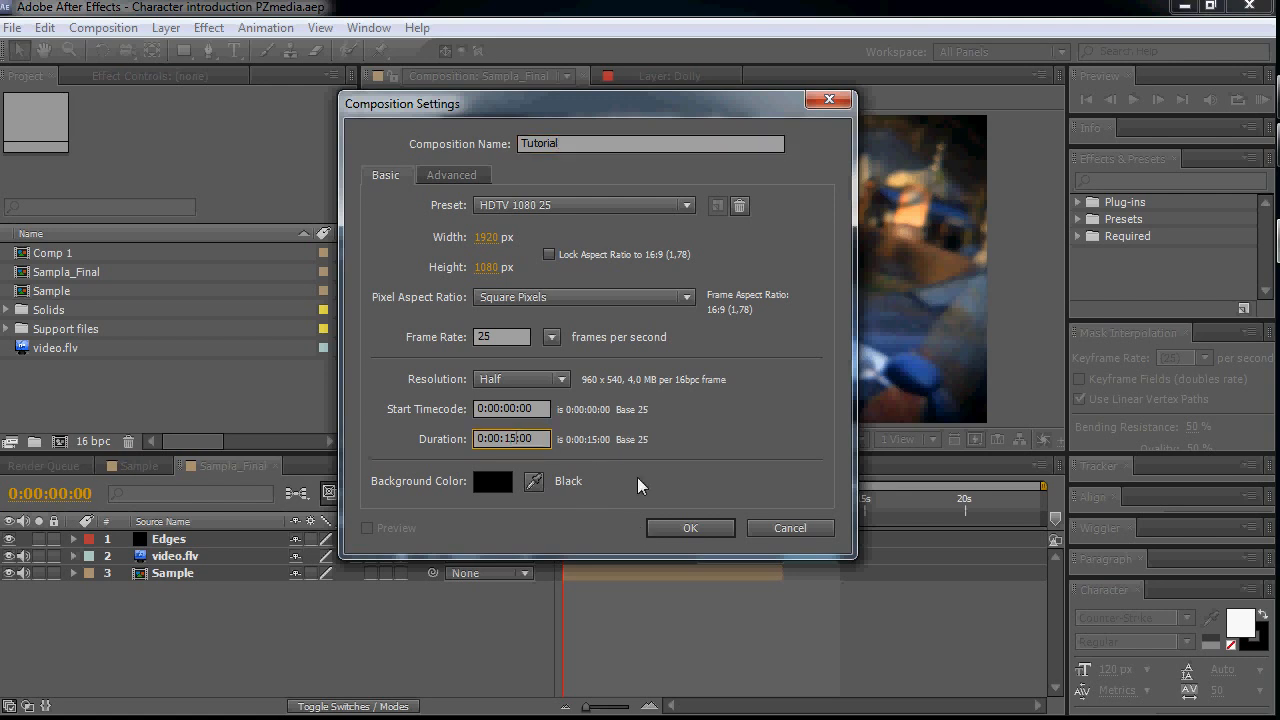
{"action": "type", "text": "0:00:01:00"}
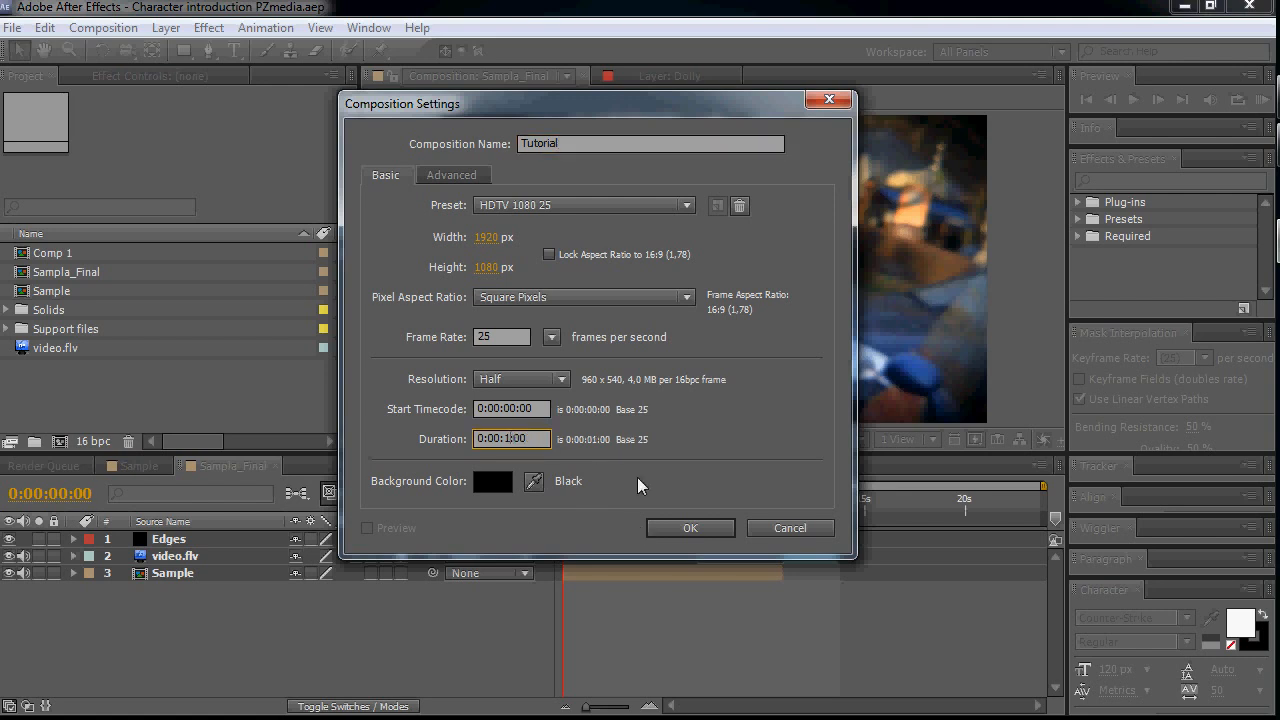
{"action": "left_click", "coordinate": [690, 528]}
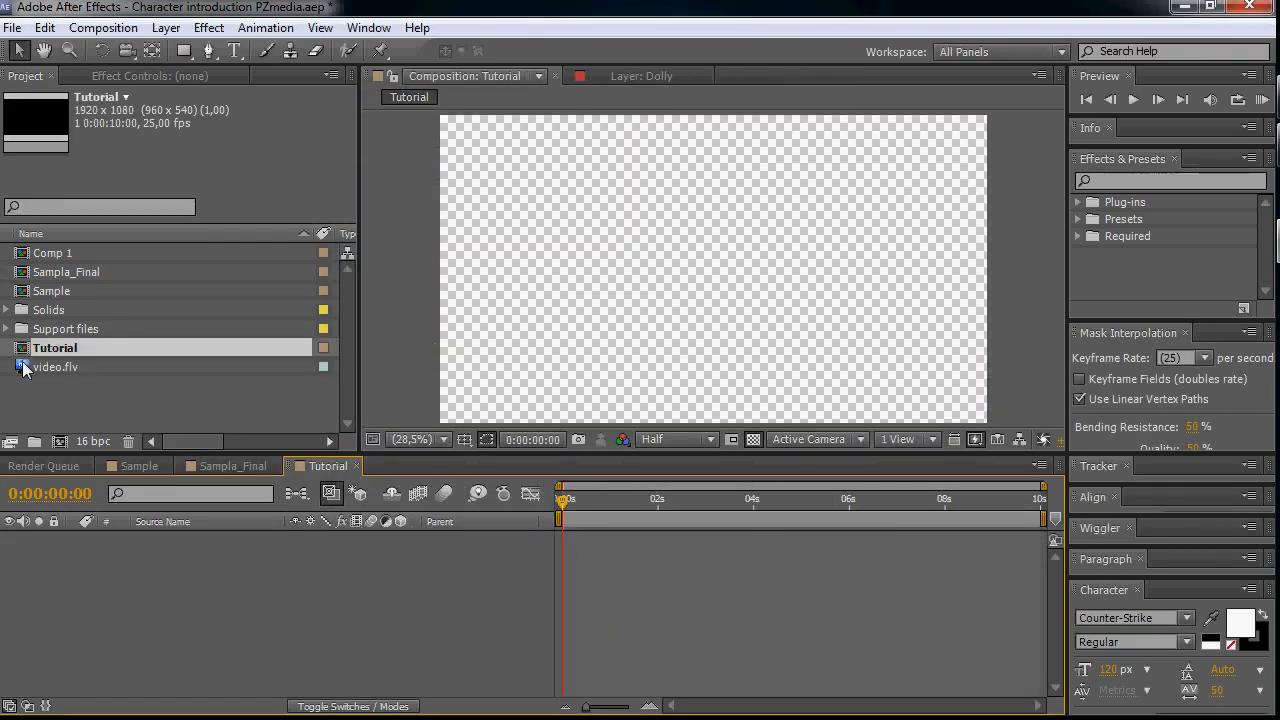
- Add video.flv, enable time remapping, and freeze the 4:06 frame through the comp's end
{"action": "left_click", "coordinate": [56, 367]}
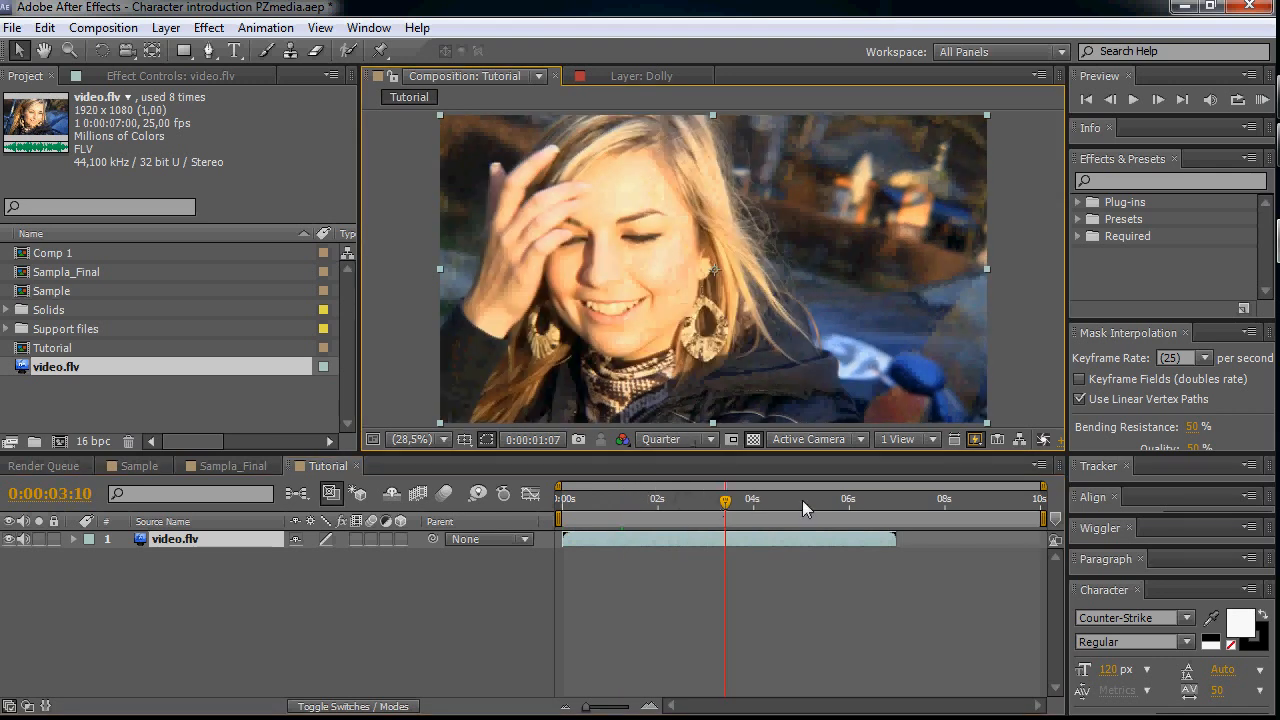
{"action": "left_click", "coordinate": [765, 499]}
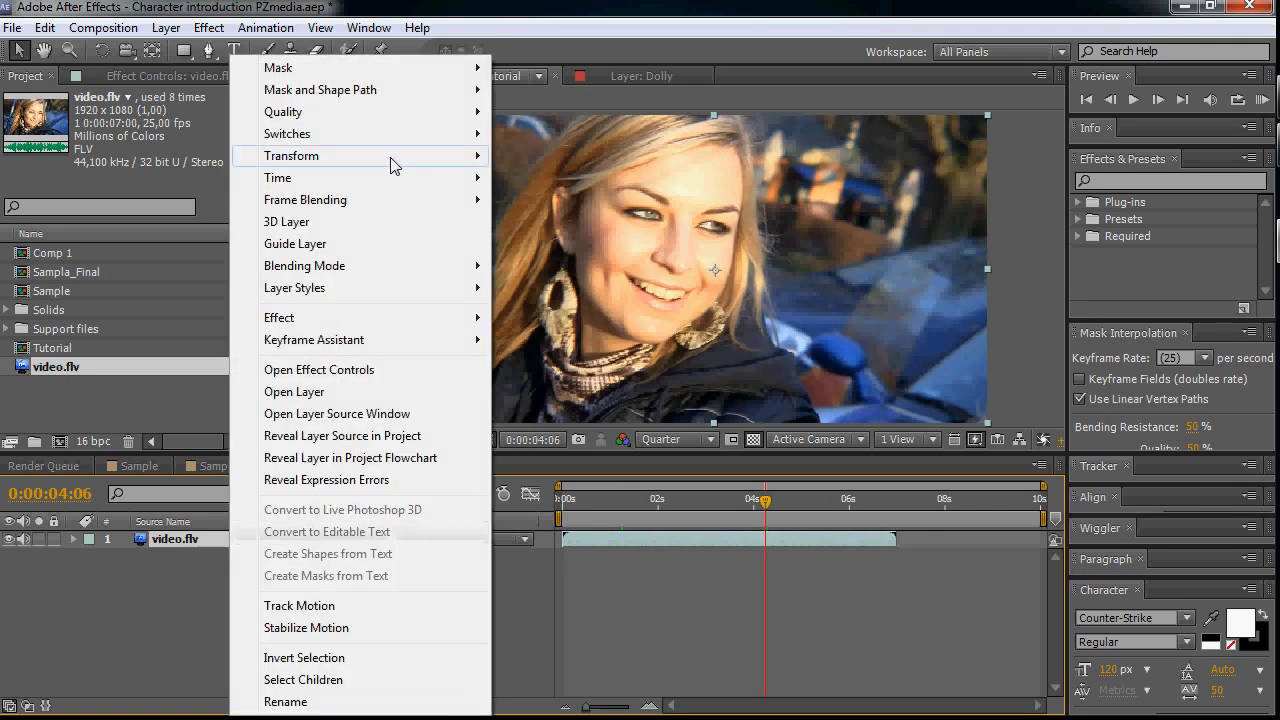
{"action": "mouse_move", "coordinate": [278, 178]}
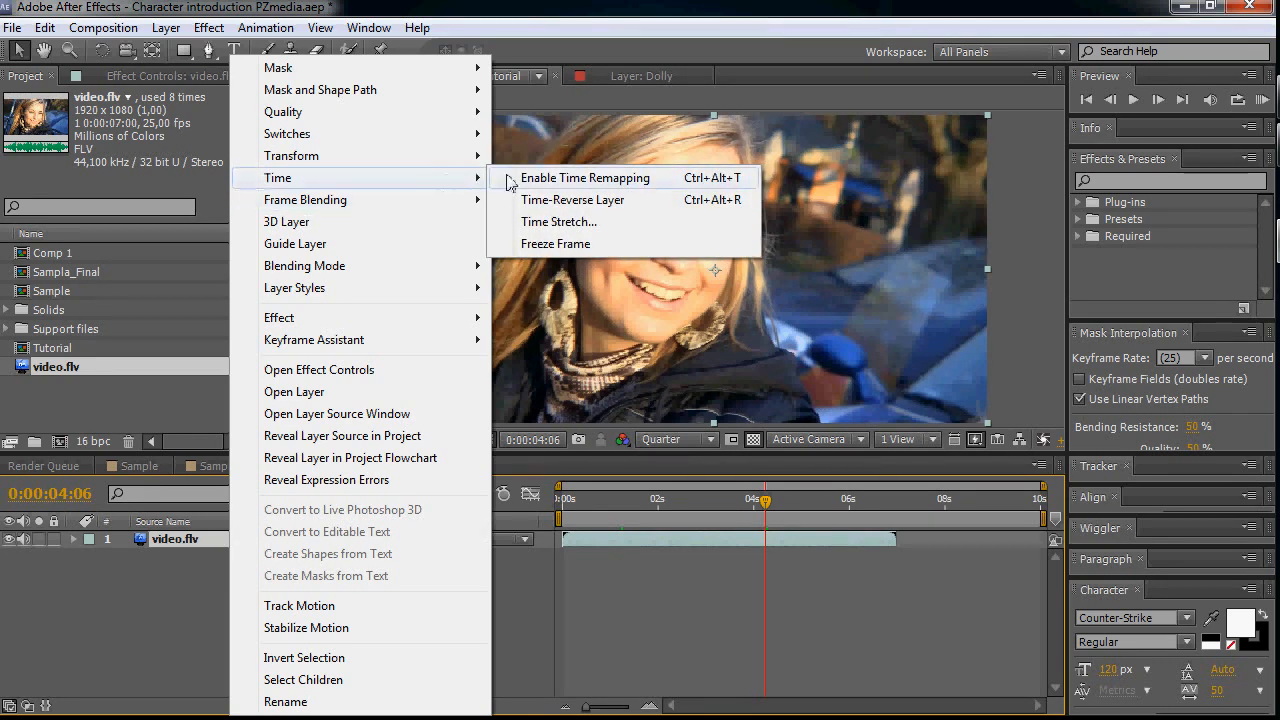
{"action": "left_click", "coordinate": [585, 177]}
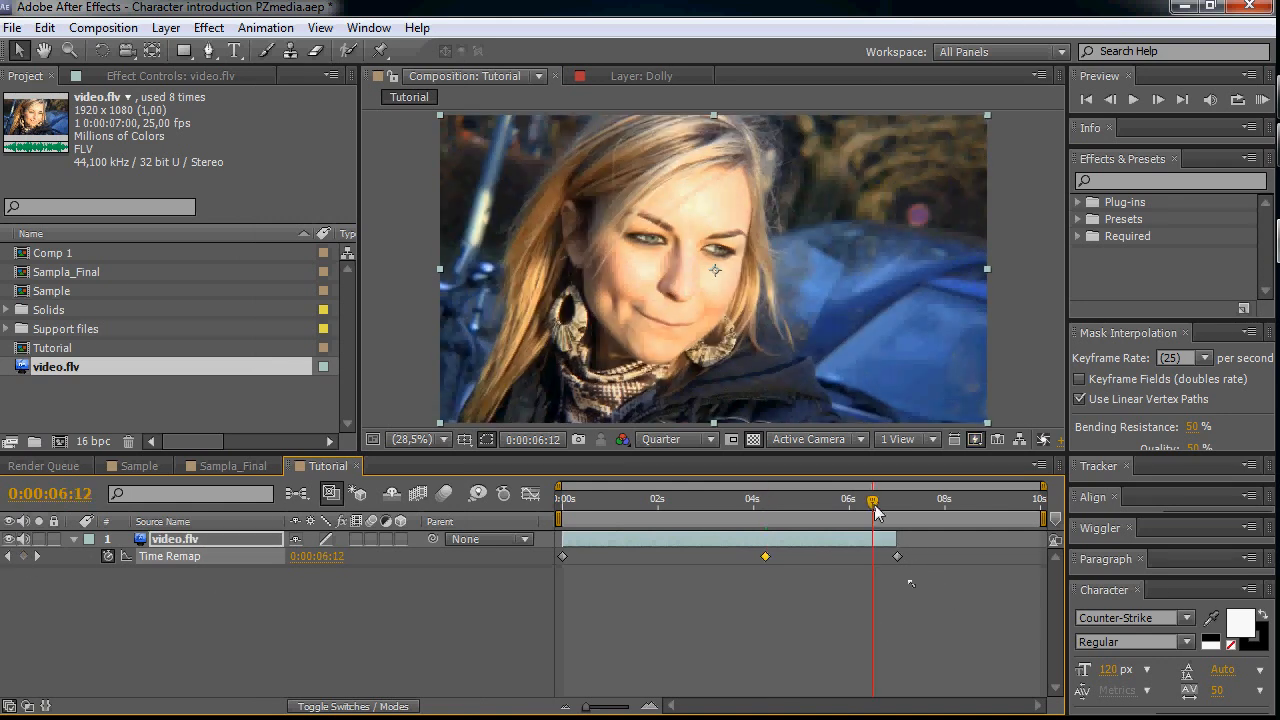
{"action": "left_click_drag", "start_coordinate": [897, 557], "coordinate": [871, 535]}
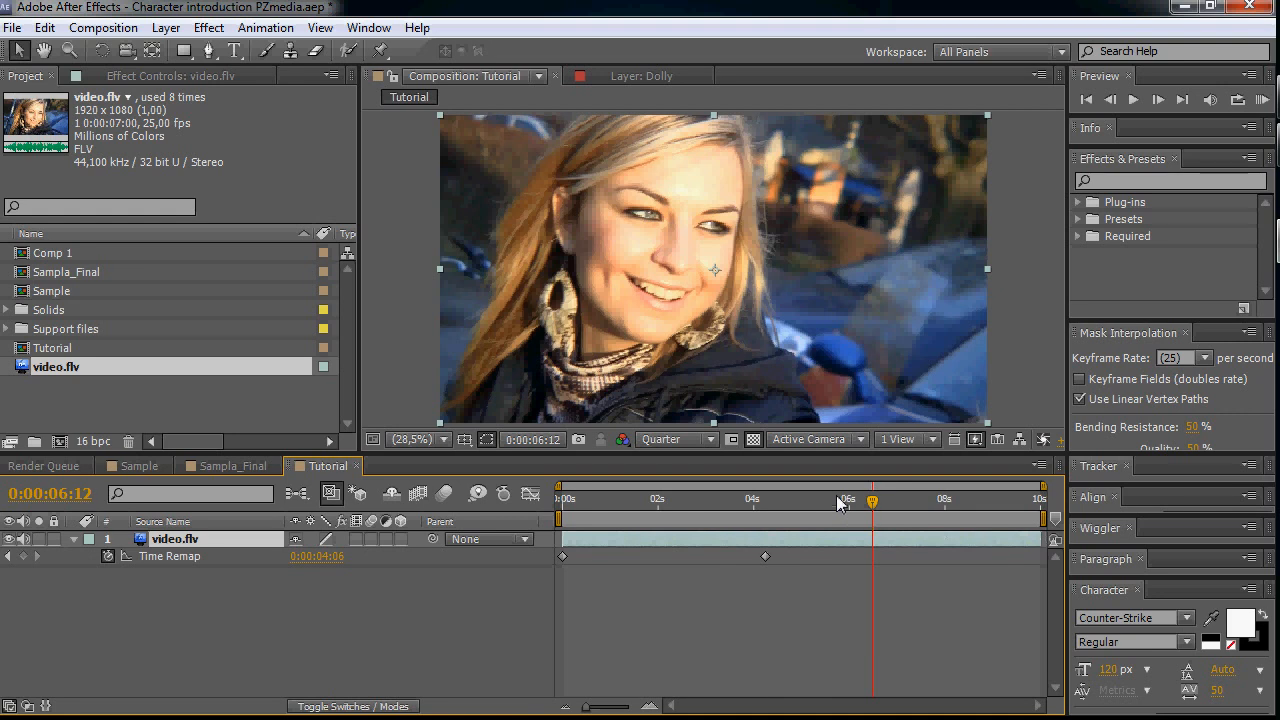
{"action": "left_click", "coordinate": [950, 498]}
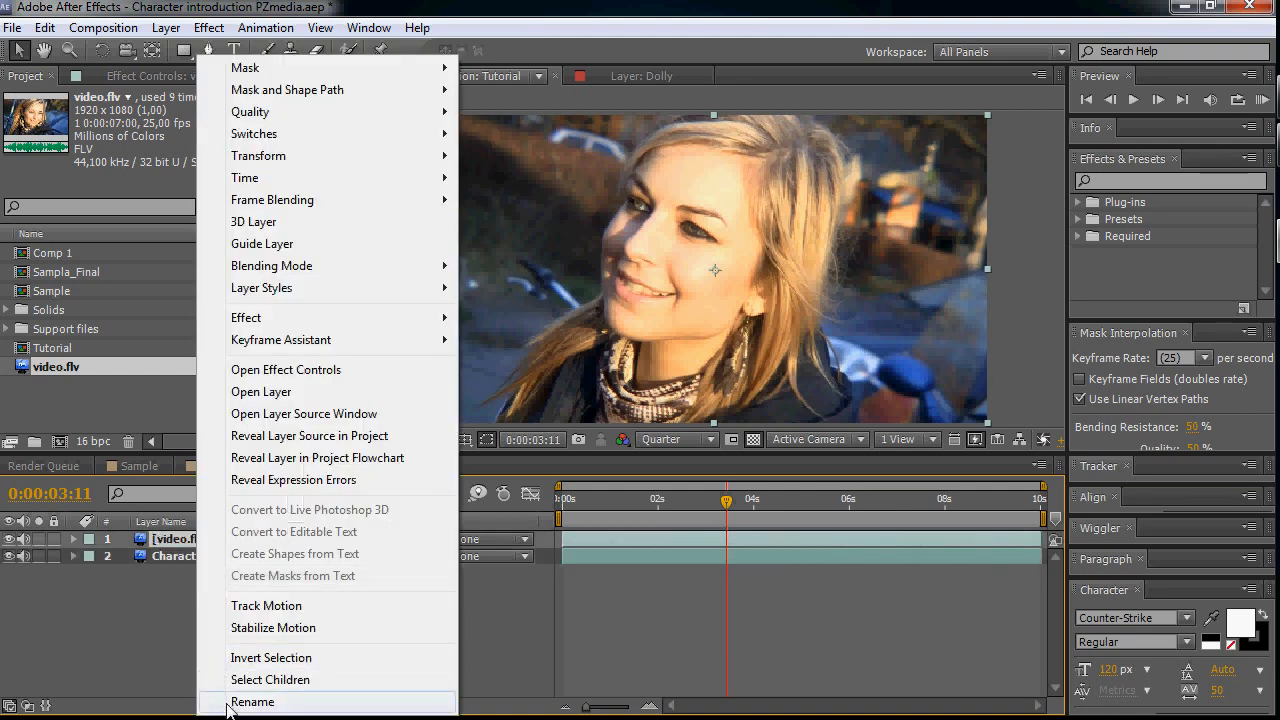
- Rename the duplicated video layers to Character and Character BG, then select Character
{"action": "left_click", "coordinate": [252, 701]}
{"action": "type", "text": "Character BG"}
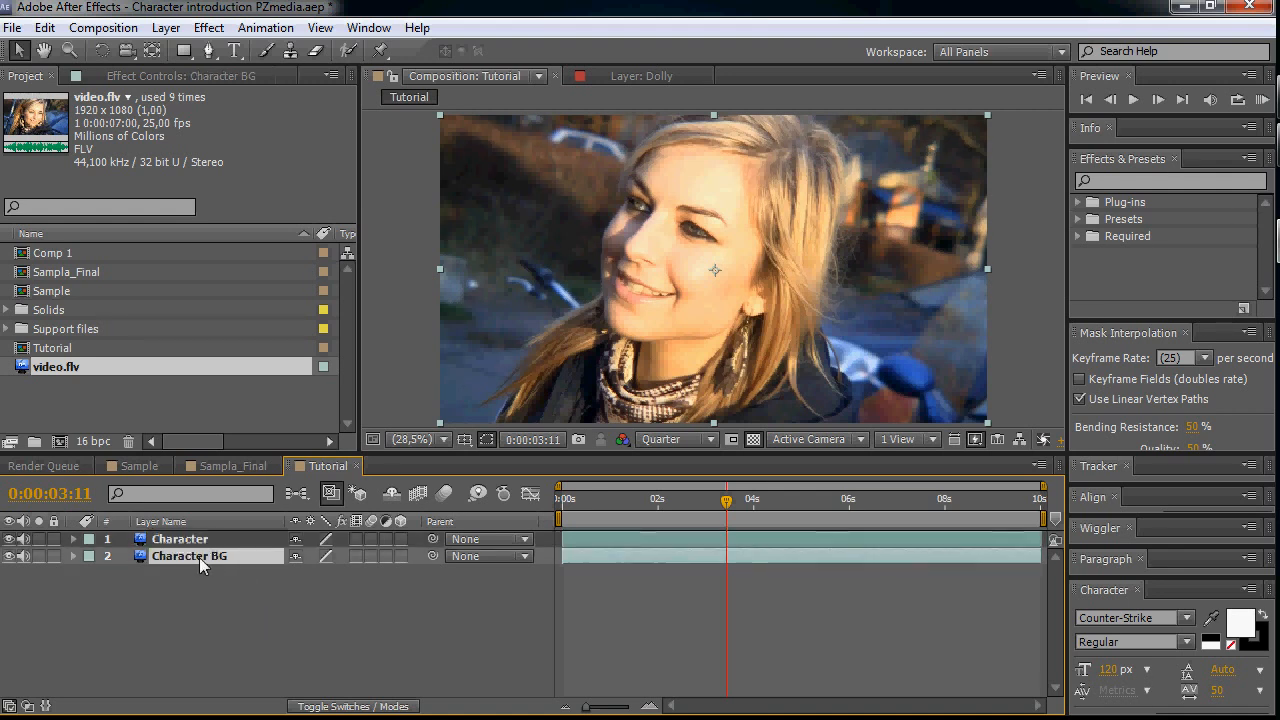
{"action": "left_click", "coordinate": [180, 538]}
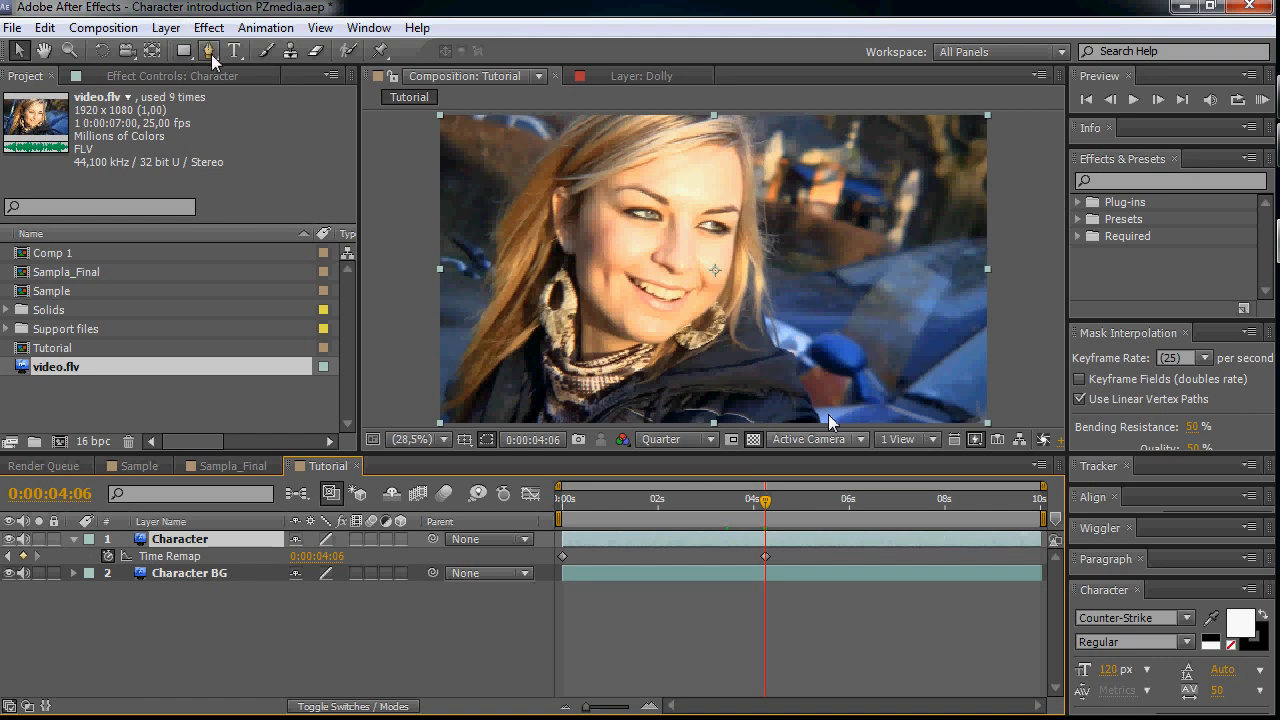
- Start a Pen-tool mask along the woman's hair and shoulder at a closer viewer magnification
{"action": "left_click", "coordinate": [210, 52]}
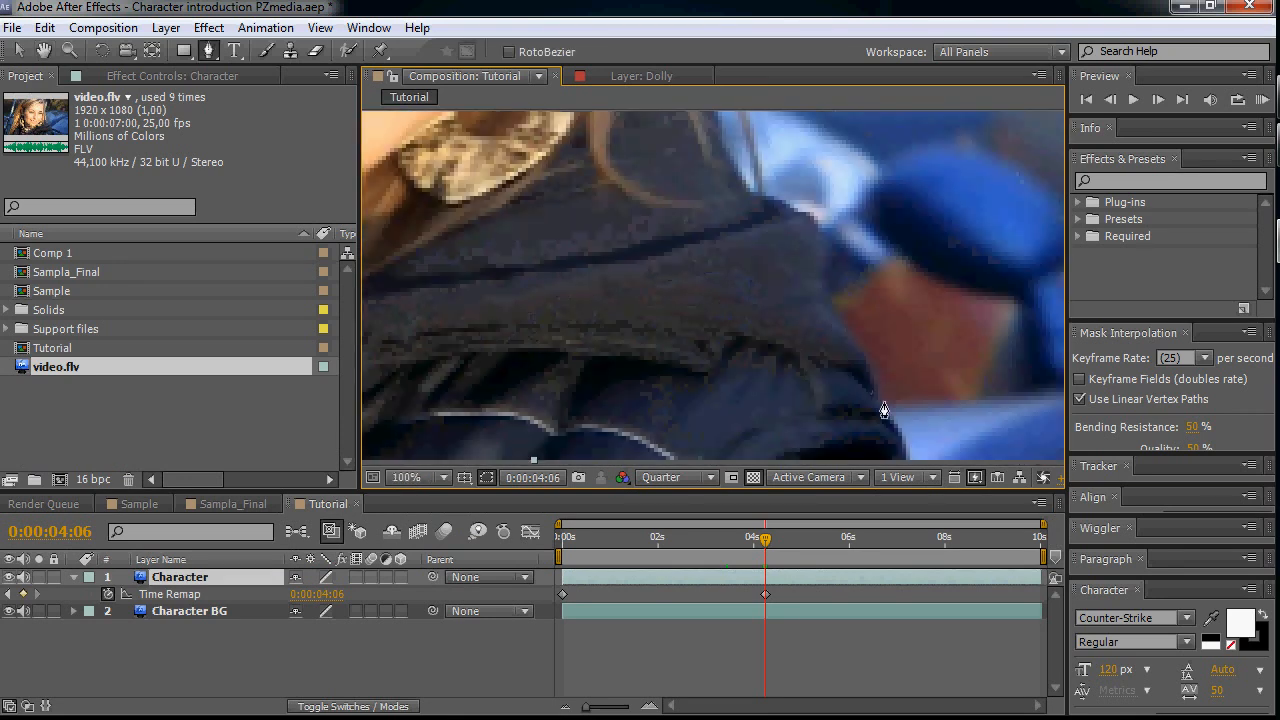
{"action": "left_click_drag", "start_coordinate": [884, 408], "coordinate": [760, 243]}
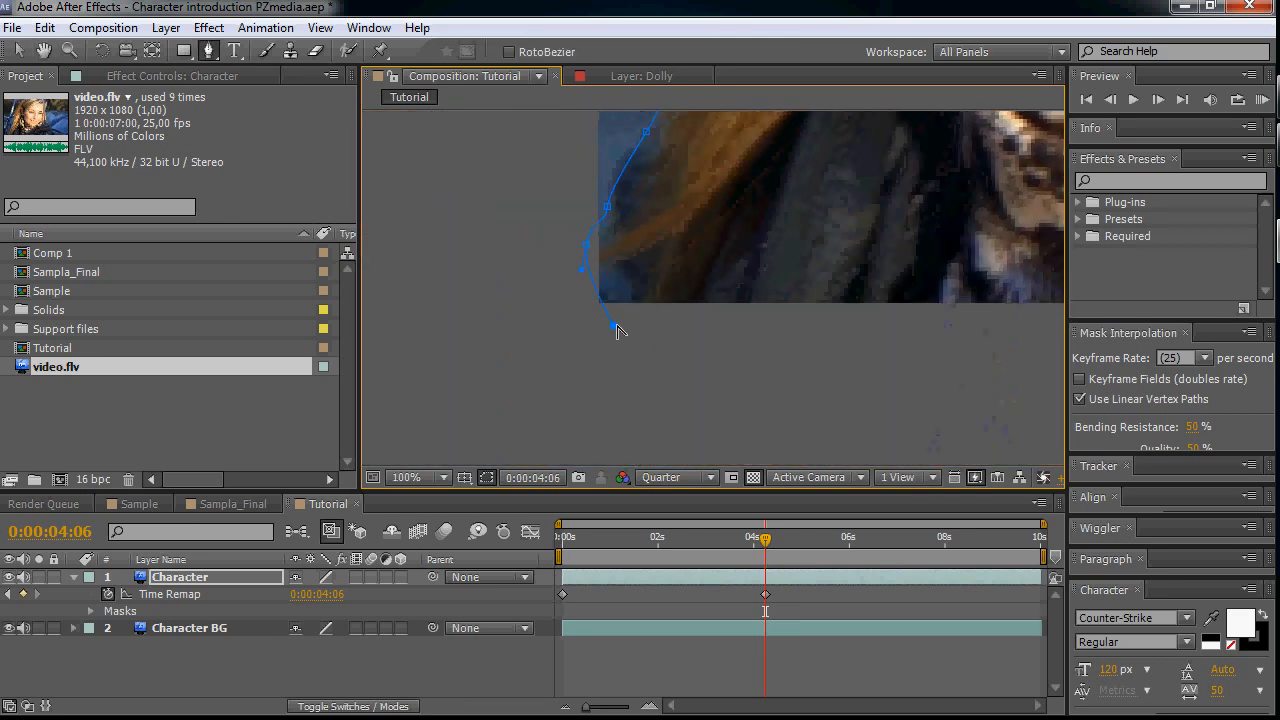
{"action": "left_click", "coordinate": [405, 477]}
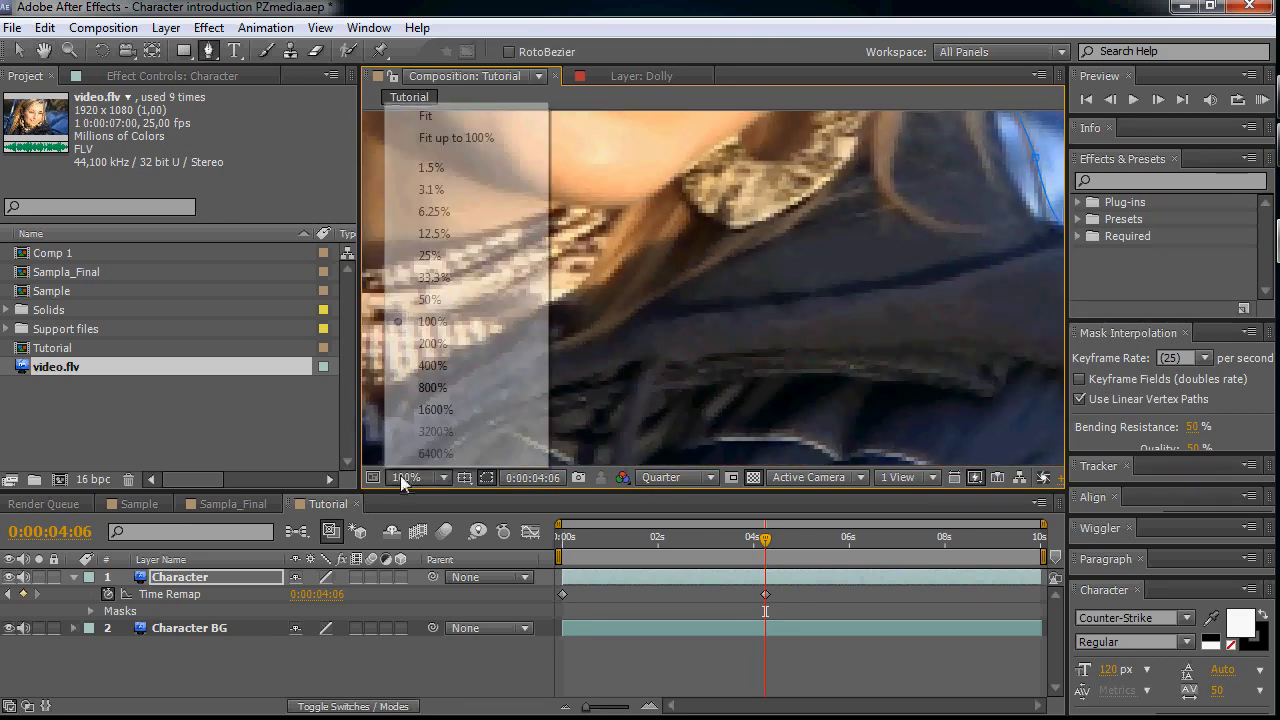
{"action": "left_click", "coordinate": [426, 116]}
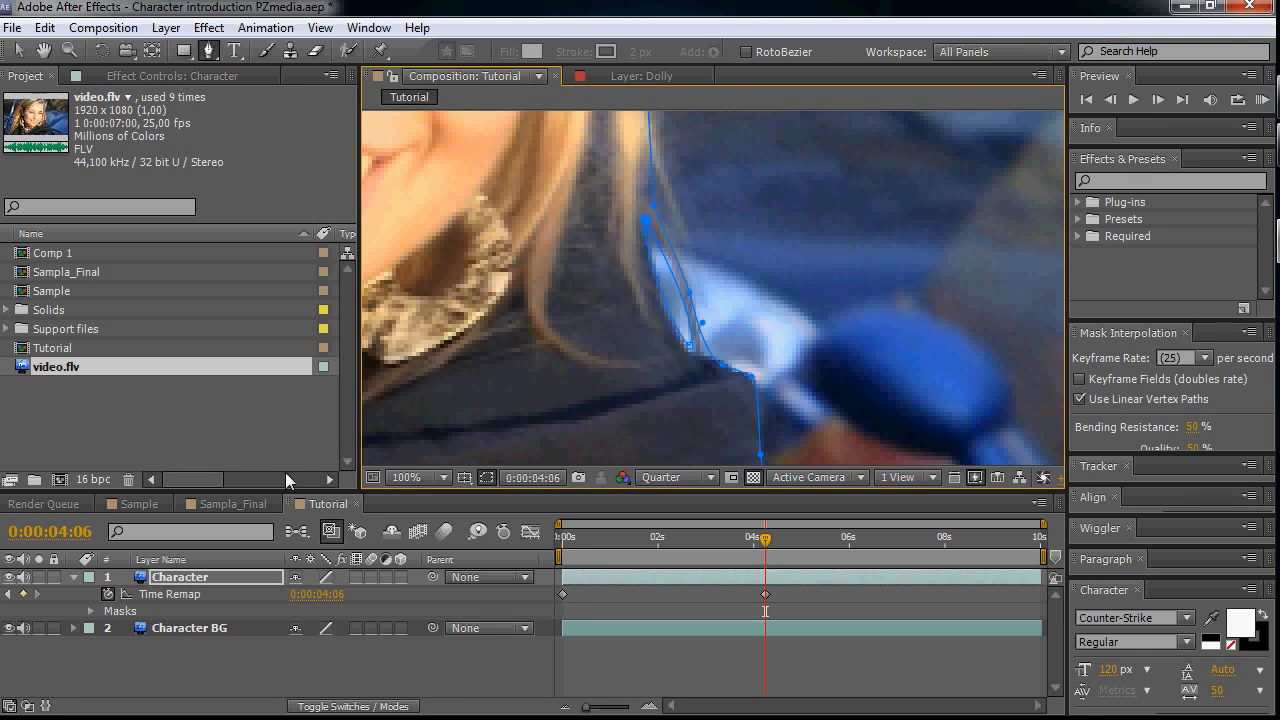
- Set the Character layer's Mask 2 to Subtract and hide the Character BG layer
{"action": "double_click", "coordinate": [179, 577]}
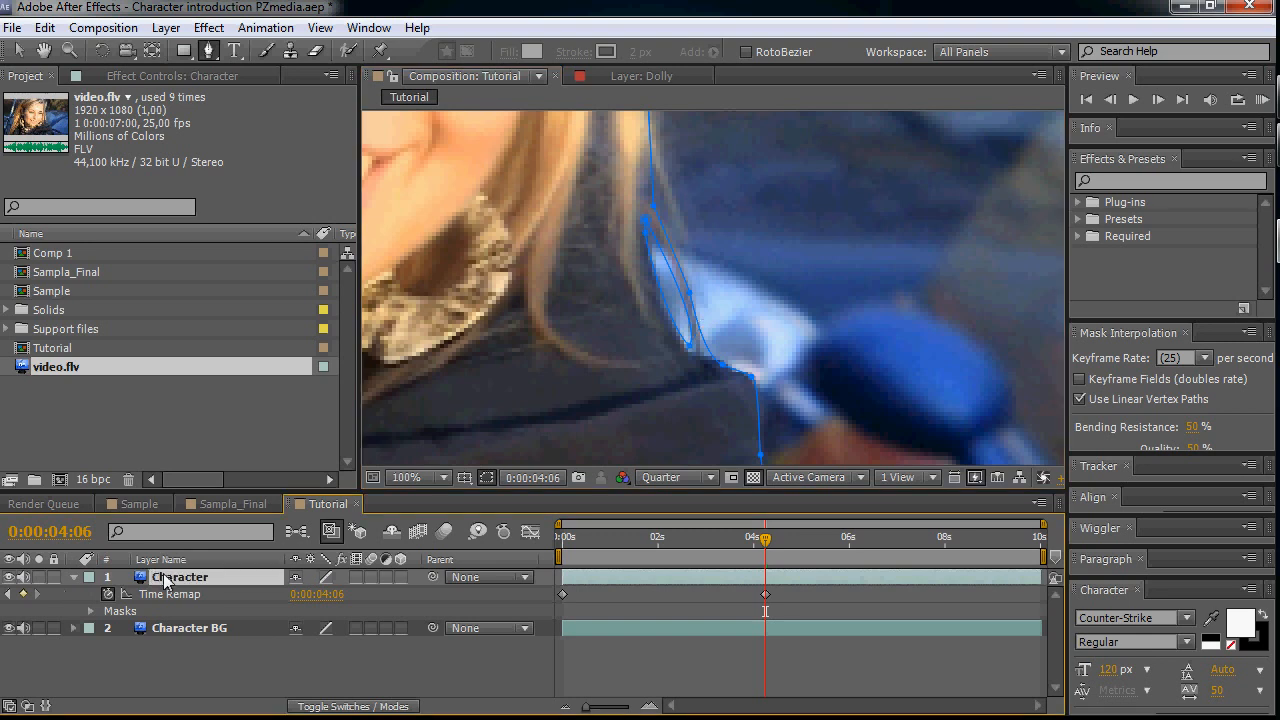
{"action": "left_click", "coordinate": [318, 628]}
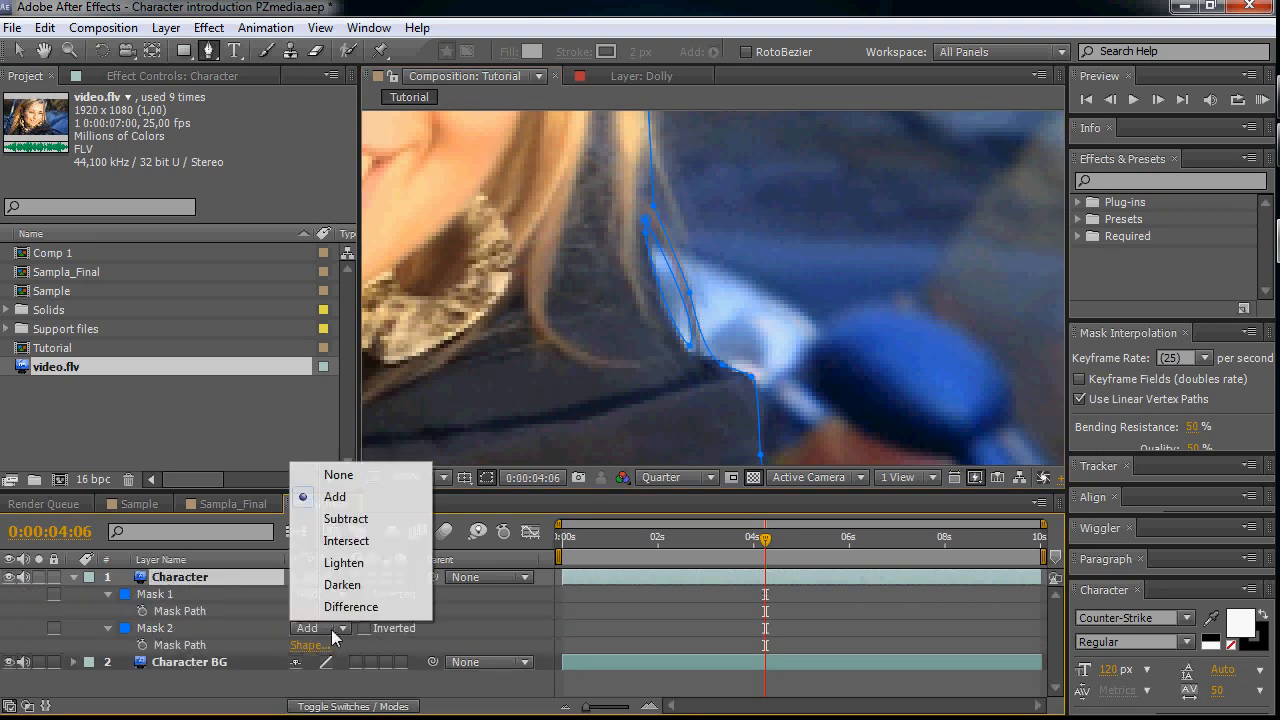
{"action": "left_click", "coordinate": [346, 518]}
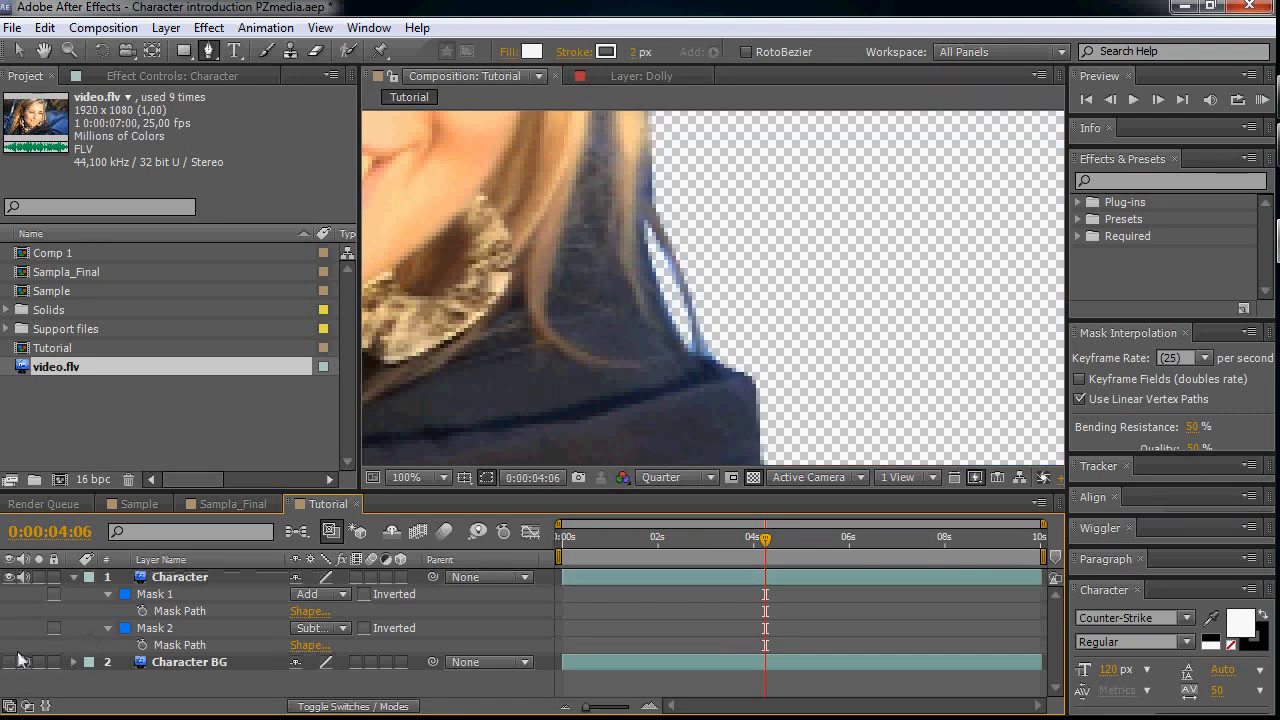
{"action": "left_click", "coordinate": [419, 477]}
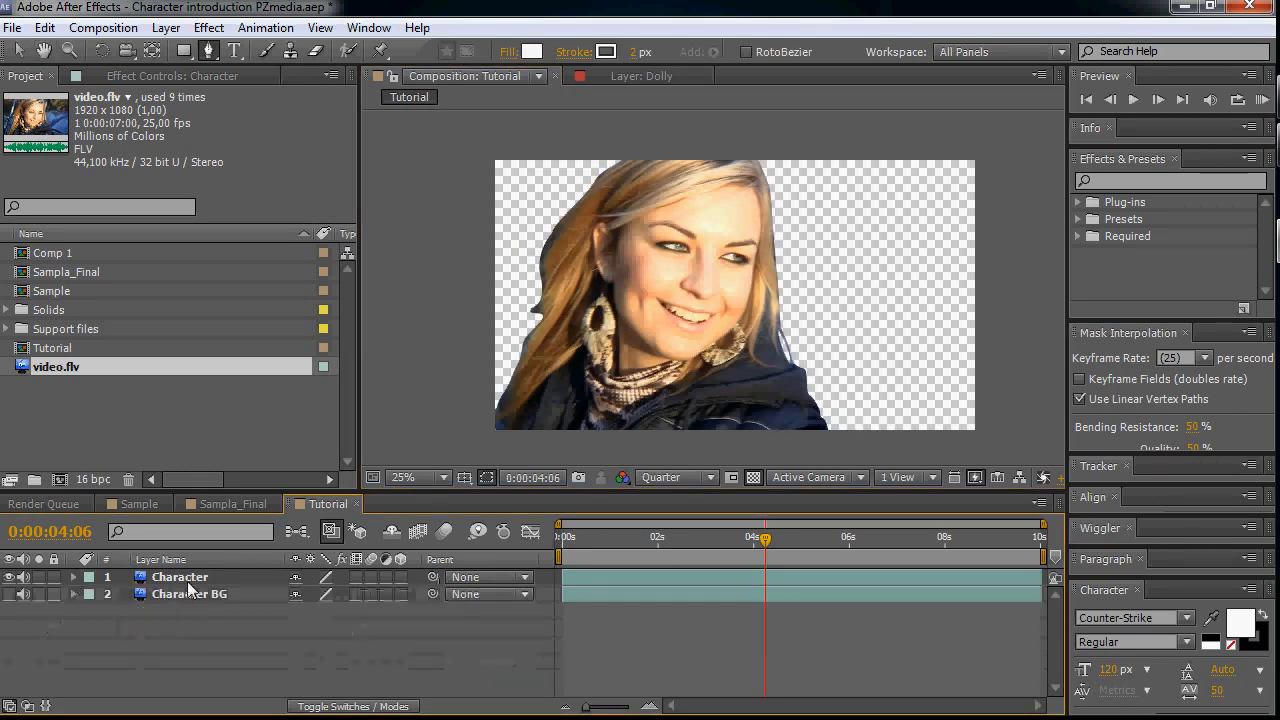
{"action": "left_click", "coordinate": [180, 576]}
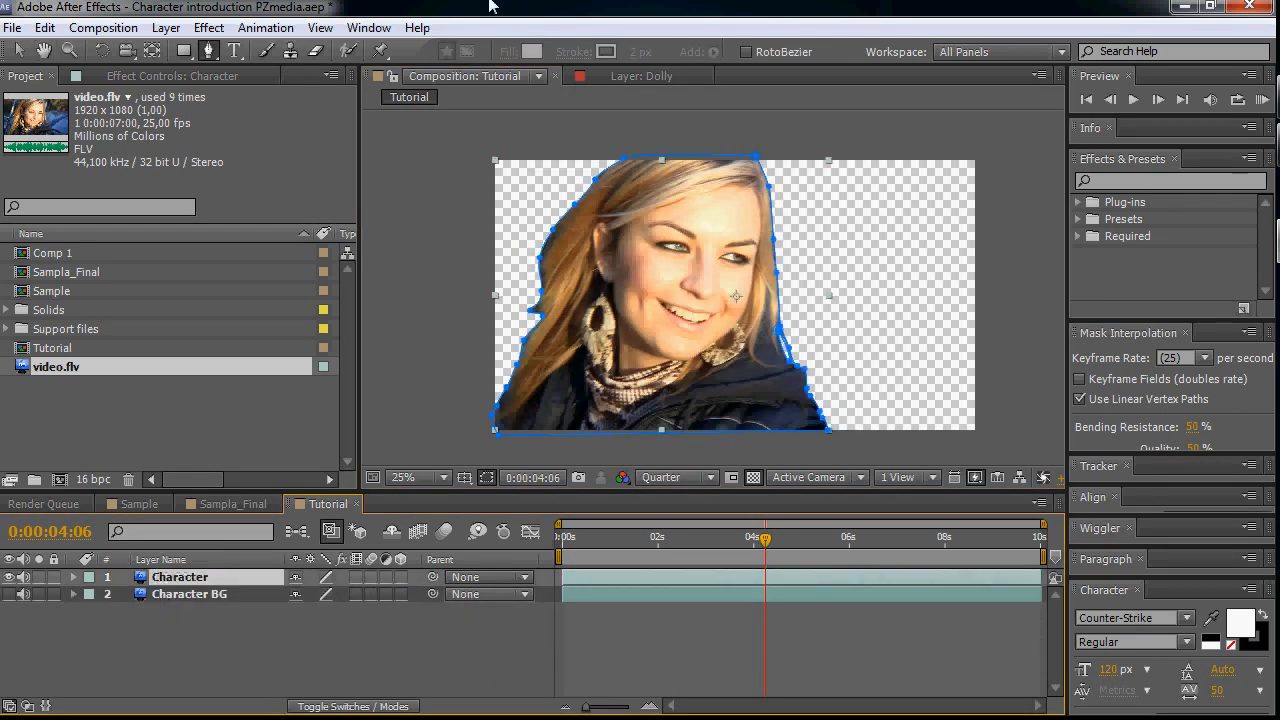
- Add a white solid named 'Character outline' below the Character layer
{"action": "left_click", "coordinate": [166, 27]}
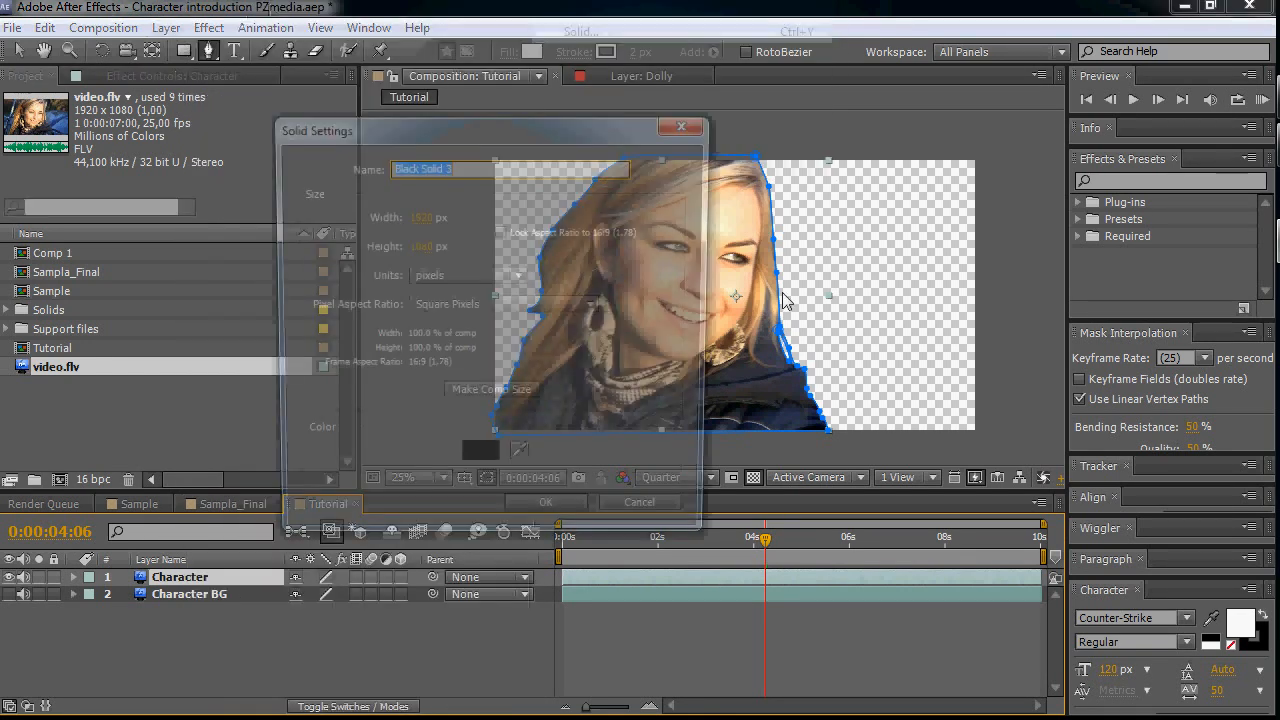
{"action": "left_click", "coordinate": [480, 450]}
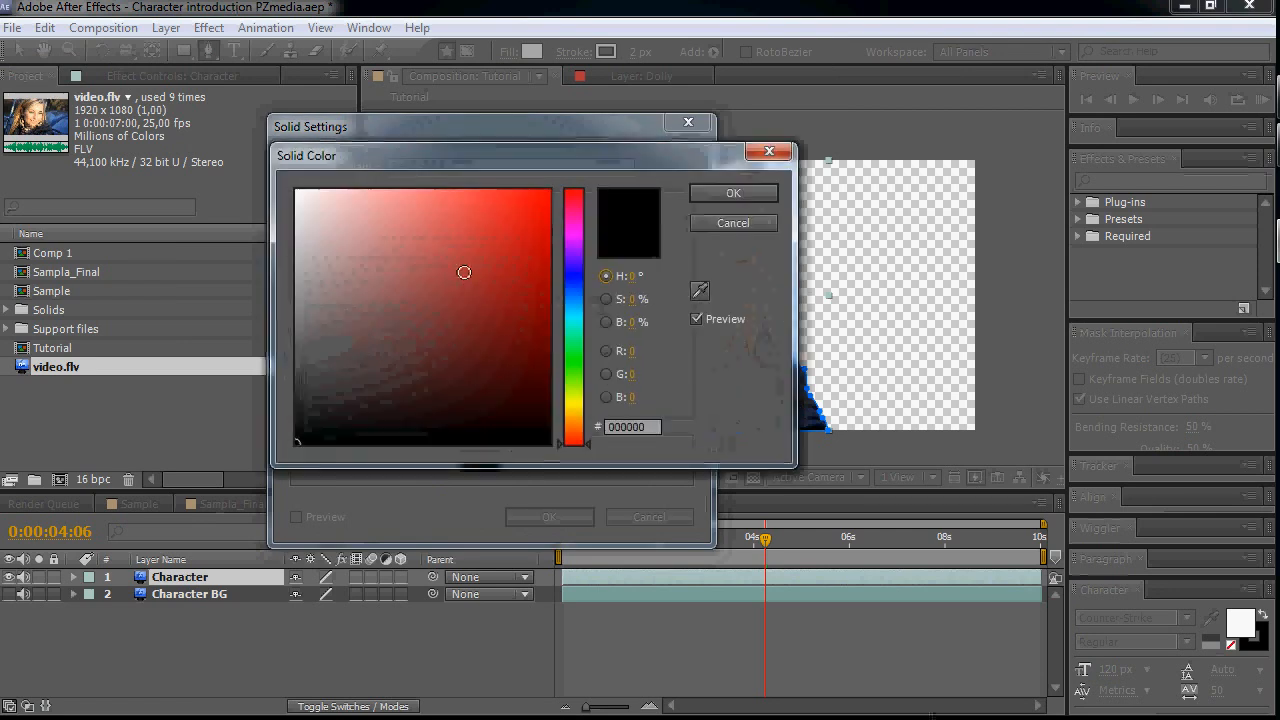
{"action": "left_click", "coordinate": [733, 193]}
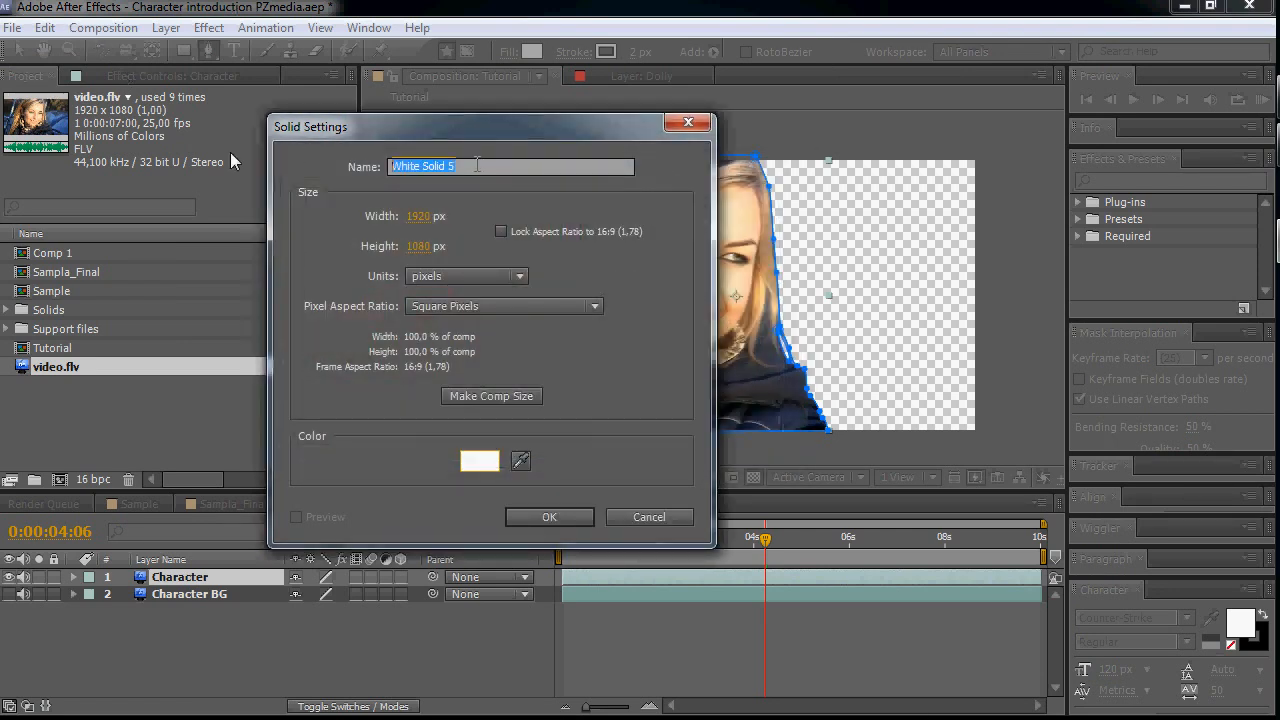
{"action": "type", "text": "Character"}
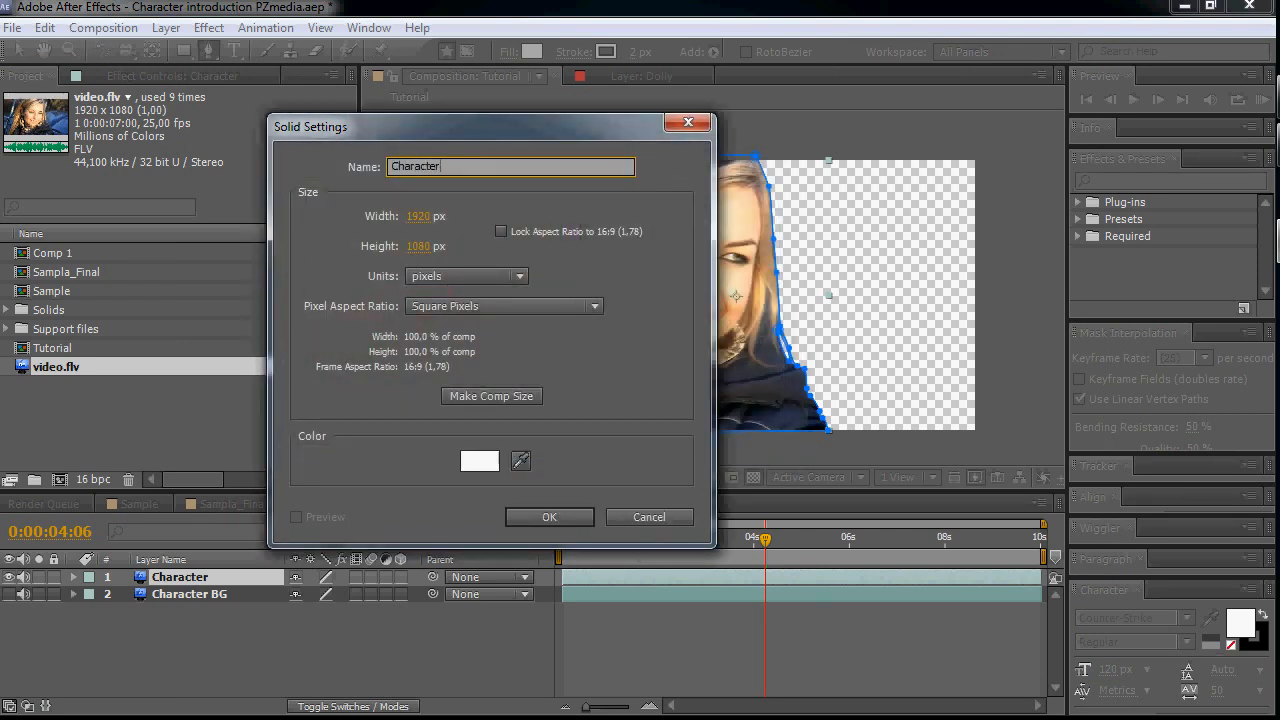
{"action": "type", "text": "outline"}
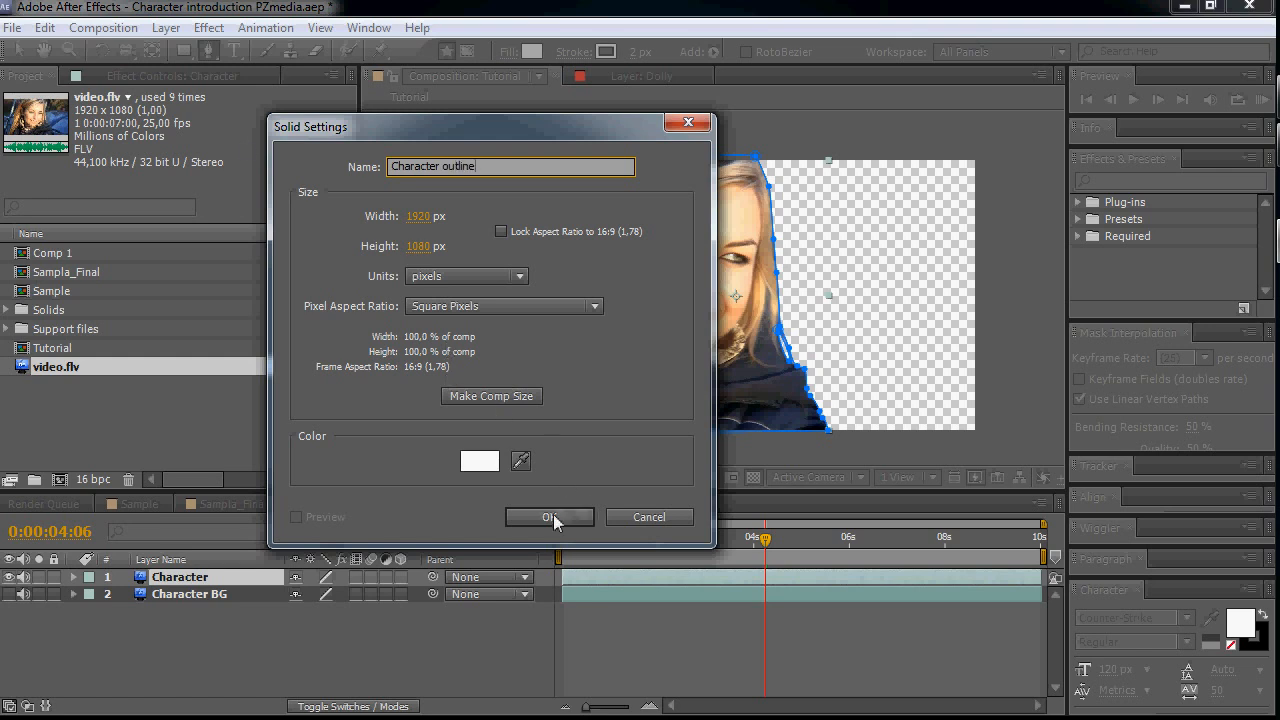
{"action": "left_click", "coordinate": [549, 517]}
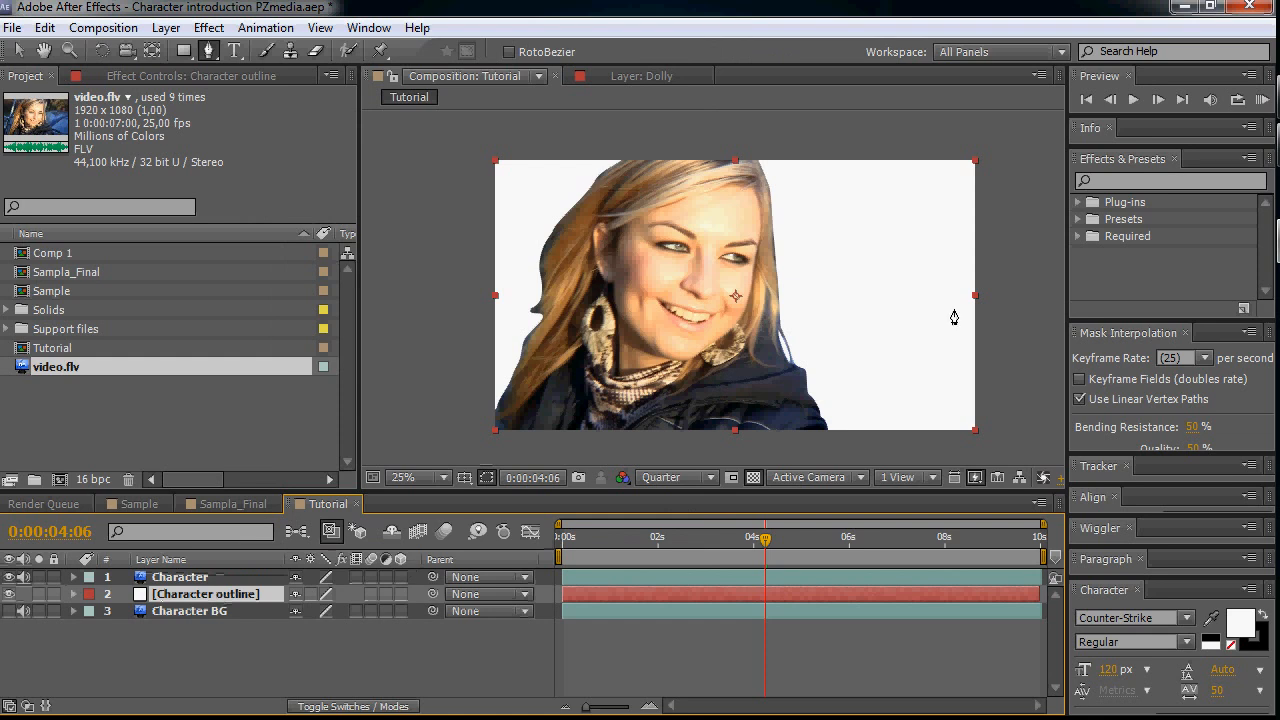
{"action": "mouse_move", "coordinate": [843, 440]}
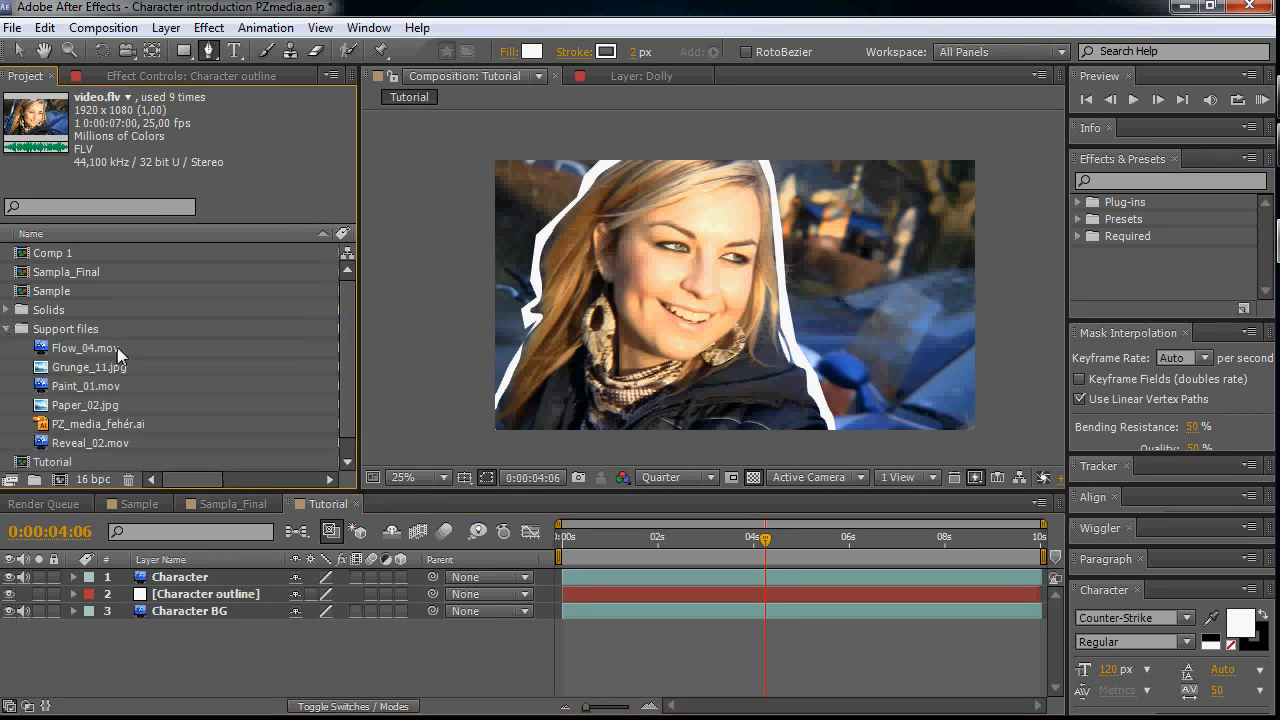
- Bring Grunge_11.jpg from Support files into the comp beneath Character outline
{"action": "left_click", "coordinate": [90, 366]}
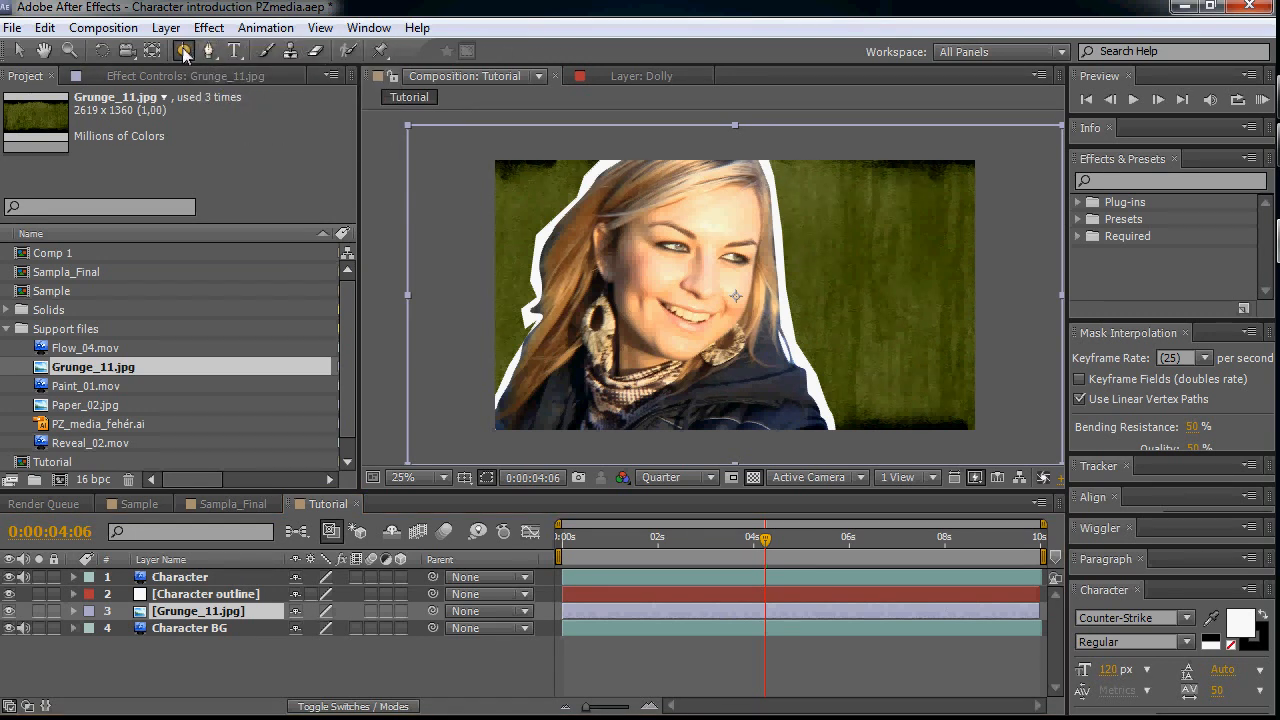
{"action": "left_click", "coordinate": [183, 50]}
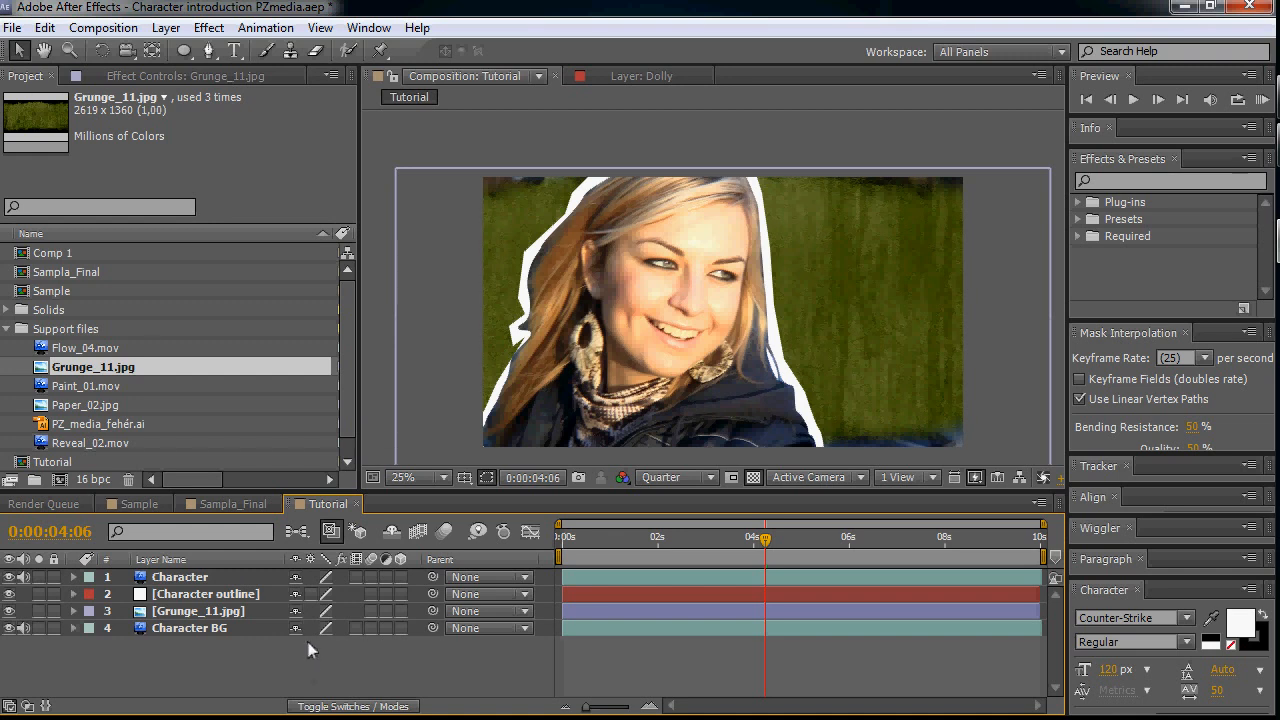
- Show the Modes columns and add Reveal_02.mov above the grunge, starting near 4 seconds
{"action": "left_click", "coordinate": [95, 442]}
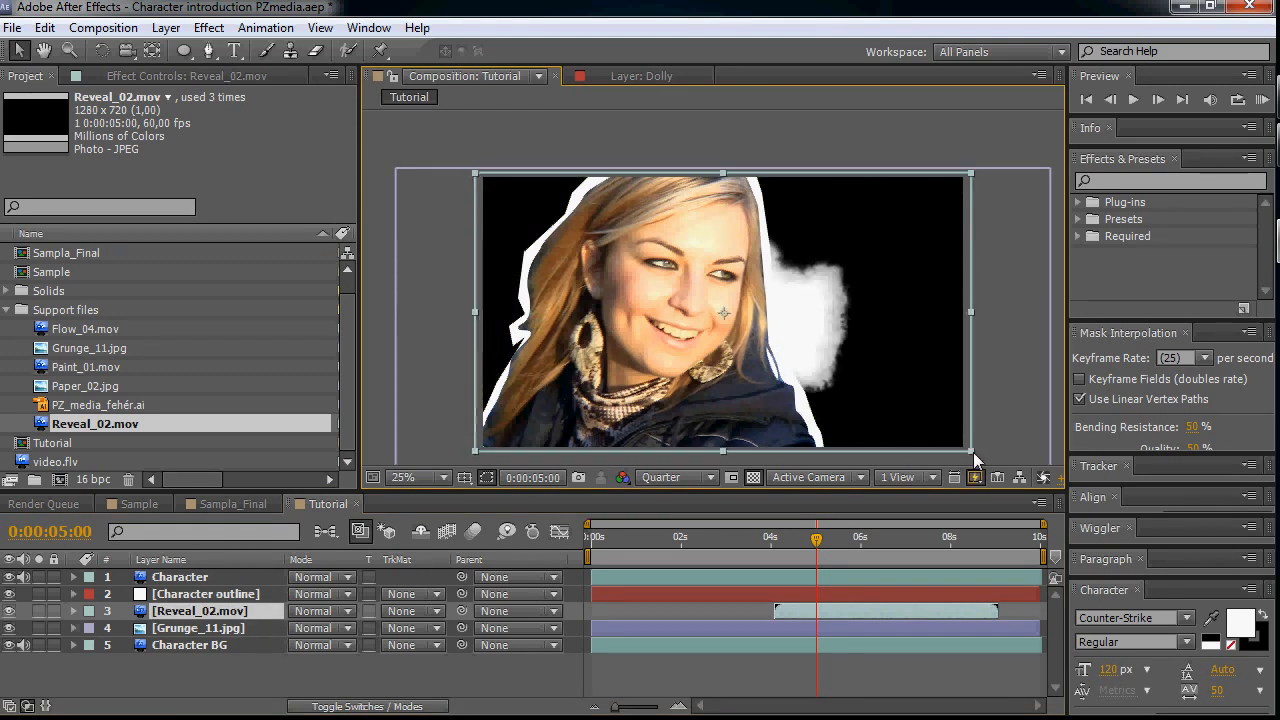
{"action": "left_click", "coordinate": [210, 593]}
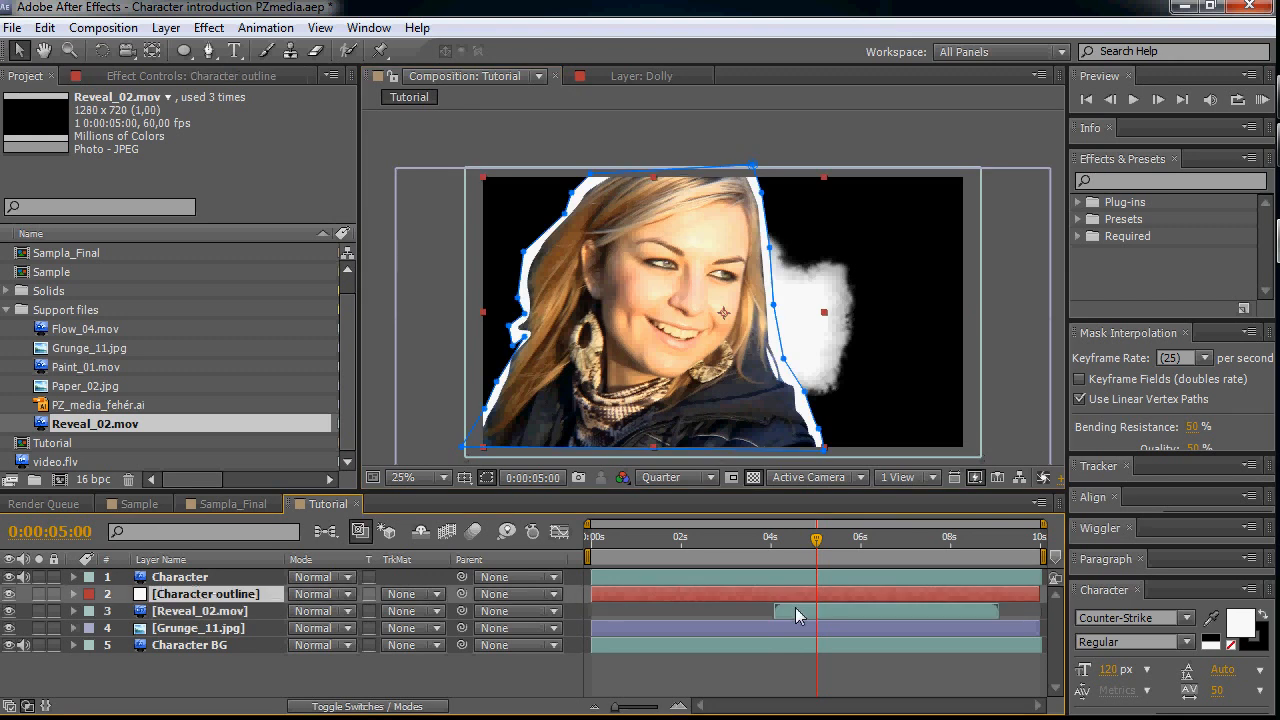
- Set Grunge_11.jpg's track matte to Luma Matte Reveal_02.mov and scrub to about 6 seconds
{"action": "left_click", "coordinate": [199, 610]}
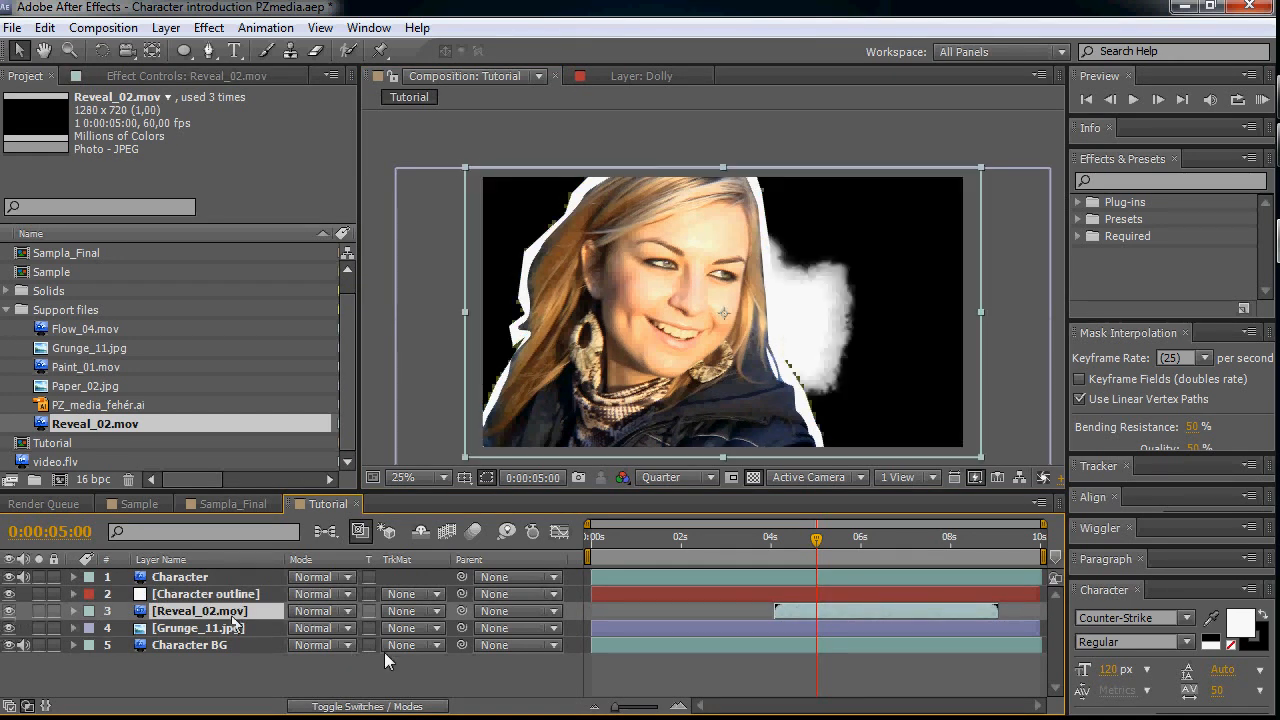
{"action": "left_click", "coordinate": [410, 611]}
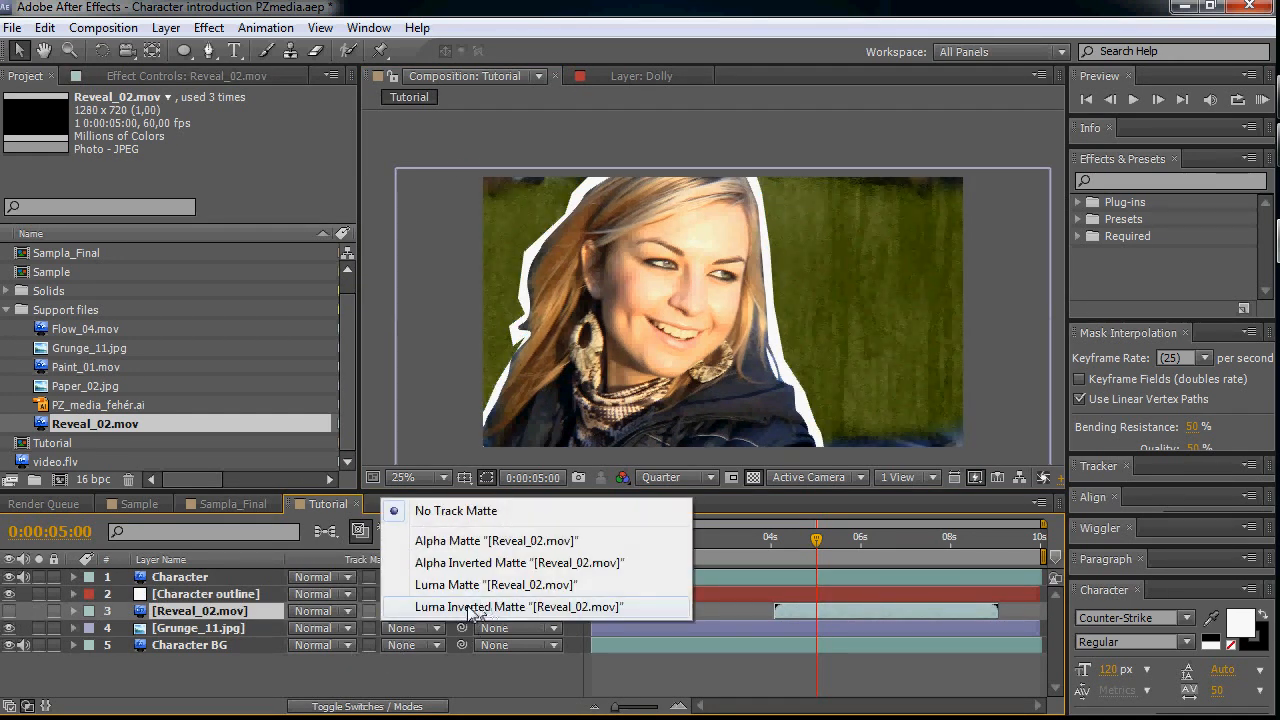
{"action": "left_click", "coordinate": [517, 607]}
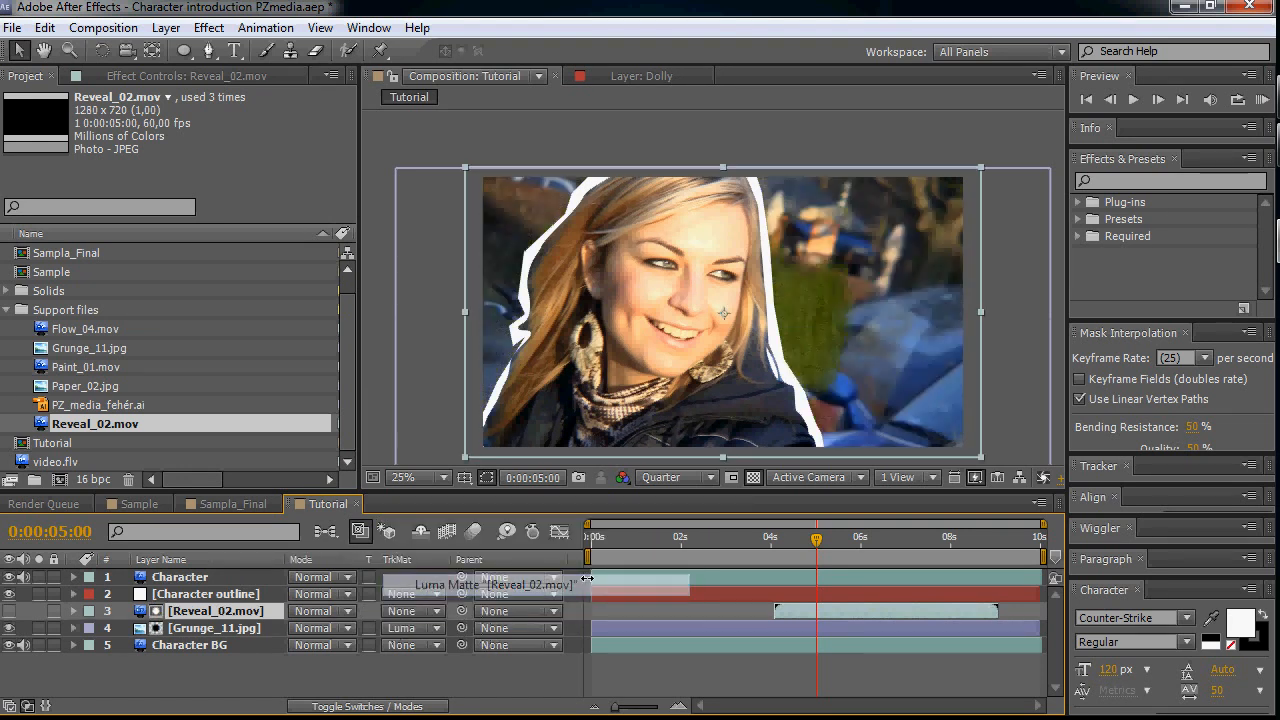
{"action": "left_click", "coordinate": [860, 537]}
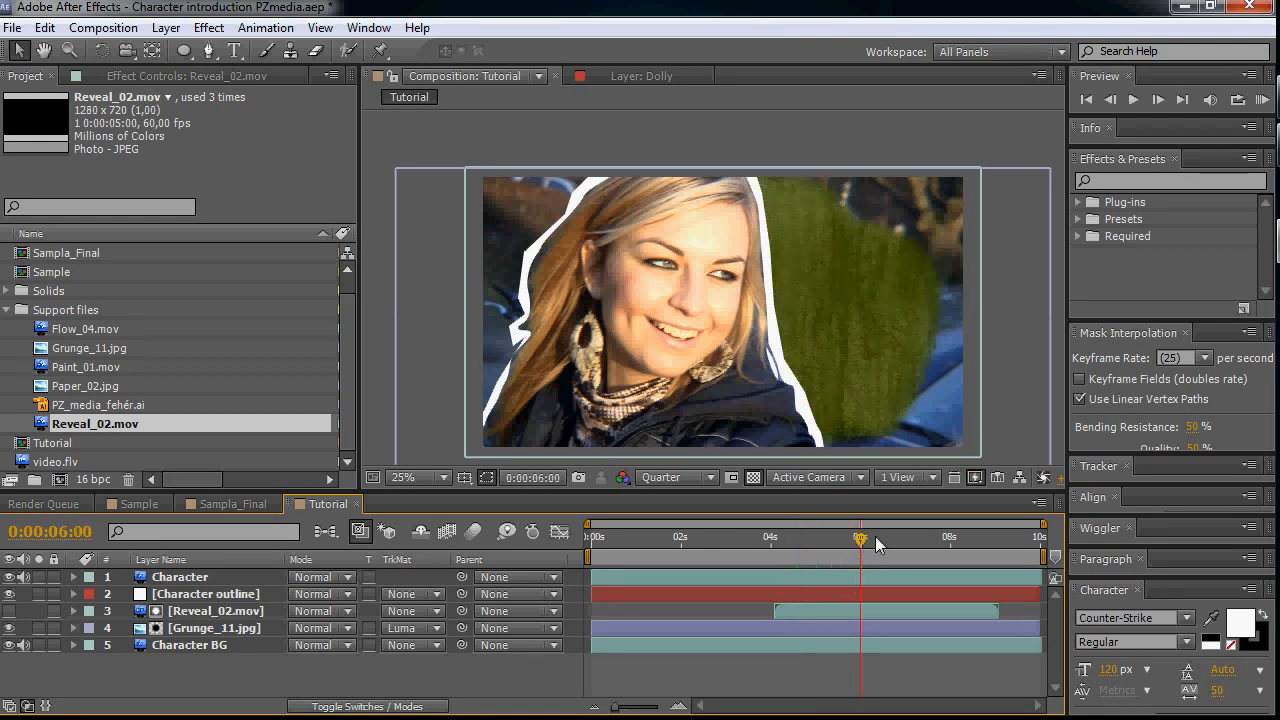
{"action": "left_click_drag", "start_coordinate": [858, 538], "coordinate": [895, 538]}
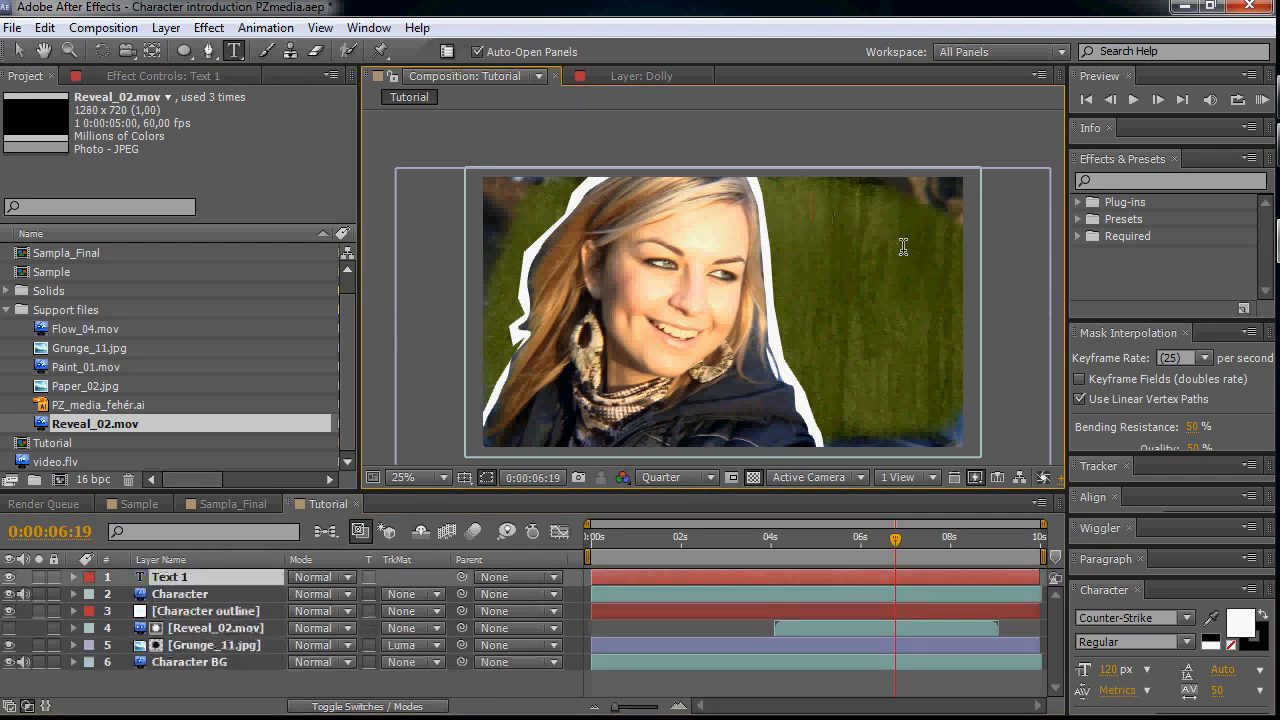
- Type the NAME title and add a black solid to form its banner
{"action": "type", "text": "NAME"}
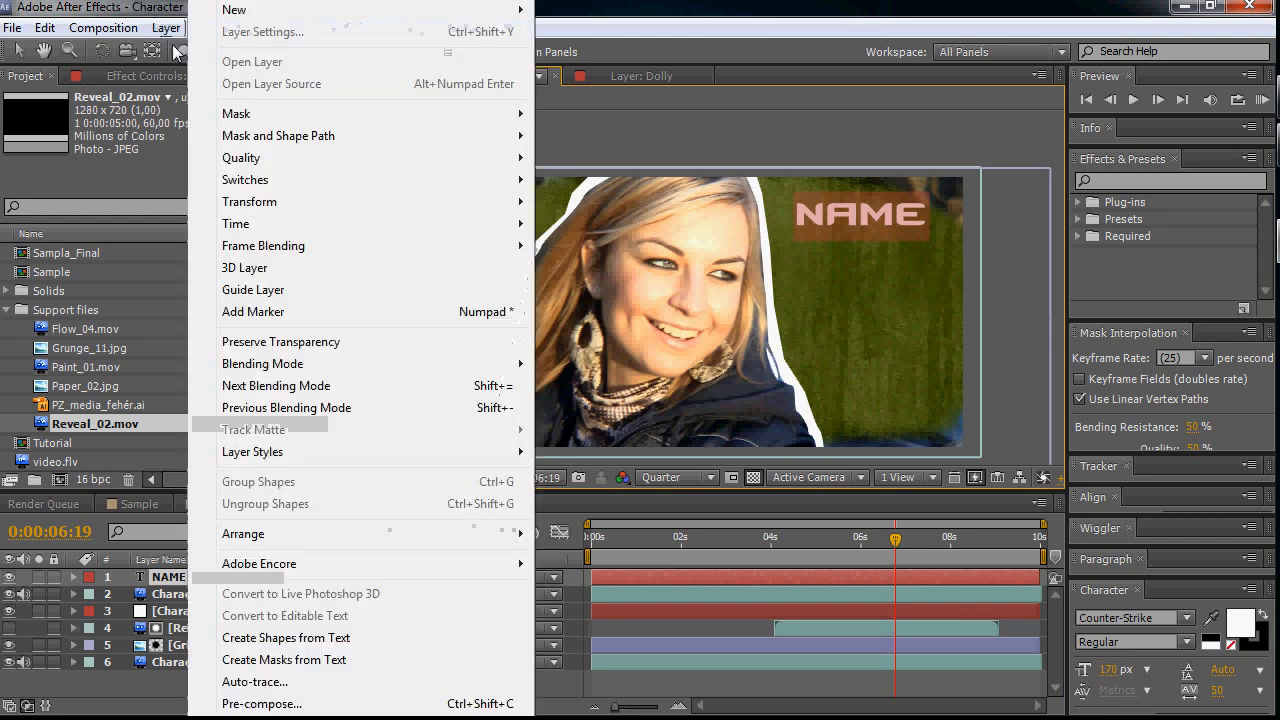
{"action": "mouse_move", "coordinate": [234, 10]}
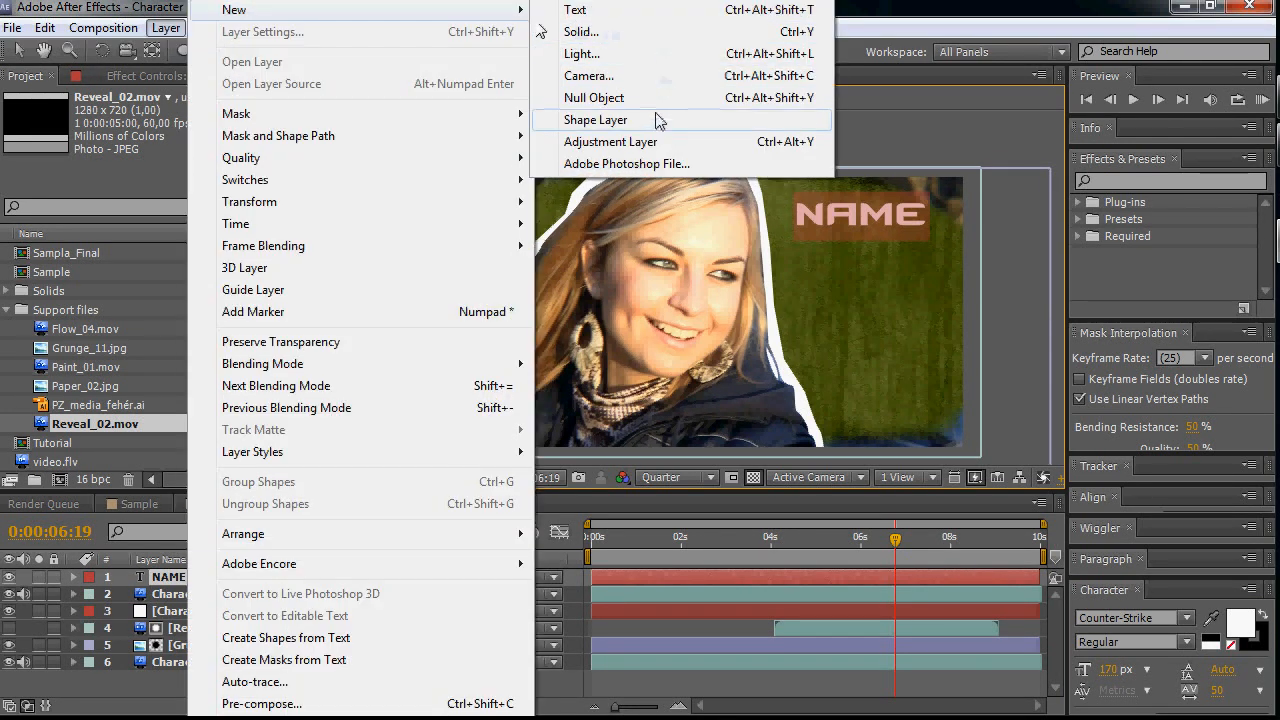
{"action": "left_click", "coordinate": [581, 31]}
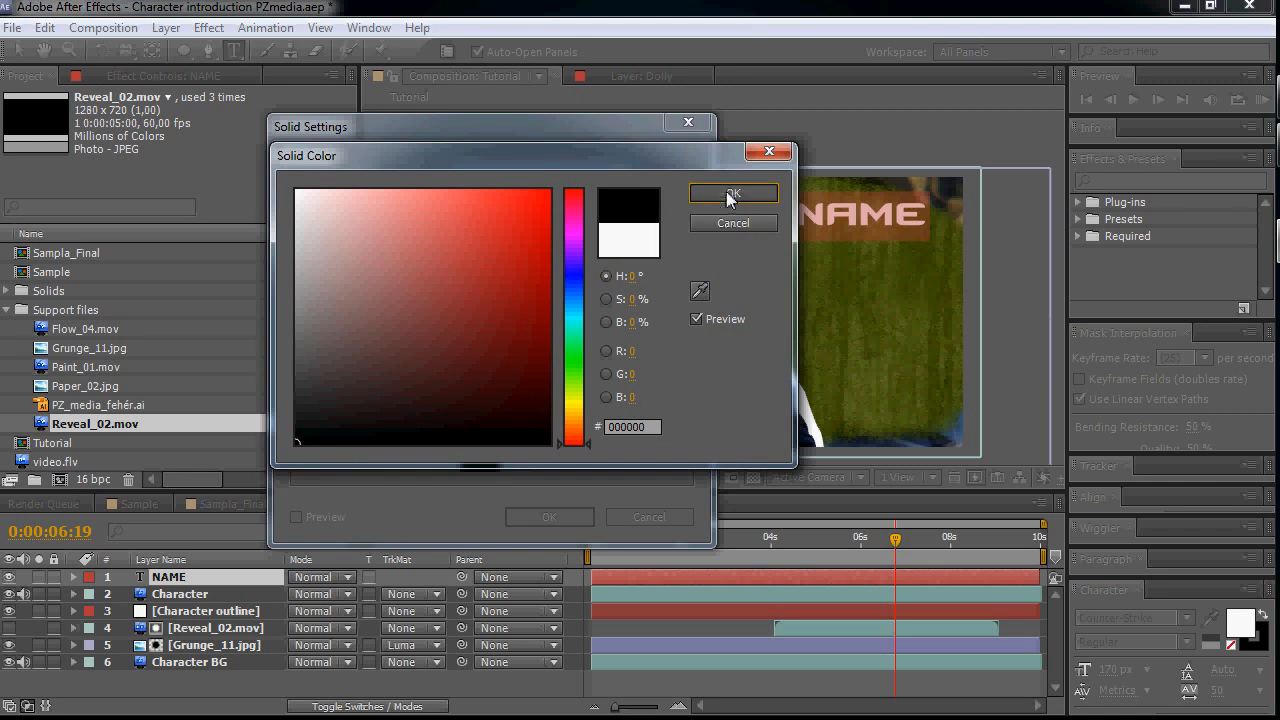
{"action": "left_click", "coordinate": [733, 193]}
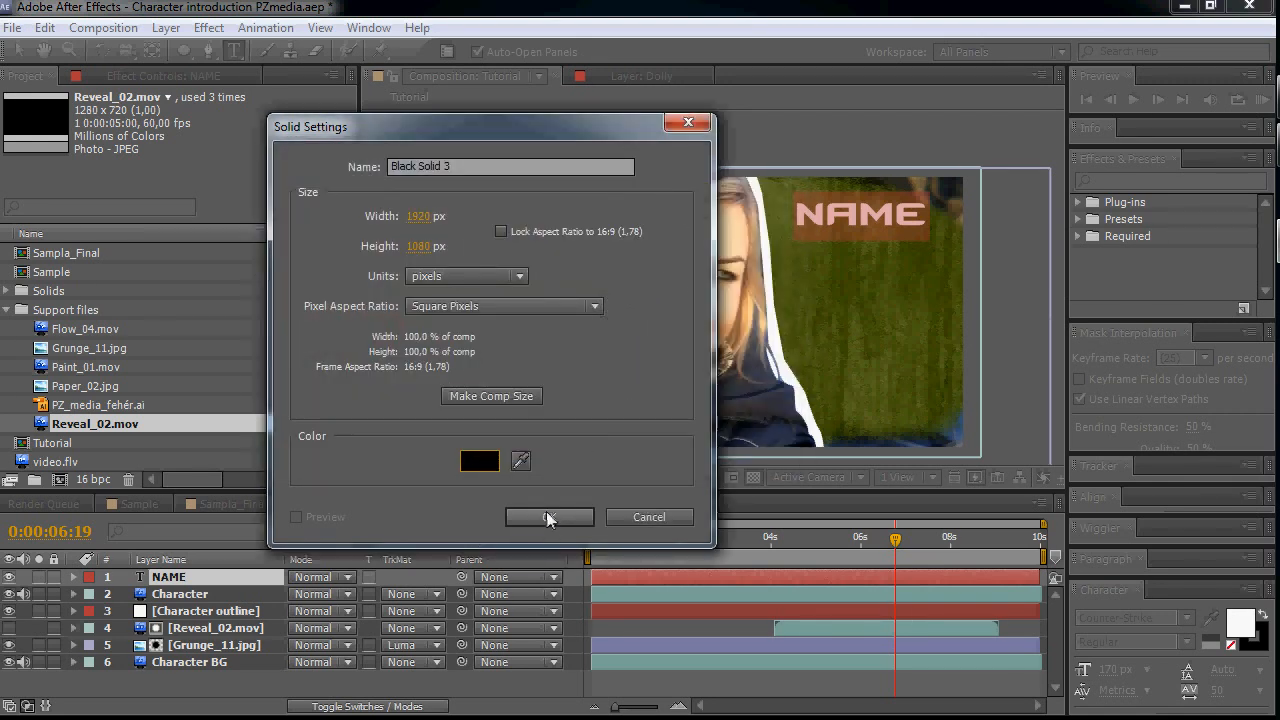
{"action": "left_click", "coordinate": [548, 517]}
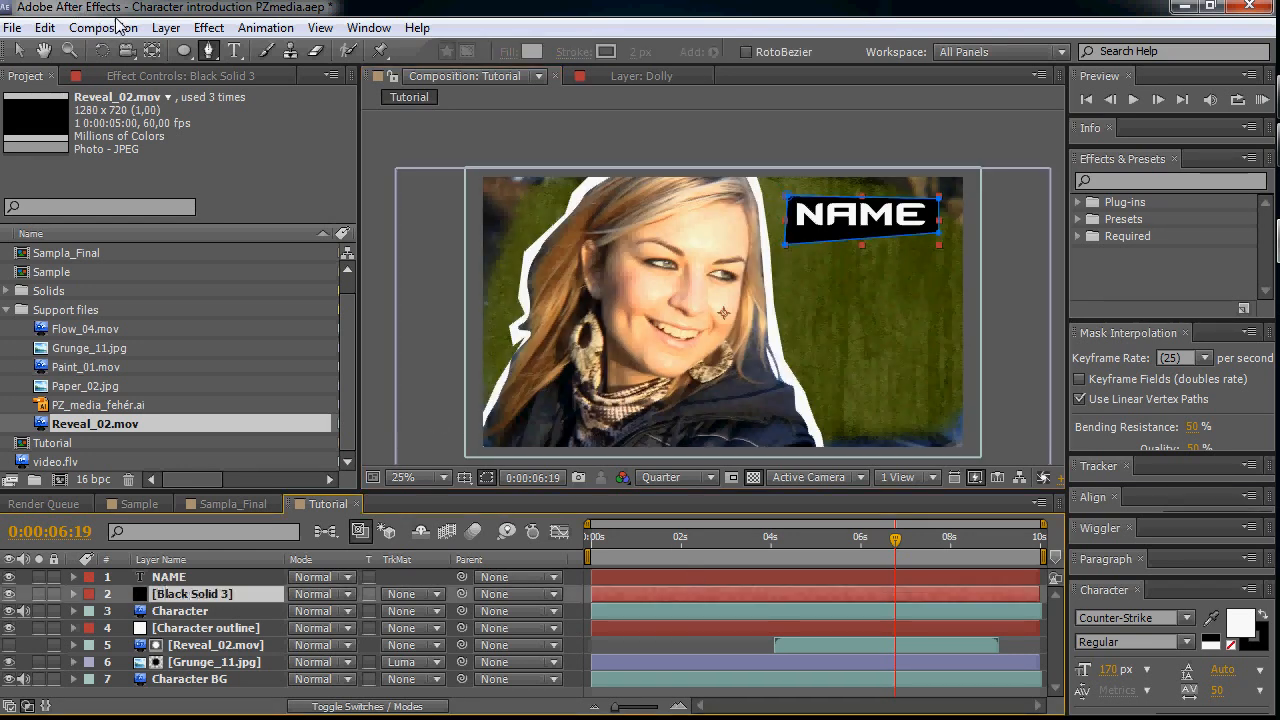
- Apply Stylize > Roughen Edges to Black Solid 3 and rename it Name BG
{"action": "left_click", "coordinate": [208, 27]}
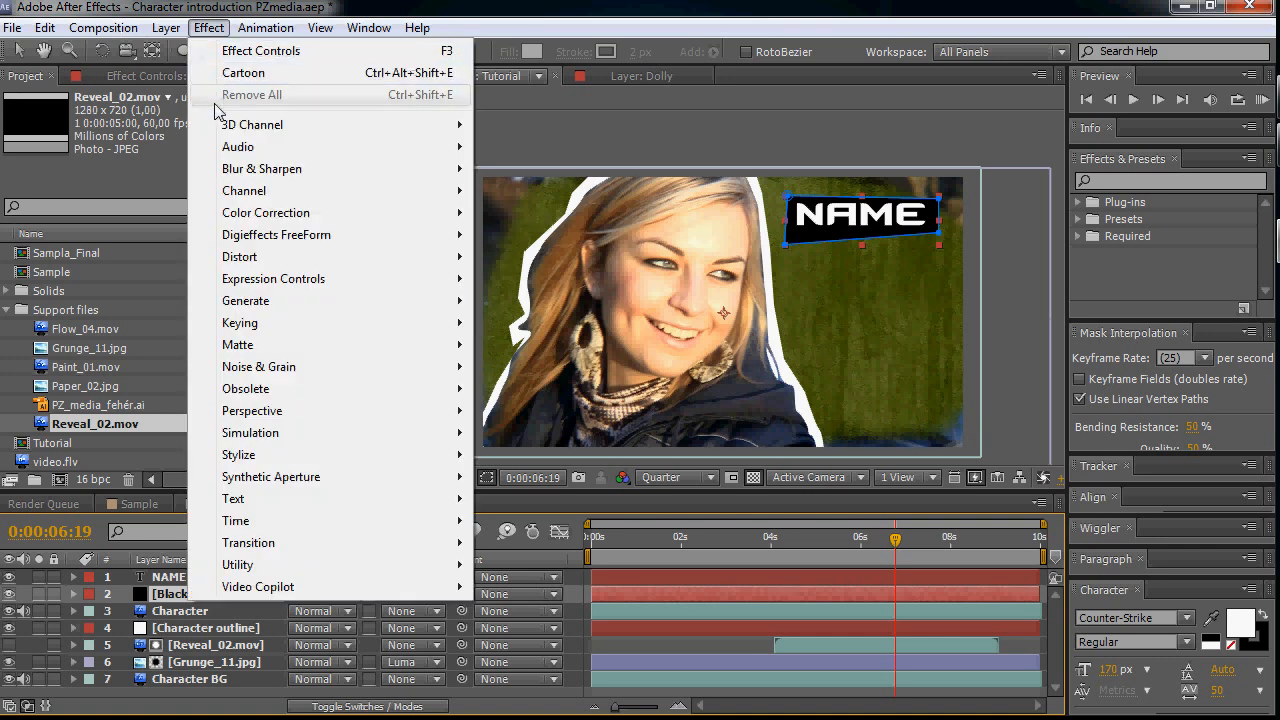
{"action": "mouse_move", "coordinate": [245, 300]}
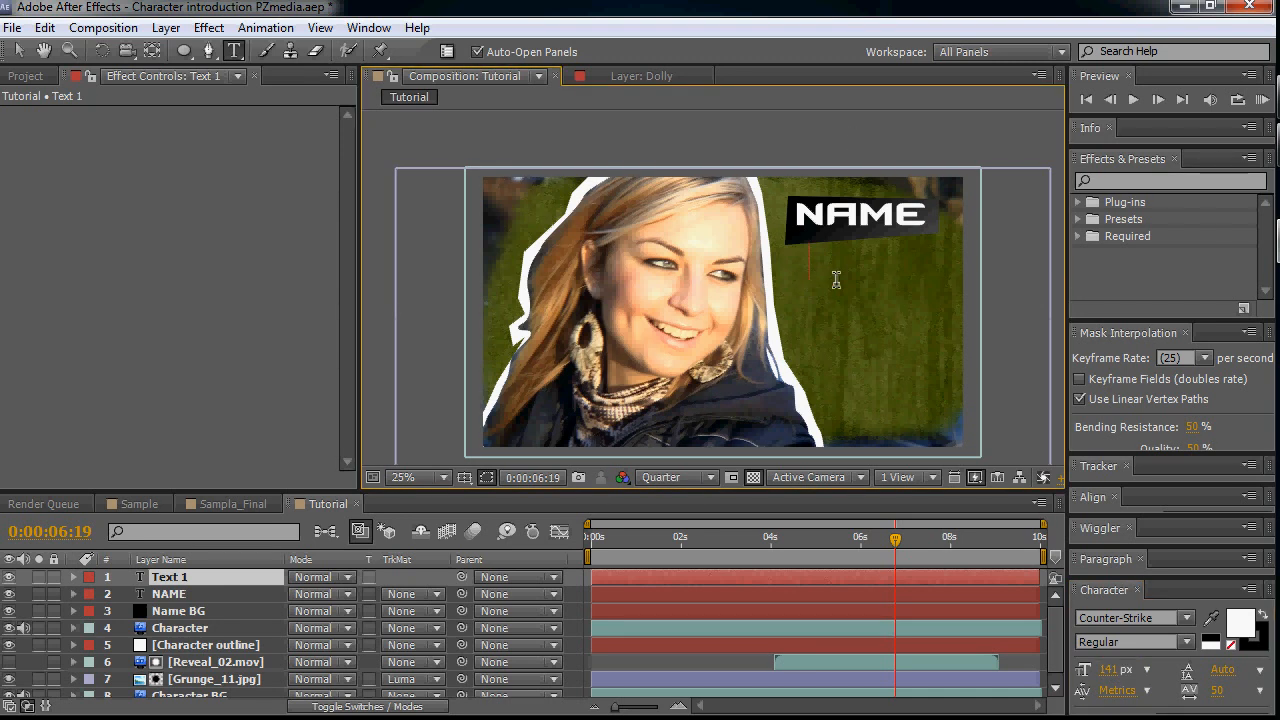
- Type a 'Text' subtitle beneath the NAME banner and rotate it slightly
{"action": "type", "text": "Texr"}
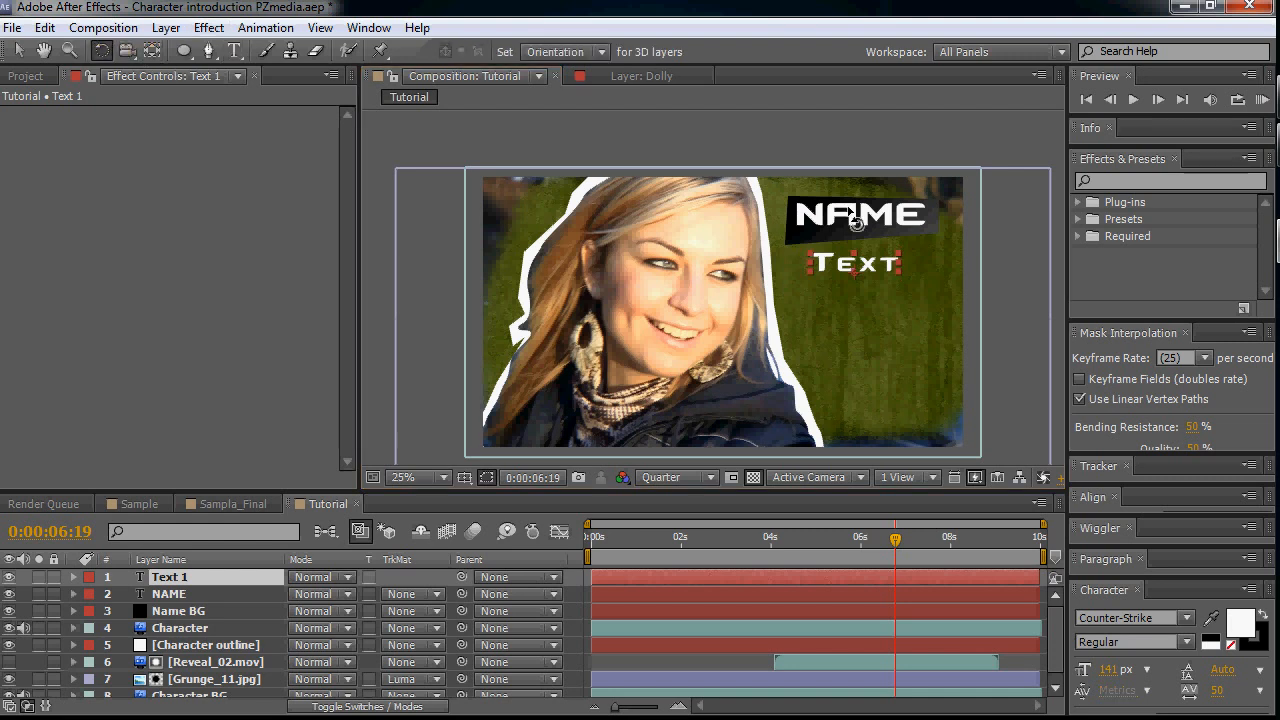
{"action": "left_click", "coordinate": [417, 477]}
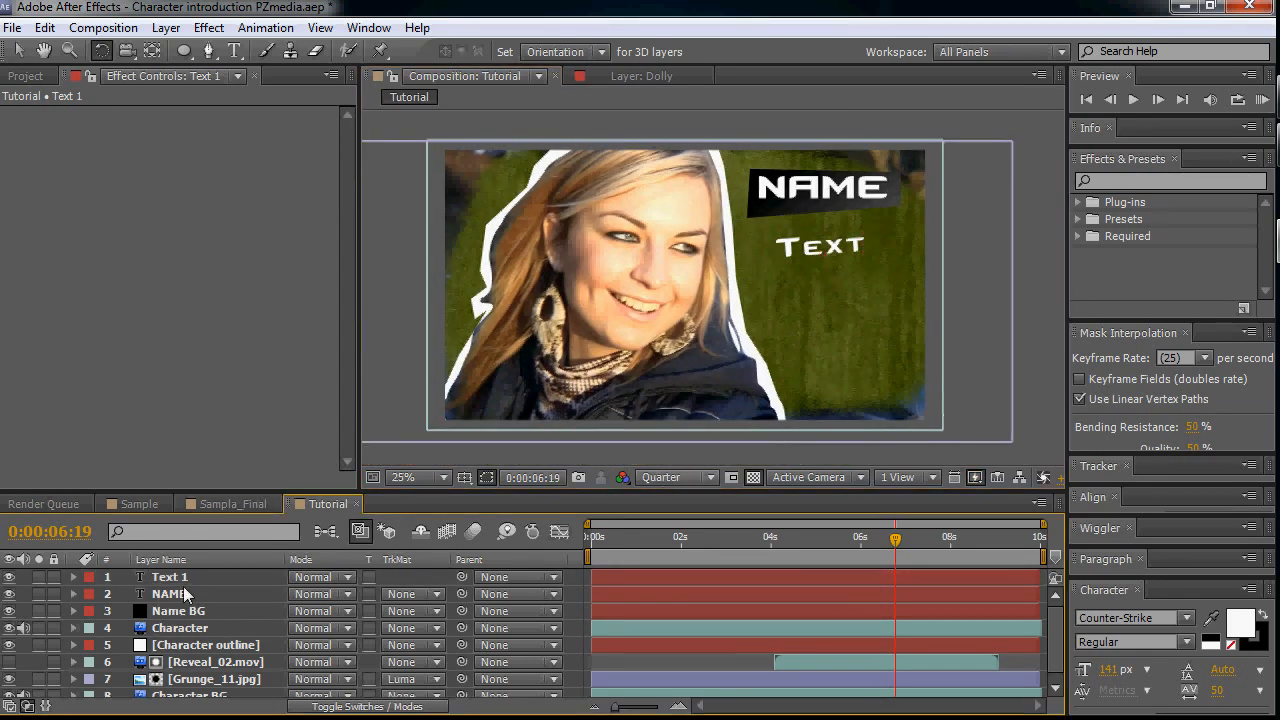
{"action": "left_click", "coordinate": [169, 577]}
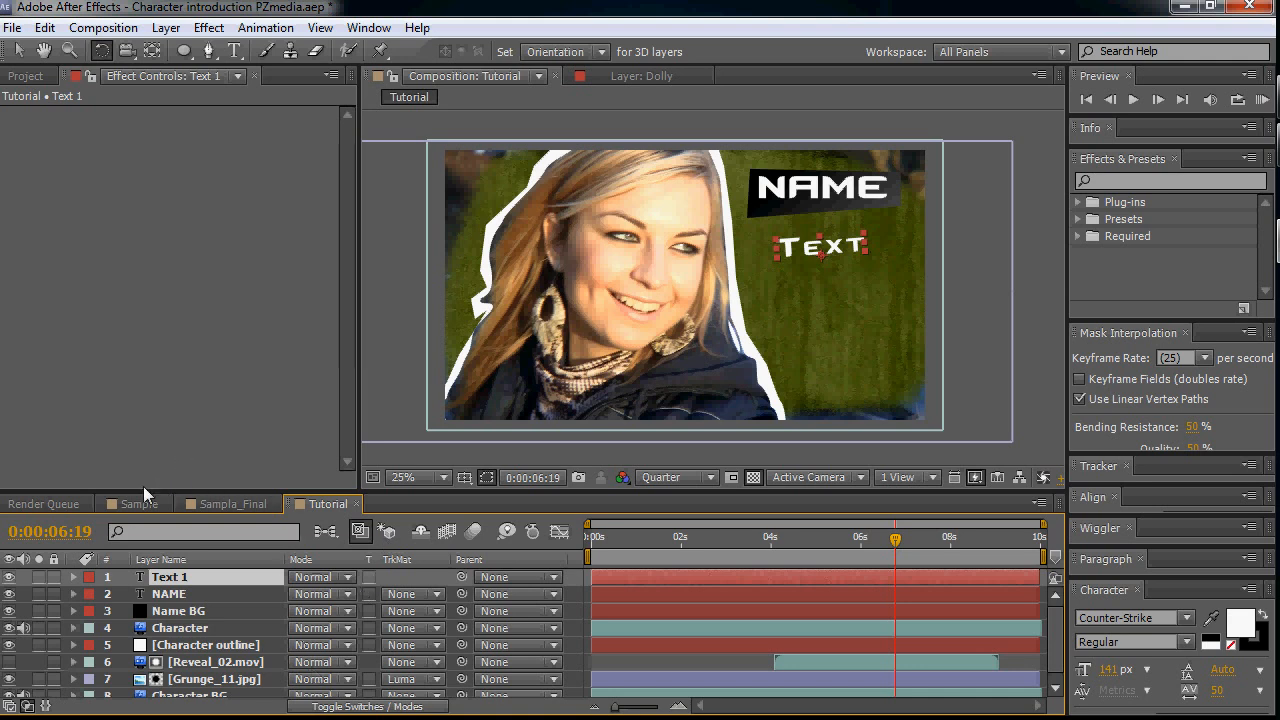
{"action": "left_click", "coordinate": [28, 75]}
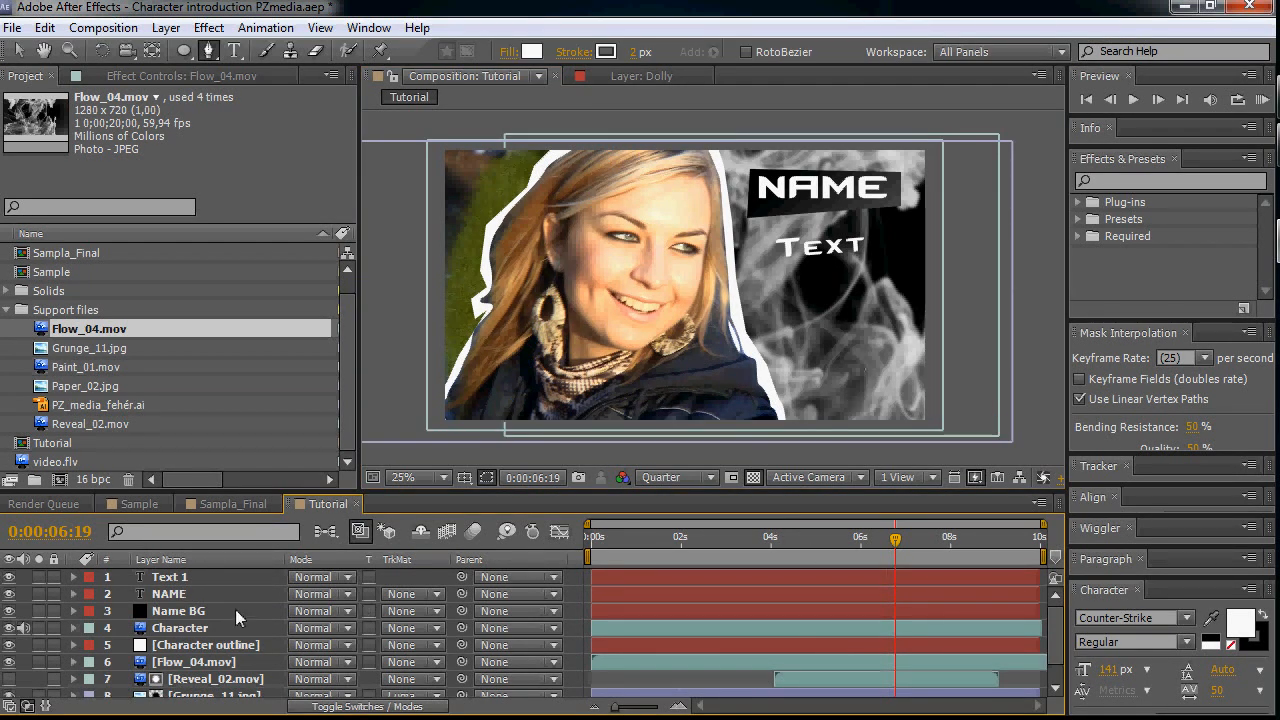
- Rename the new Flow_04.mov smoke layer to 'Flame/Smoke'
{"action": "left_click", "coordinate": [178, 611]}
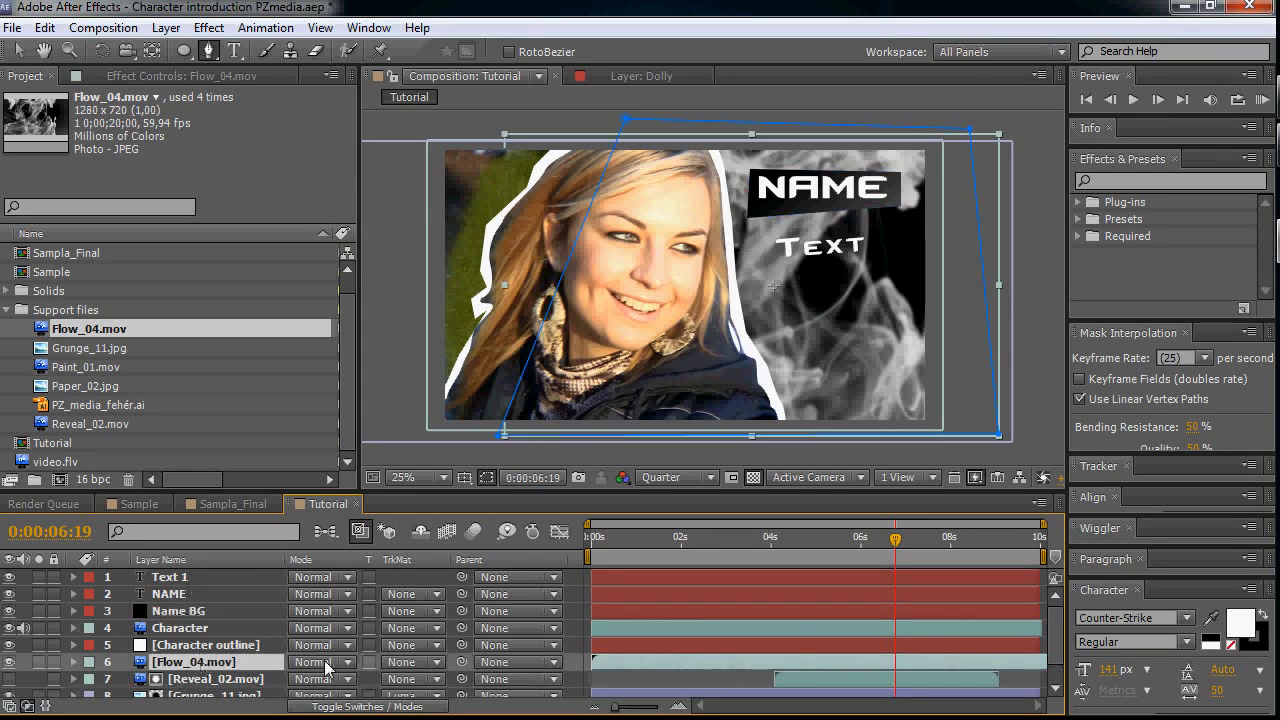
{"action": "double_click", "coordinate": [195, 661]}
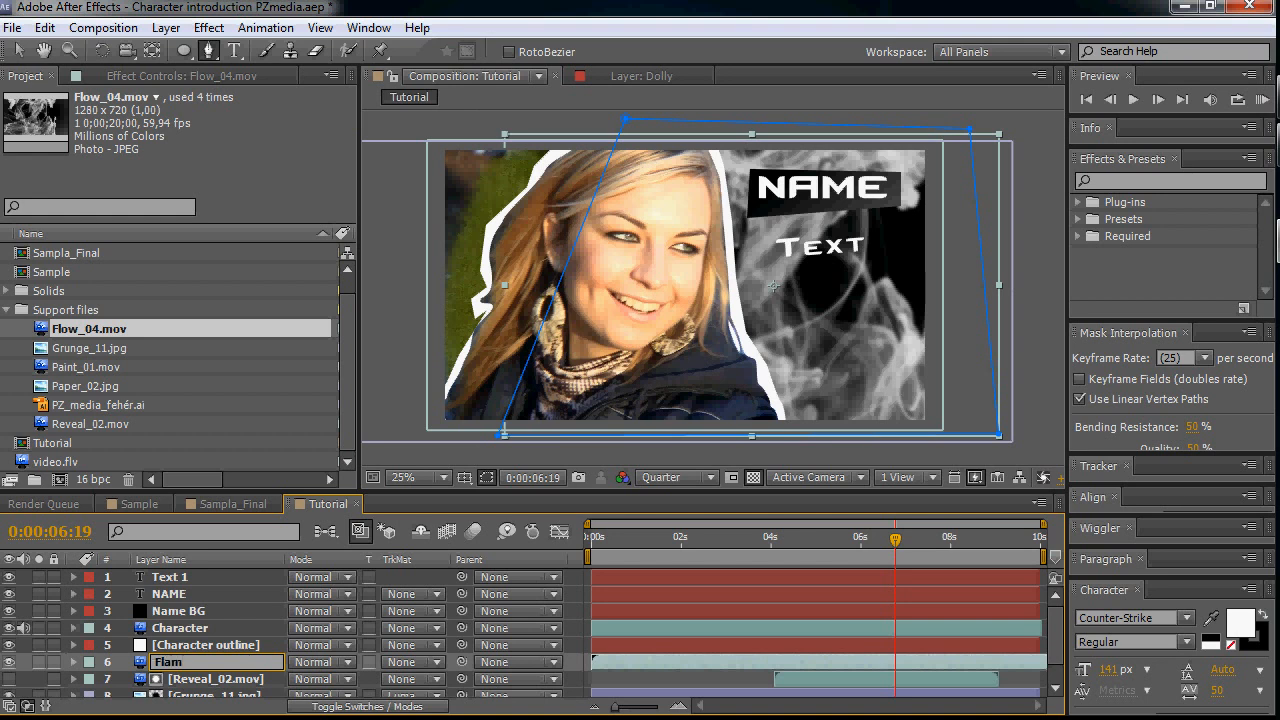
{"action": "type", "text": "Flame/Smoke"}
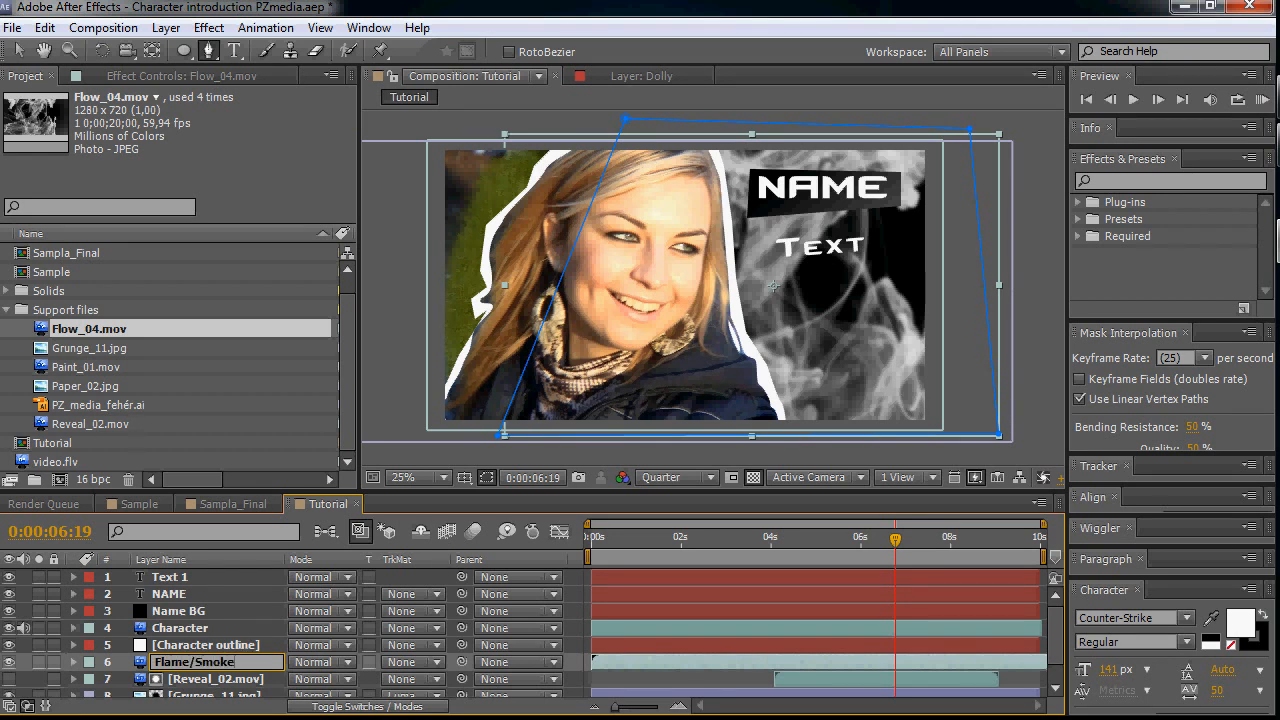
{"action": "left_click", "coordinate": [322, 661]}
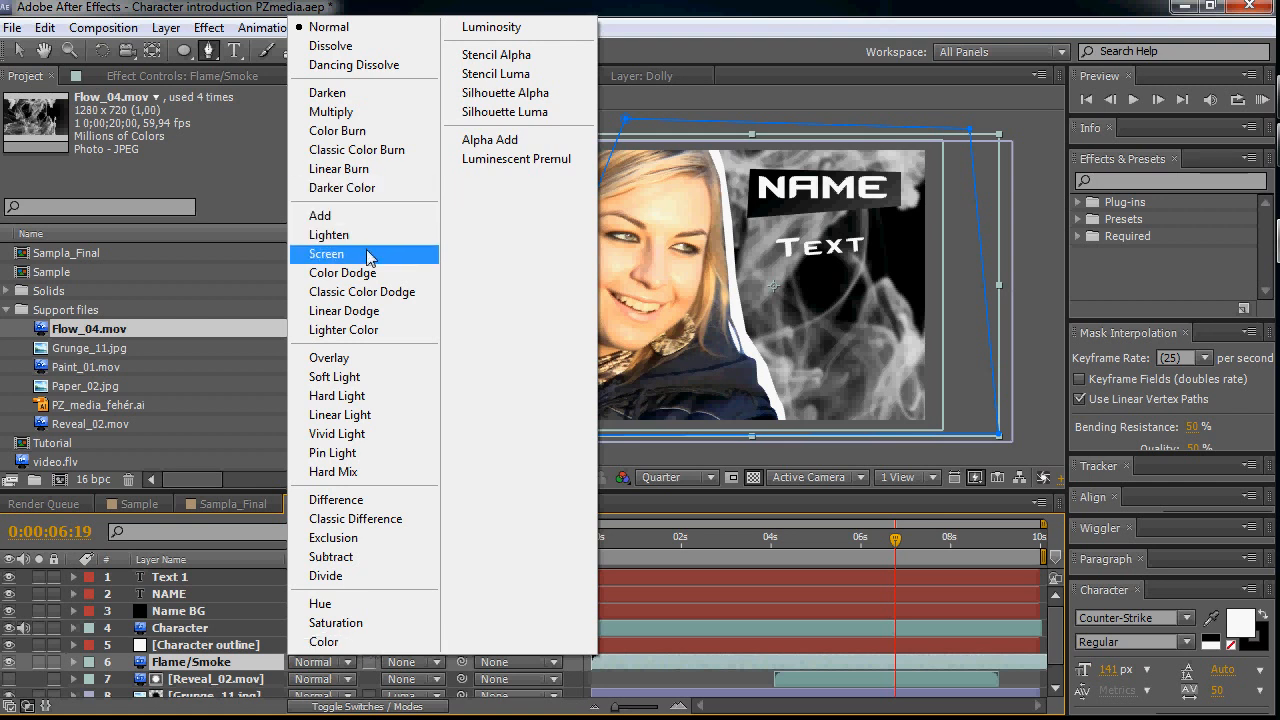
- Set Flame/Smoke to Screen mode and raise the Red channel in a Curves effect
{"action": "left_click", "coordinate": [326, 253]}
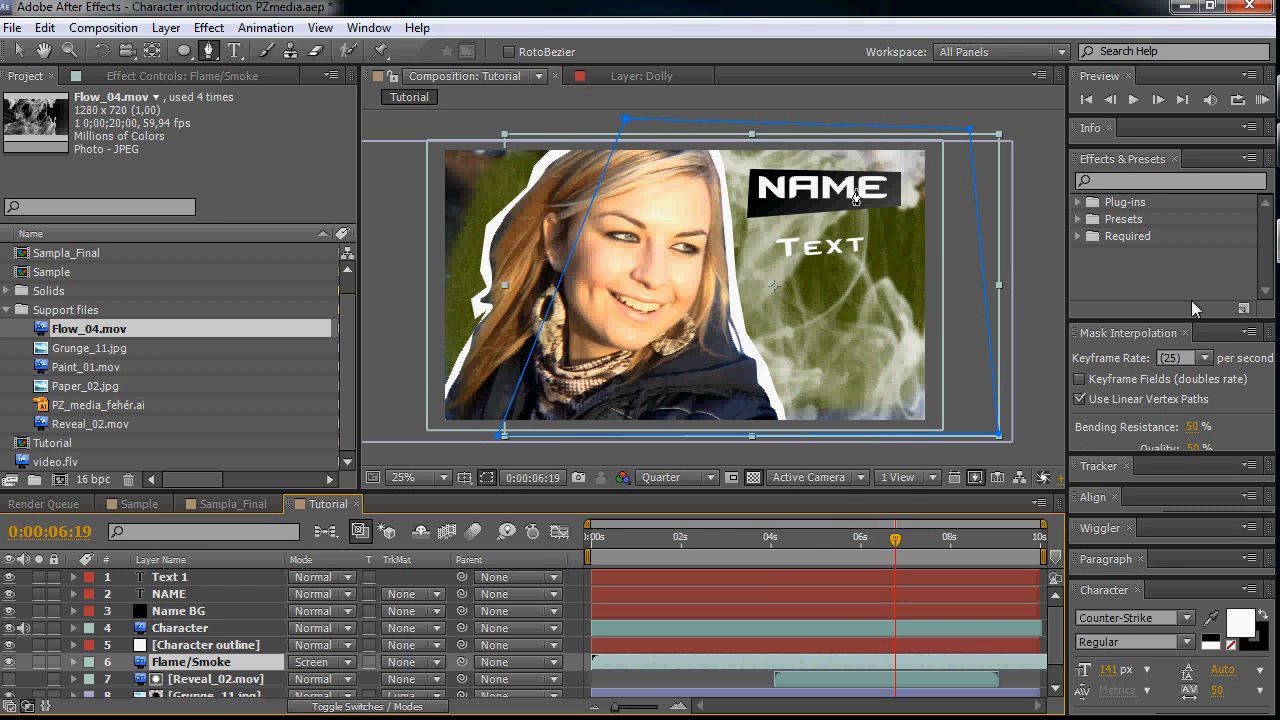
{"action": "mouse_move", "coordinate": [848, 156]}
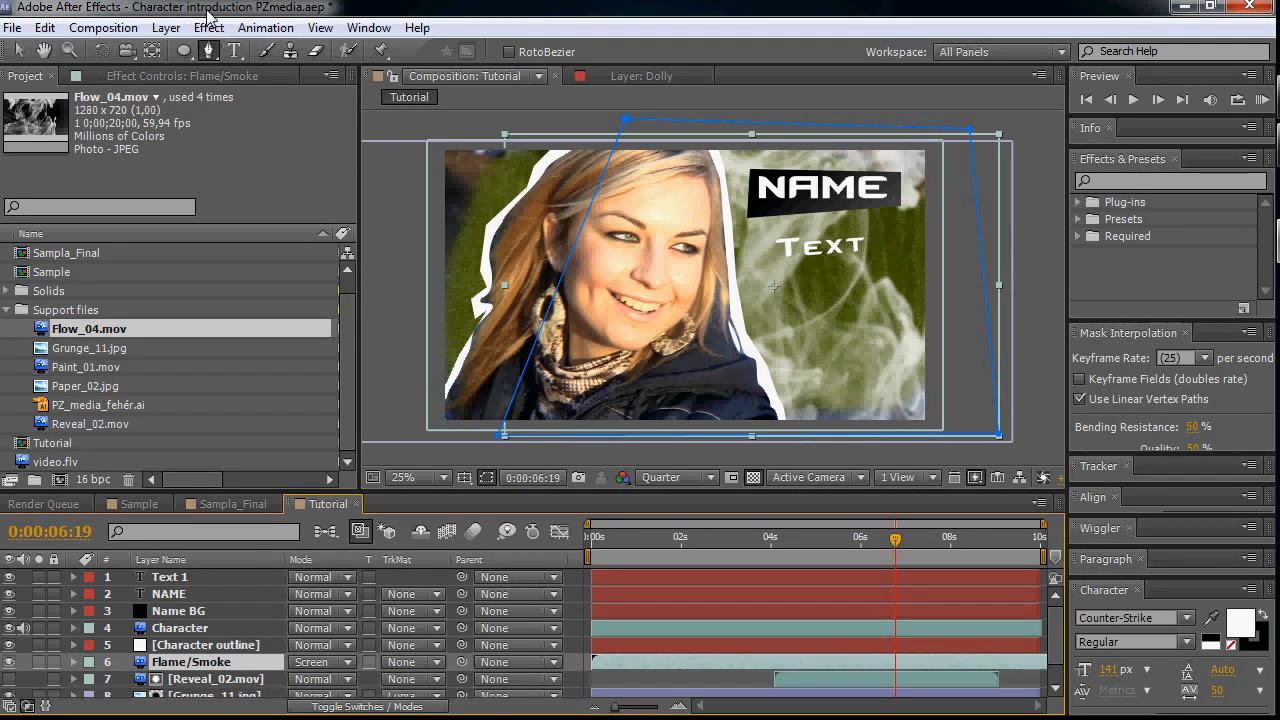
{"action": "left_click", "coordinate": [208, 27]}
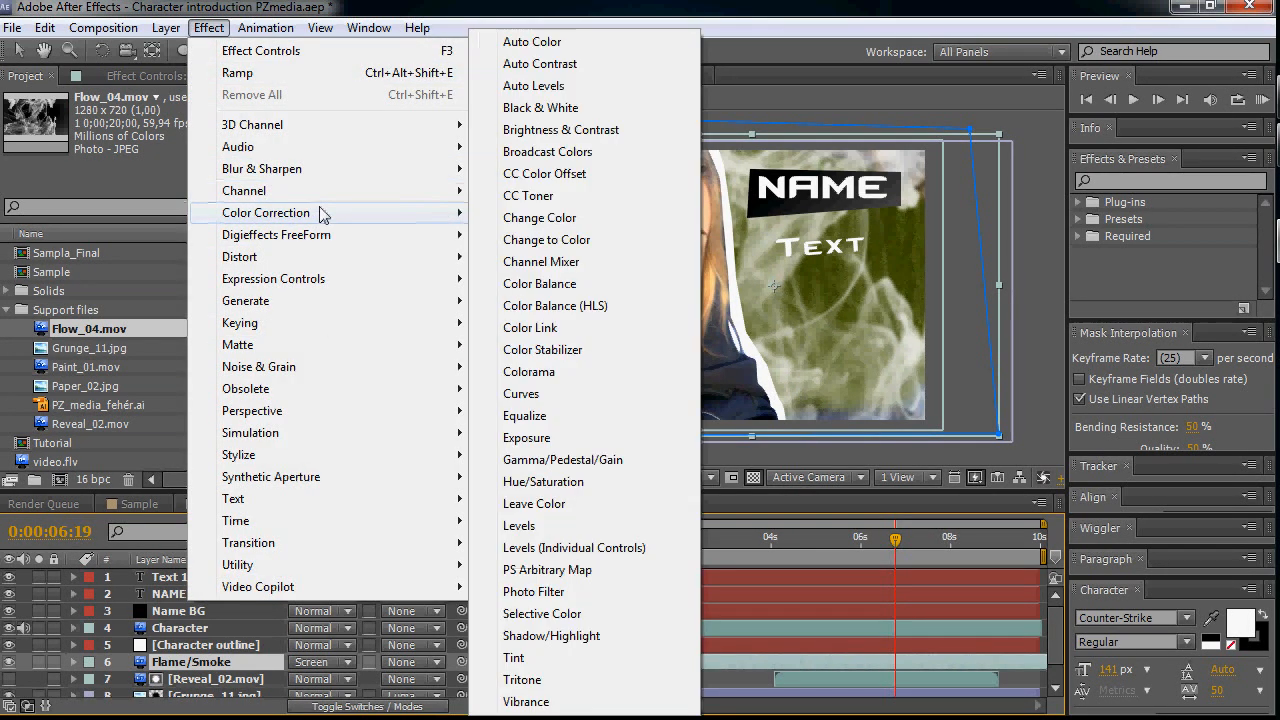
{"action": "mouse_move", "coordinate": [593, 393]}
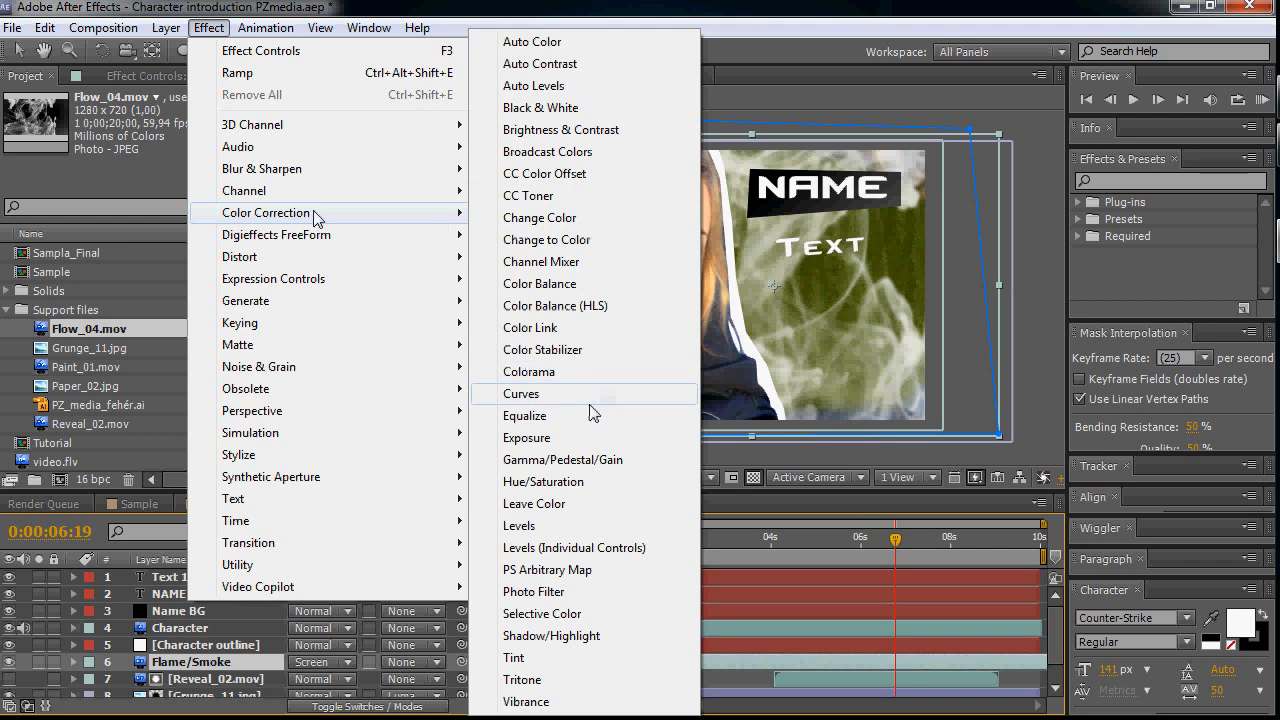
{"action": "left_click", "coordinate": [521, 393]}
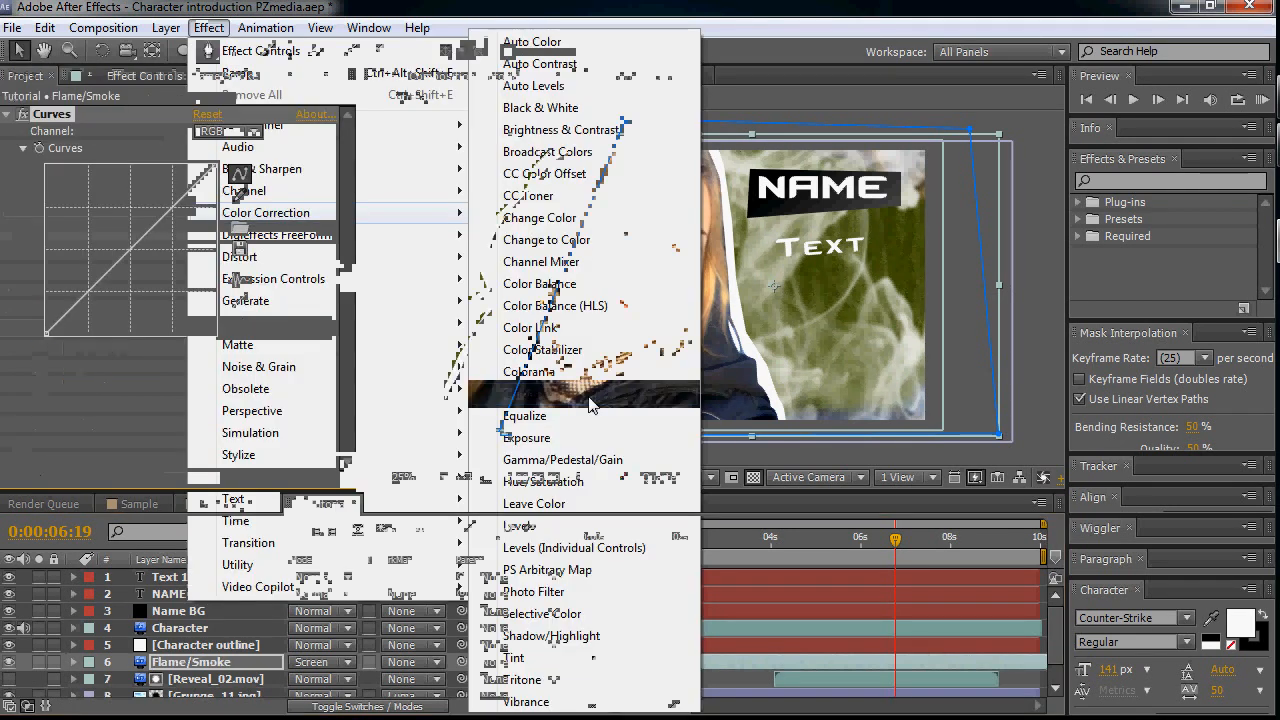
{"action": "left_click", "coordinate": [227, 131]}
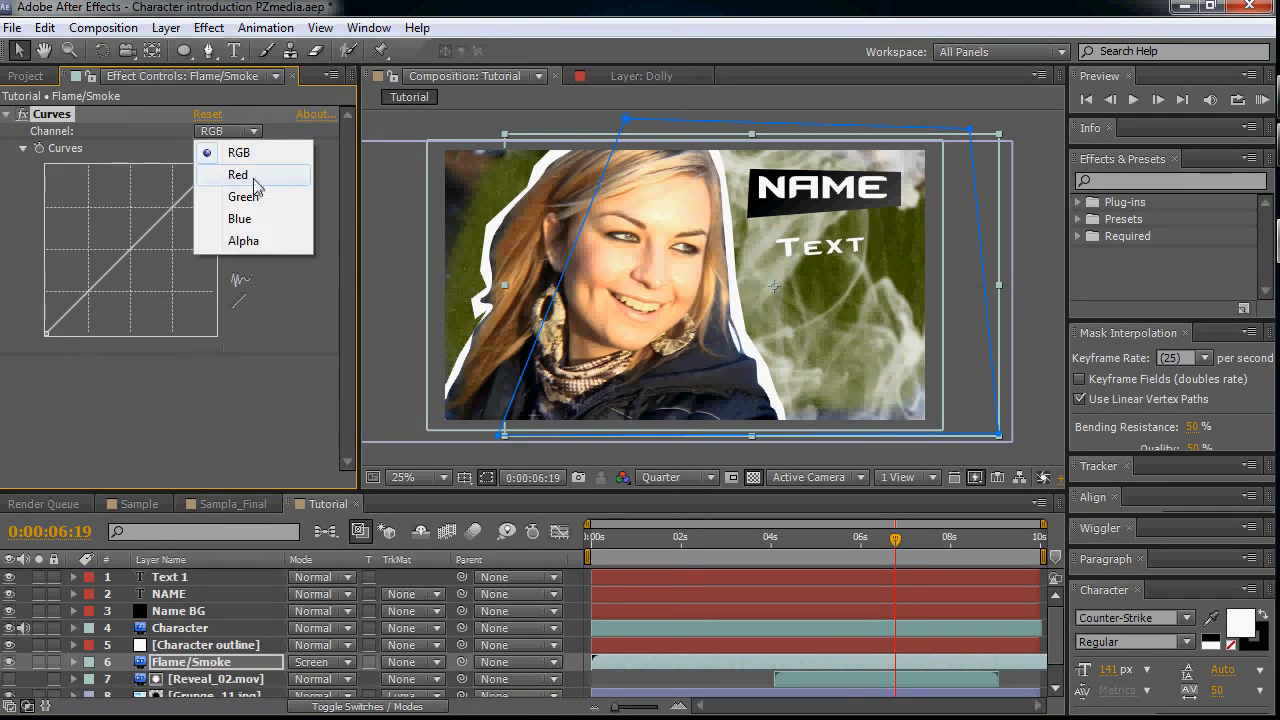
{"action": "left_click", "coordinate": [238, 175]}
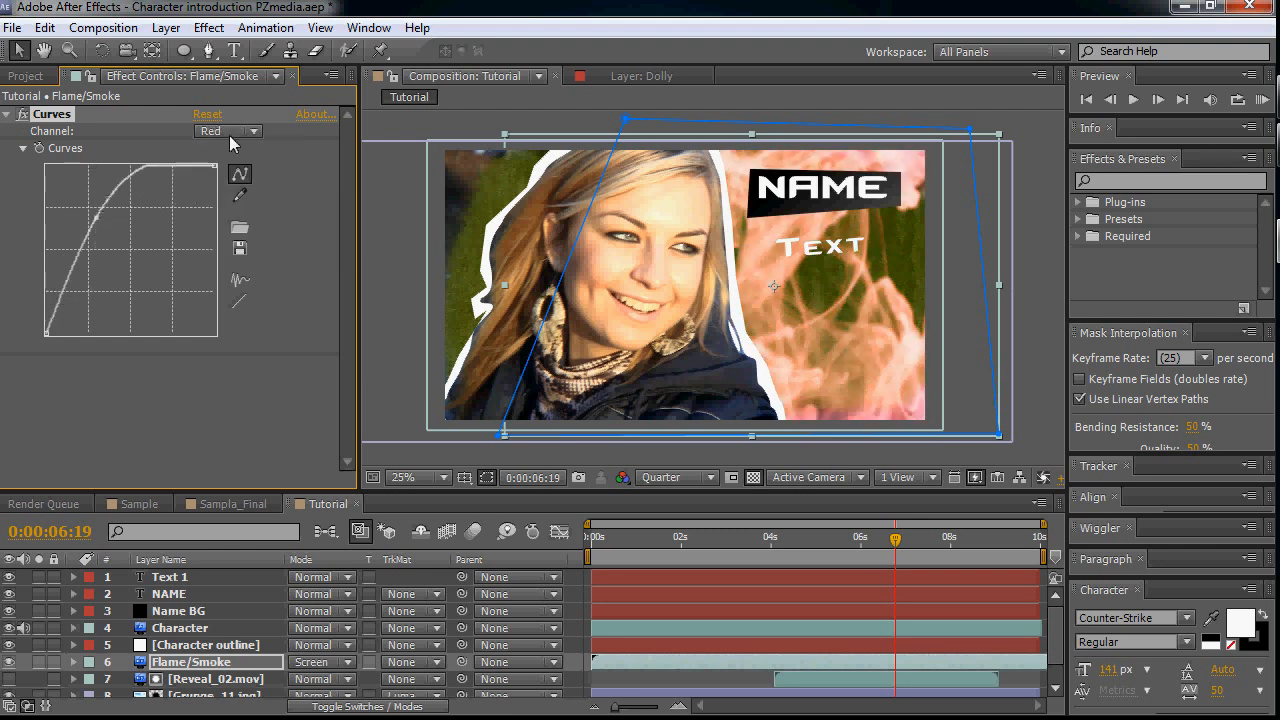
{"action": "left_click", "coordinate": [255, 131]}
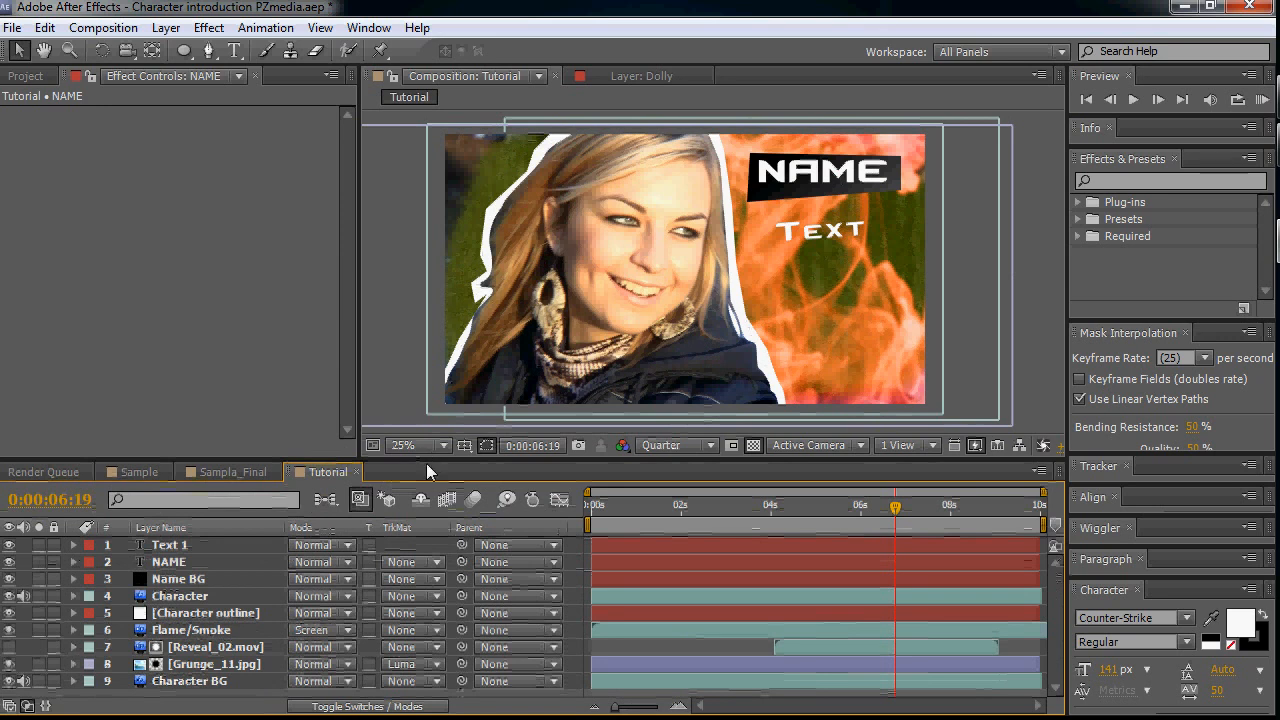
- Preview Sampla_Final, then place PZ_media_fehér.ai in Tutorial's lower-right corner
{"action": "left_click", "coordinate": [230, 471]}
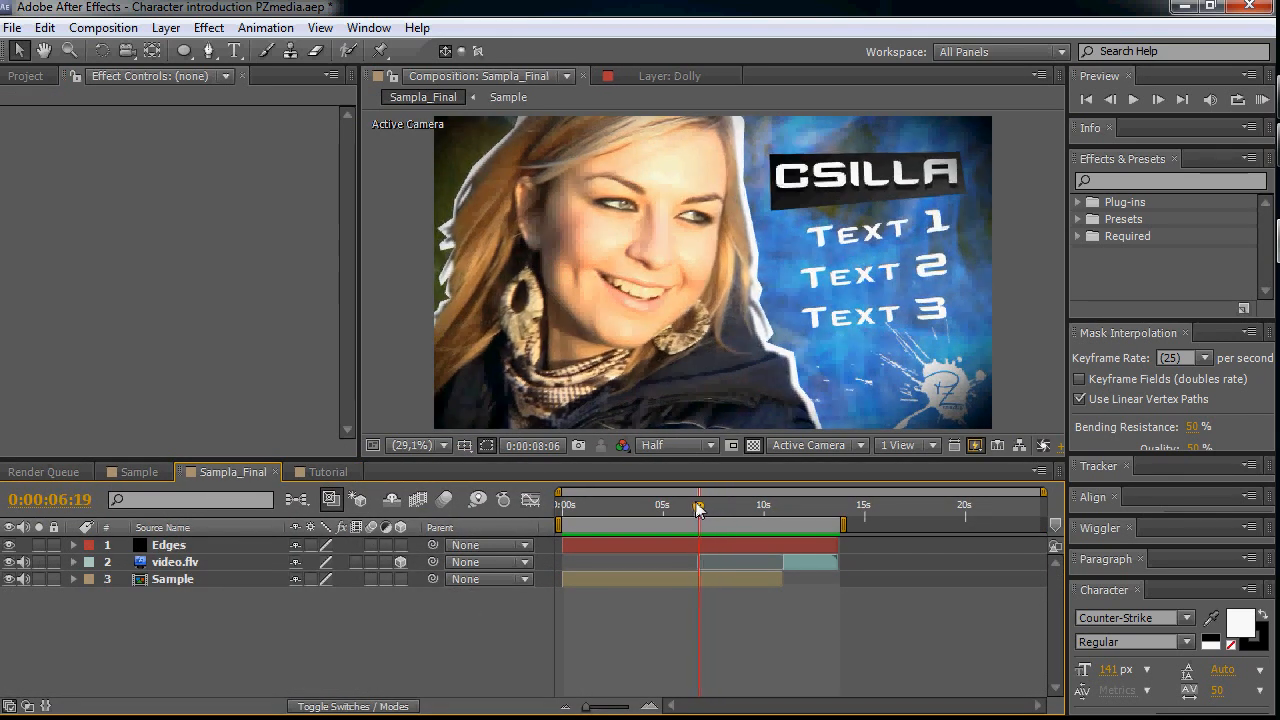
{"action": "left_click", "coordinate": [678, 507]}
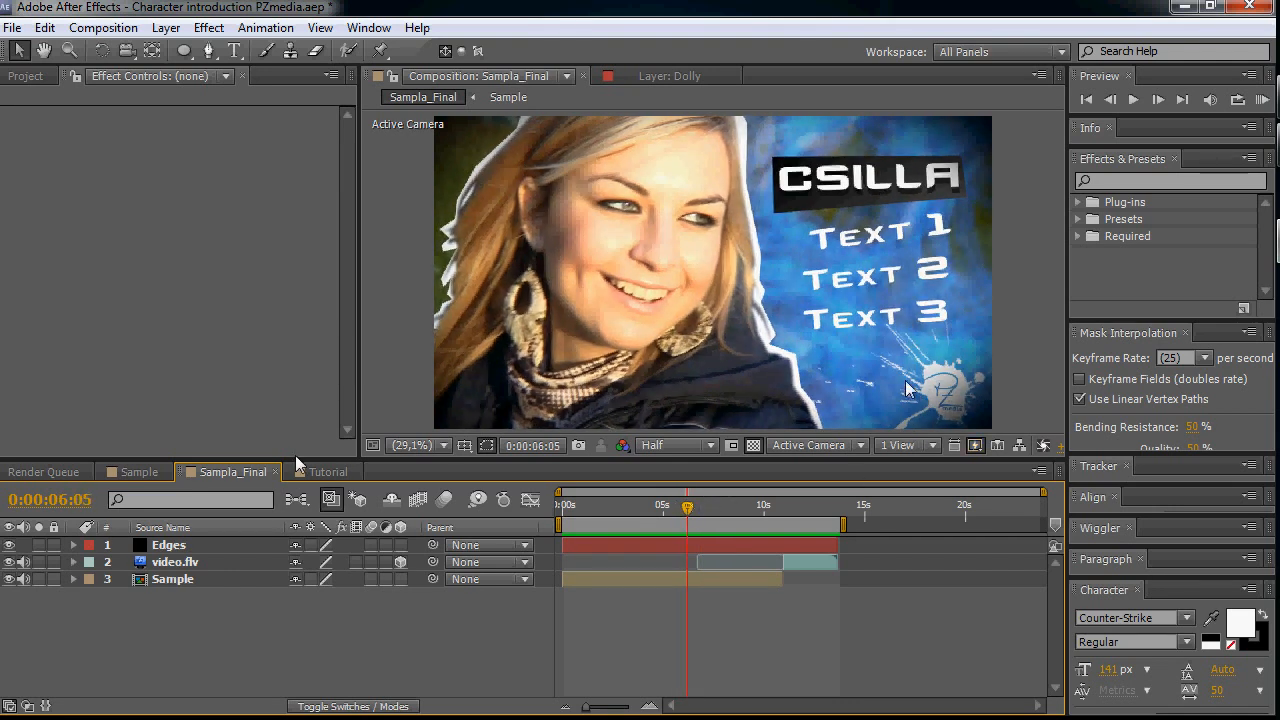
{"action": "left_click", "coordinate": [326, 471]}
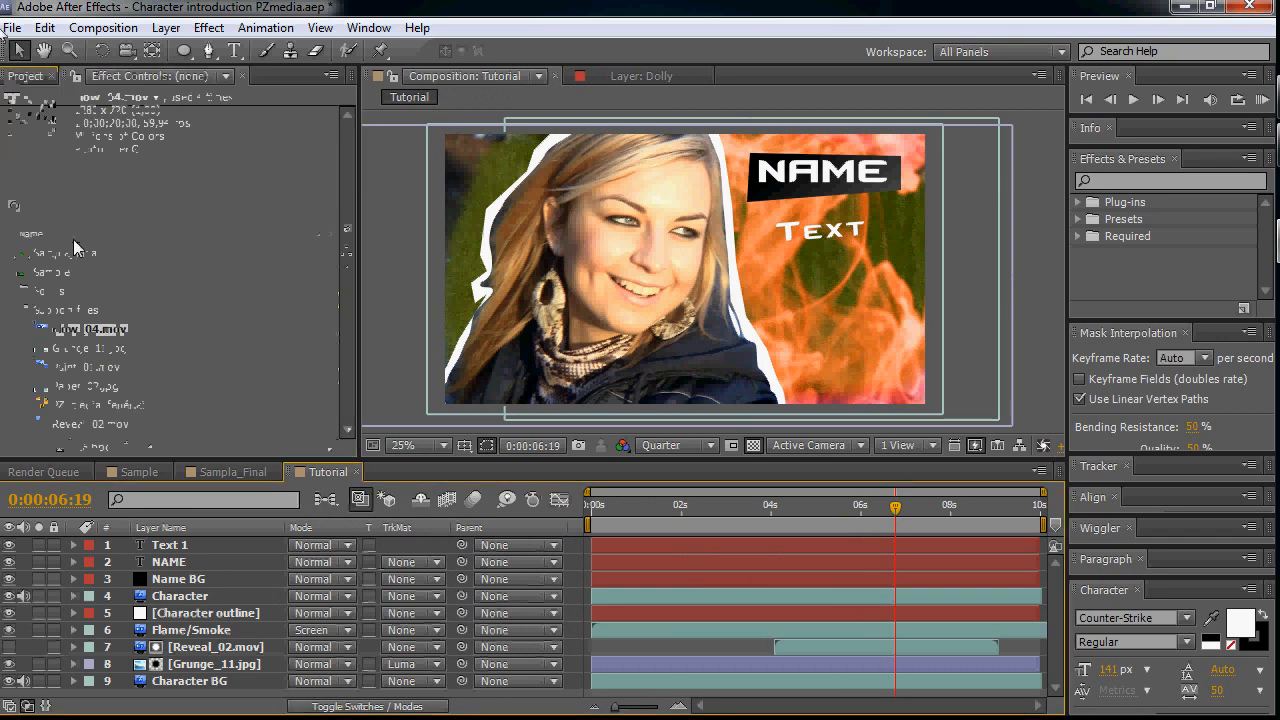
{"action": "left_click", "coordinate": [90, 328]}
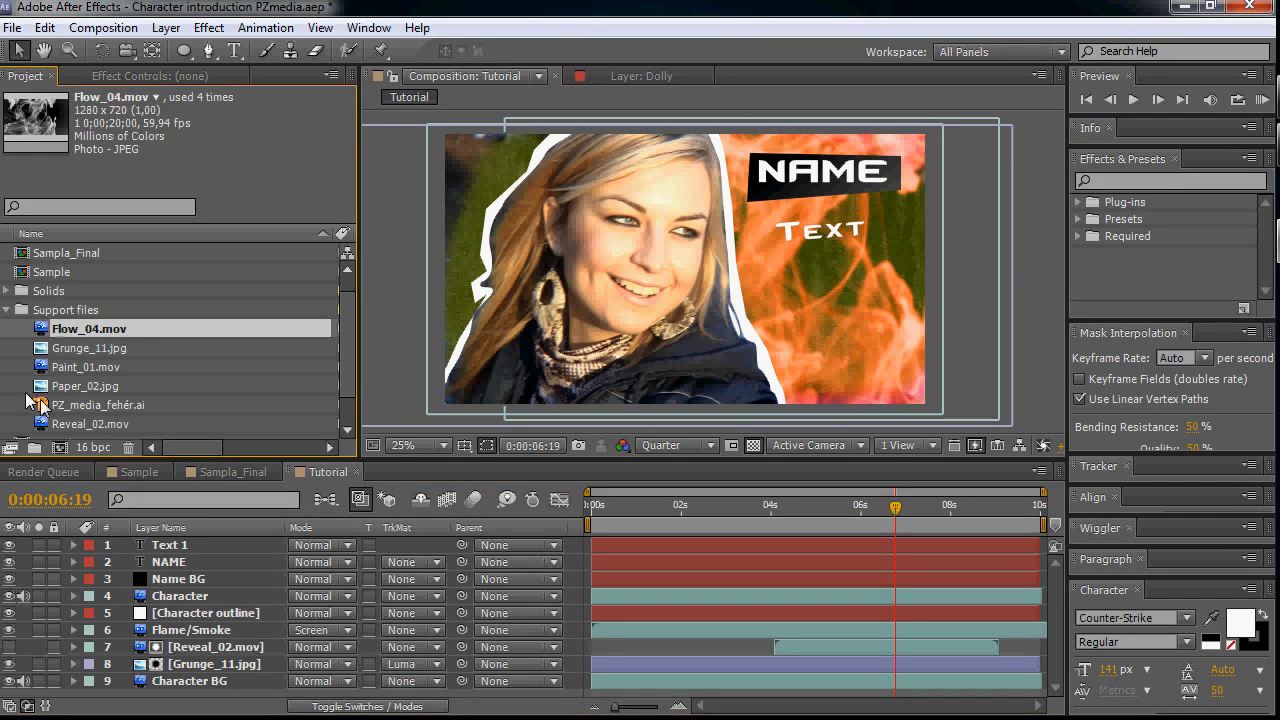
{"action": "left_click", "coordinate": [98, 404]}
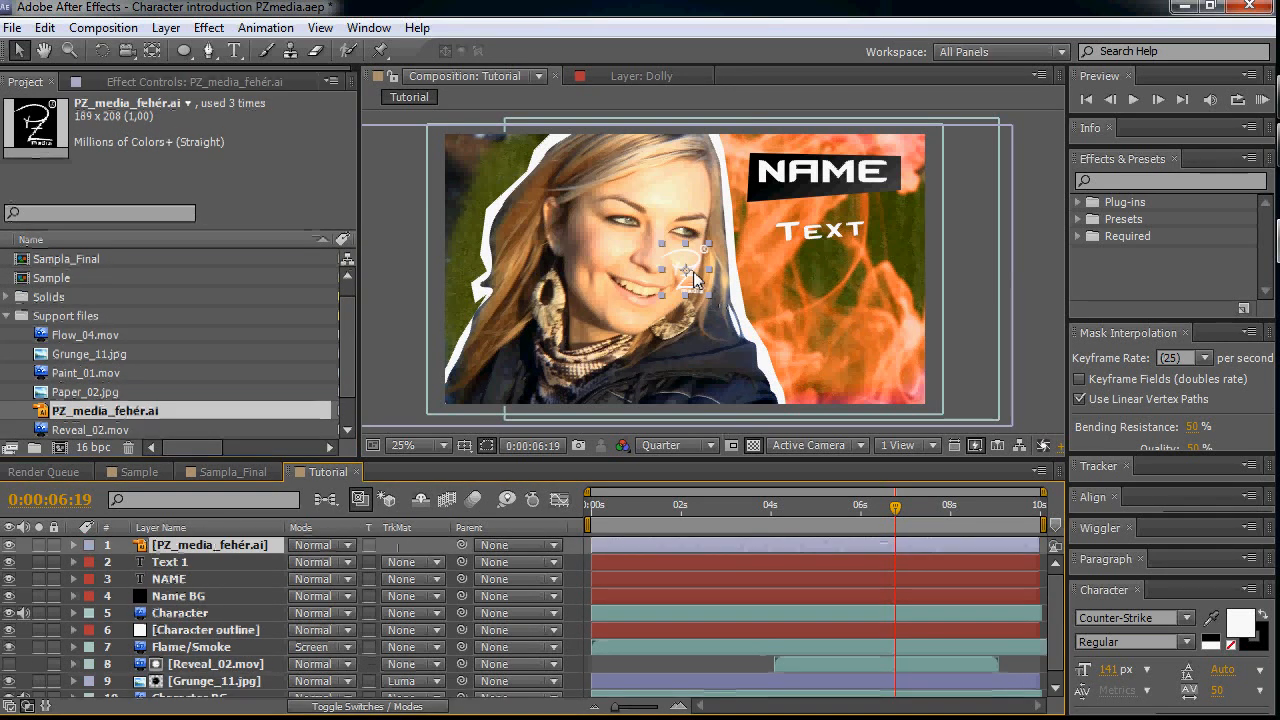
{"action": "left_click_drag", "start_coordinate": [685, 270], "coordinate": [885, 370]}
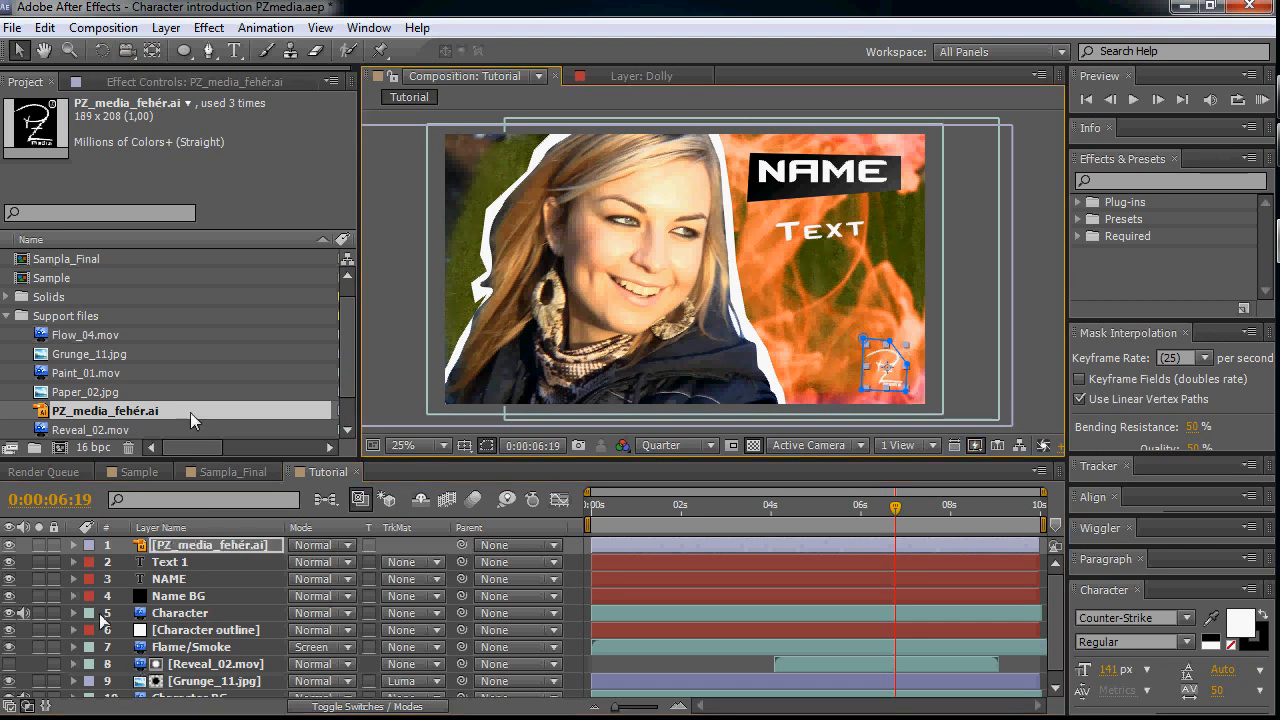
- Add the Paint_01.mov splash and name the layers Logo reveal and Logo
{"action": "left_click", "coordinate": [90, 372]}
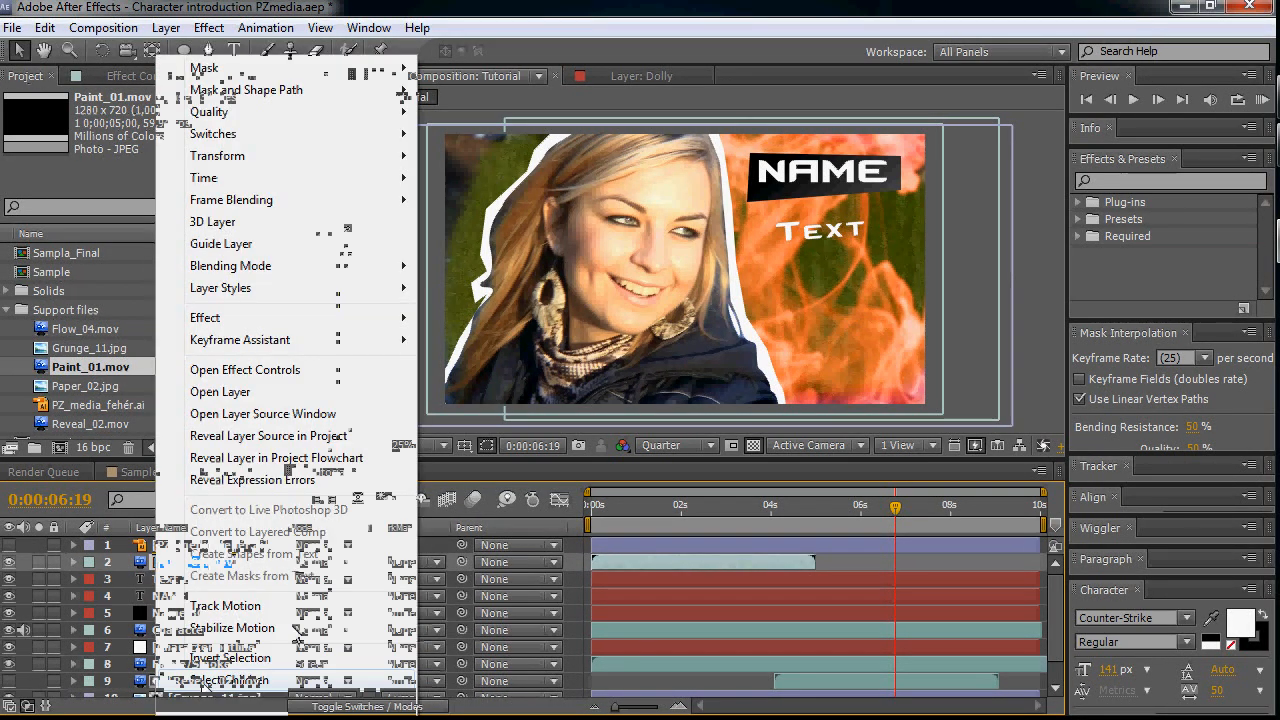
{"action": "left_click", "coordinate": [245, 369]}
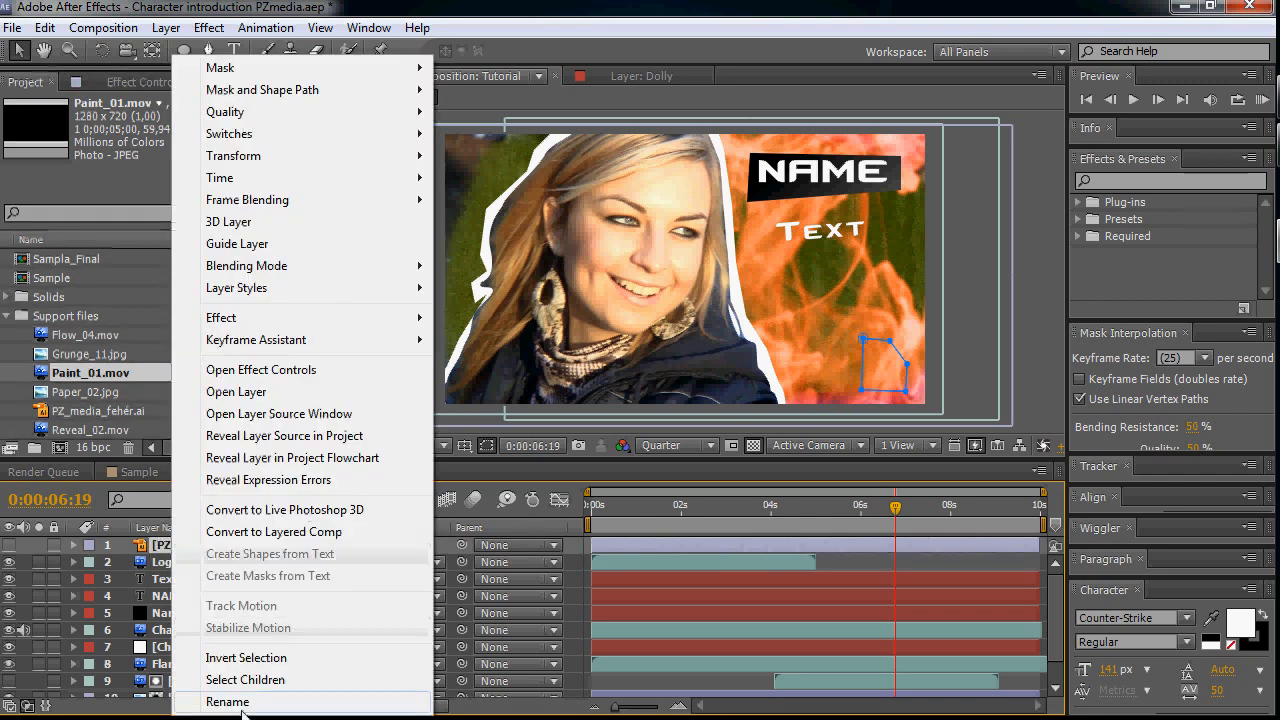
{"action": "left_click", "coordinate": [261, 369]}
{"action": "type", "text": "Logo"}
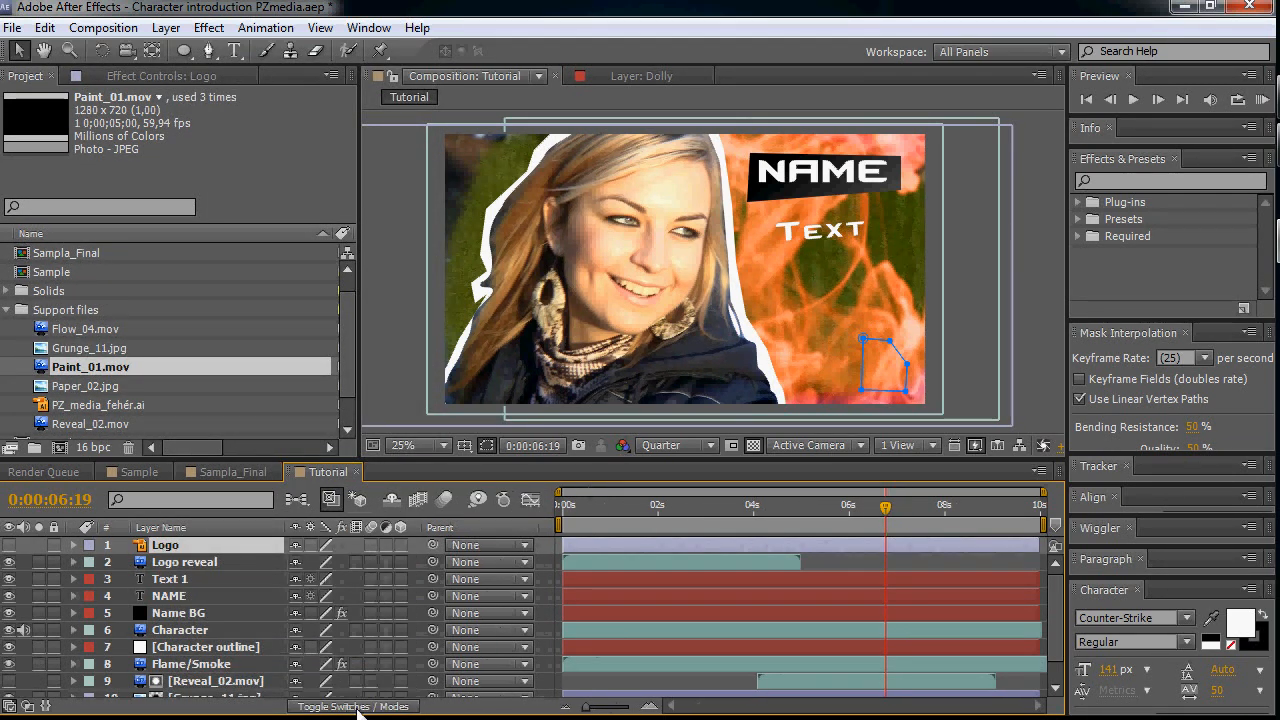
- Set Logo reveal to Screen with a Luma Inverted matte, then preview the reveal
{"action": "left_click", "coordinate": [184, 561]}
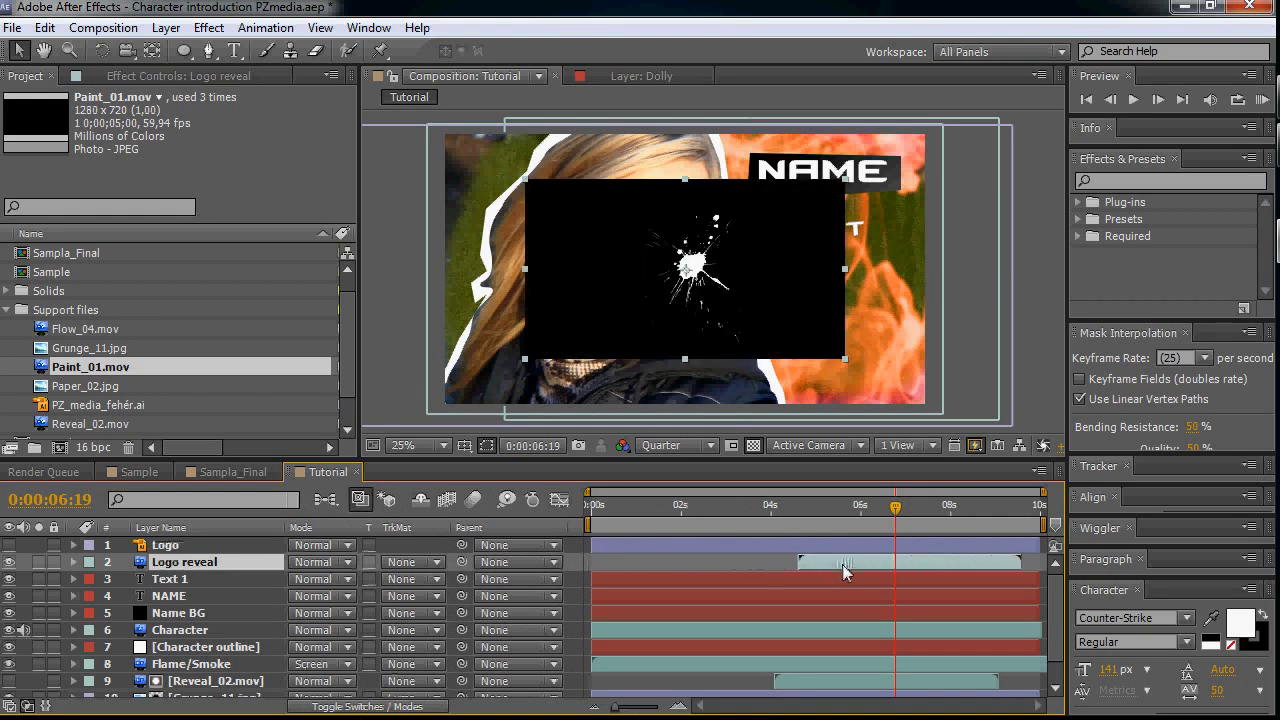
{"action": "left_click", "coordinate": [320, 545]}
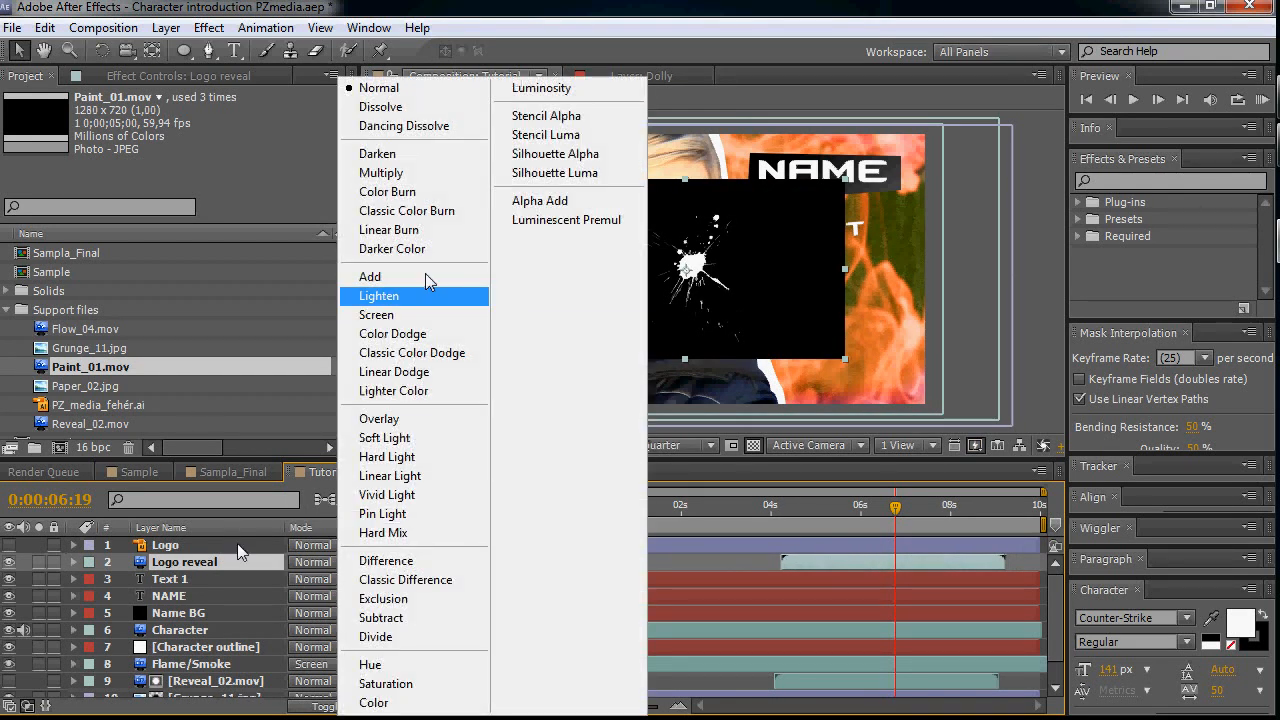
{"action": "left_click", "coordinate": [377, 314]}
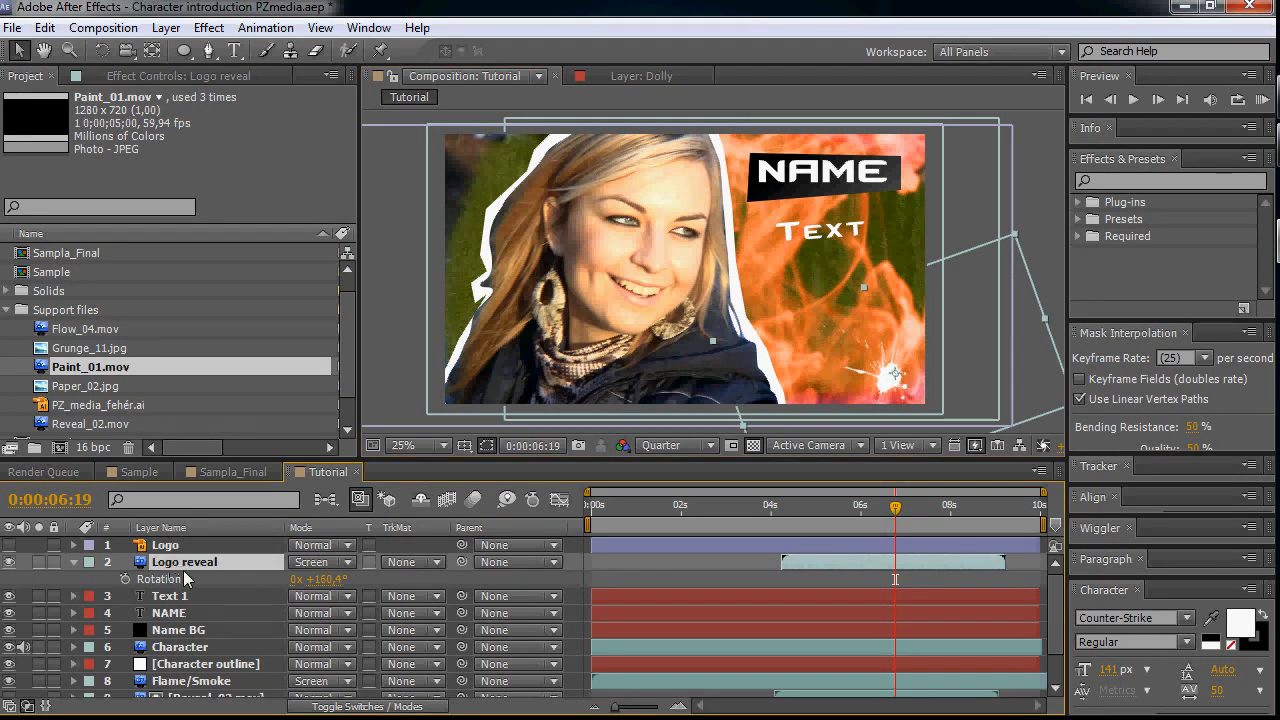
{"action": "left_click", "coordinate": [410, 561]}
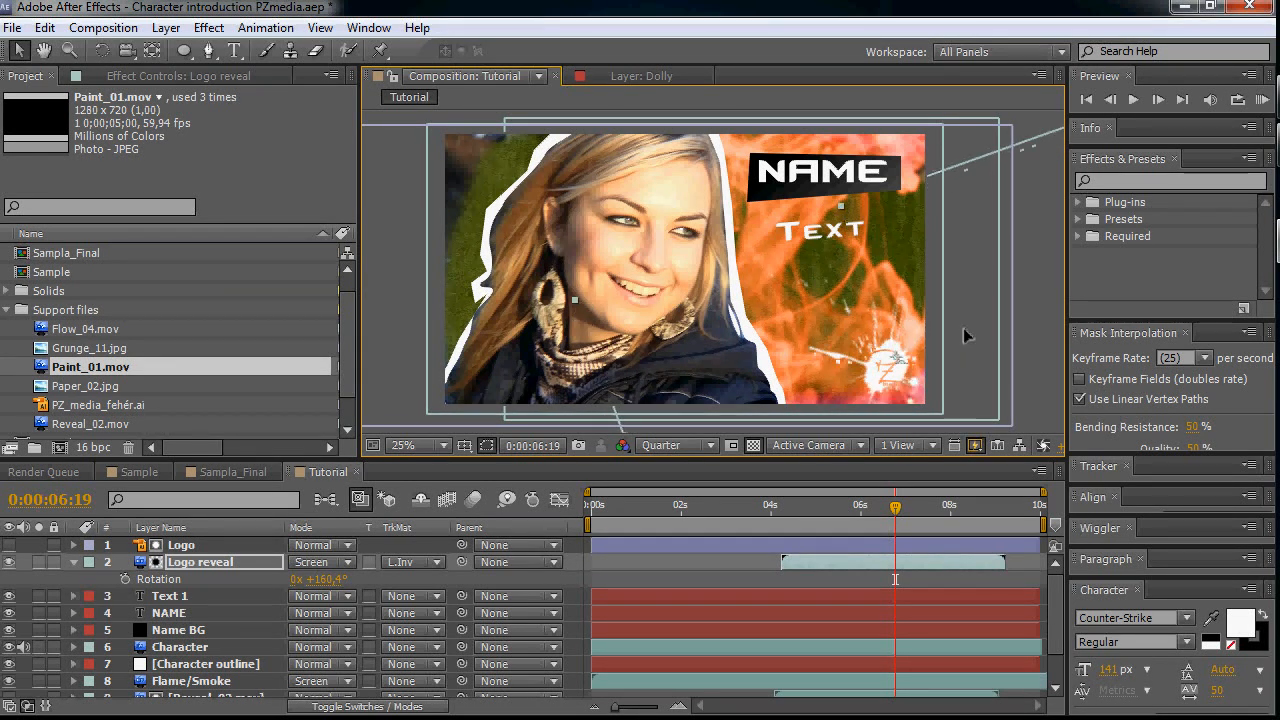
{"action": "left_click", "coordinate": [788, 505]}
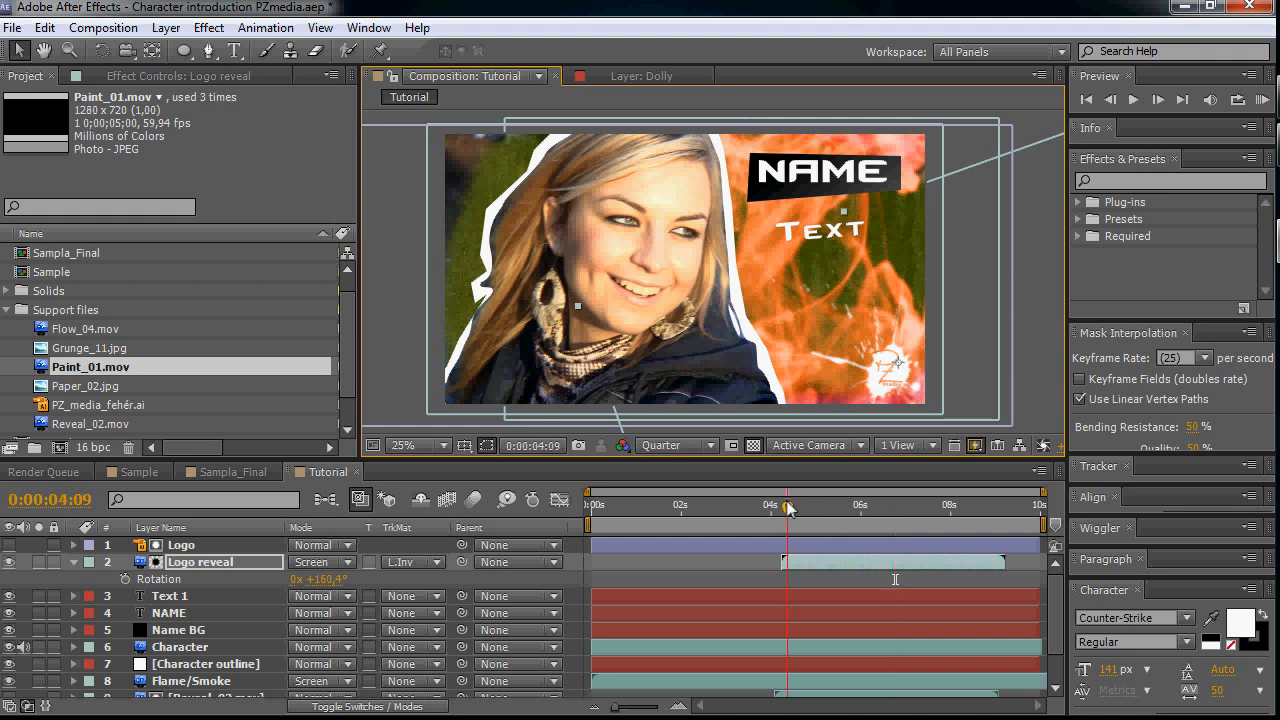
{"action": "left_click", "coordinate": [791, 505]}
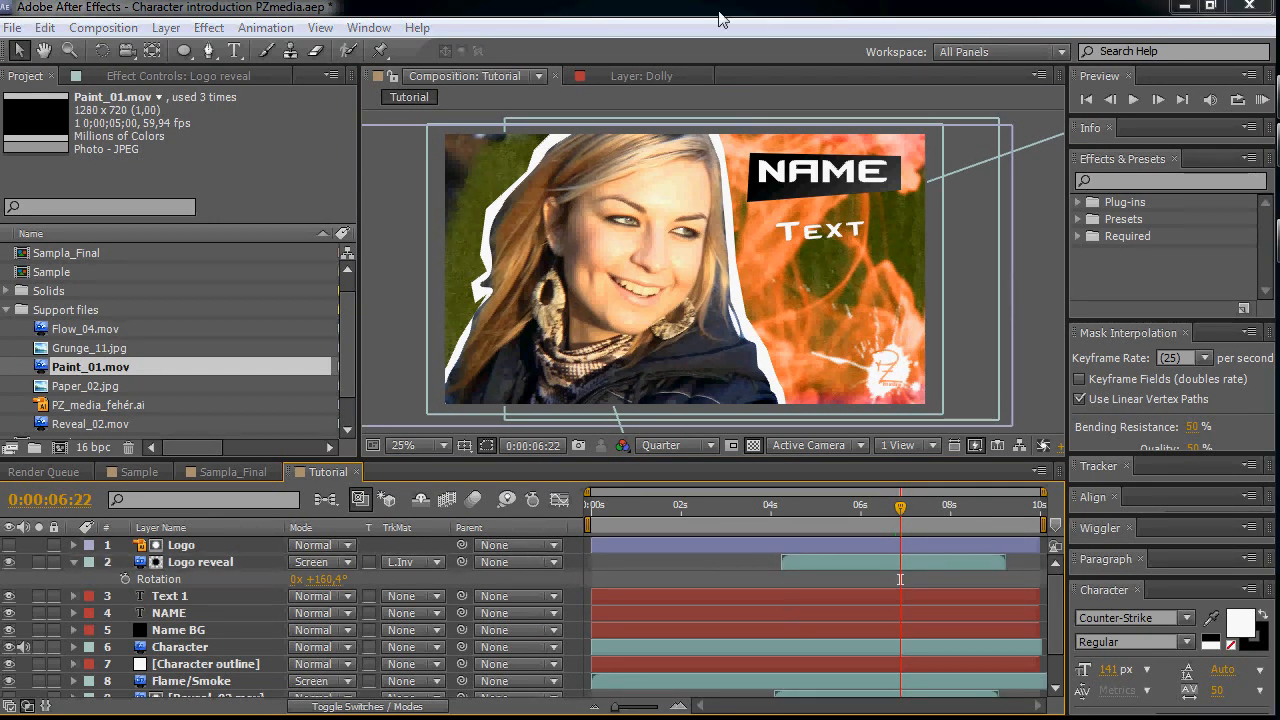
{"action": "mouse_move", "coordinate": [793, 148]}
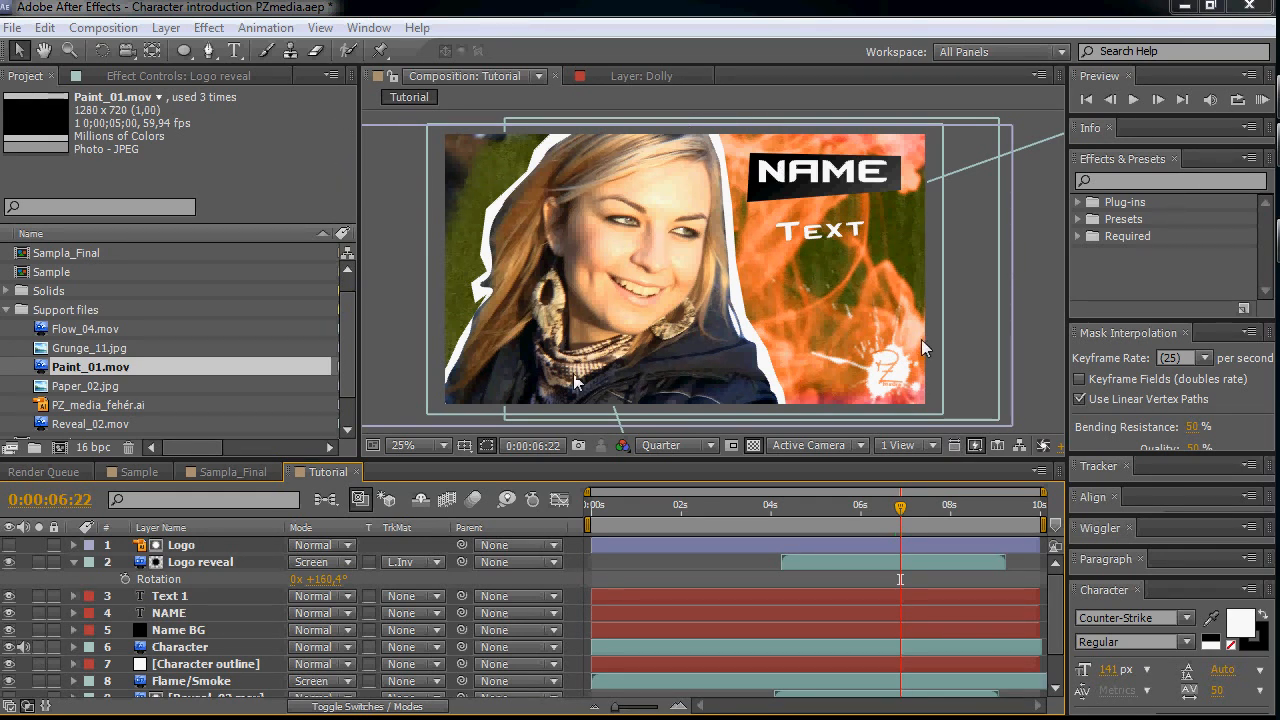
{"action": "left_click", "coordinate": [227, 471]}
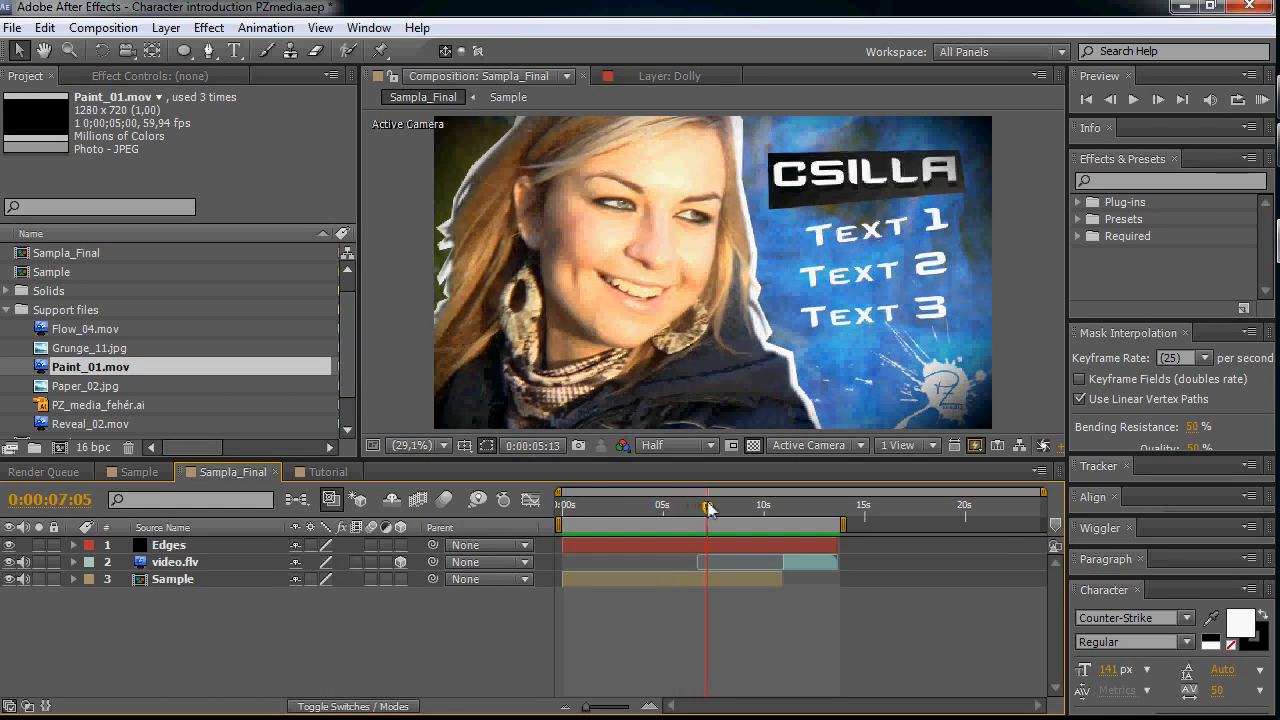
{"action": "left_click_drag", "start_coordinate": [708, 508], "coordinate": [690, 508]}
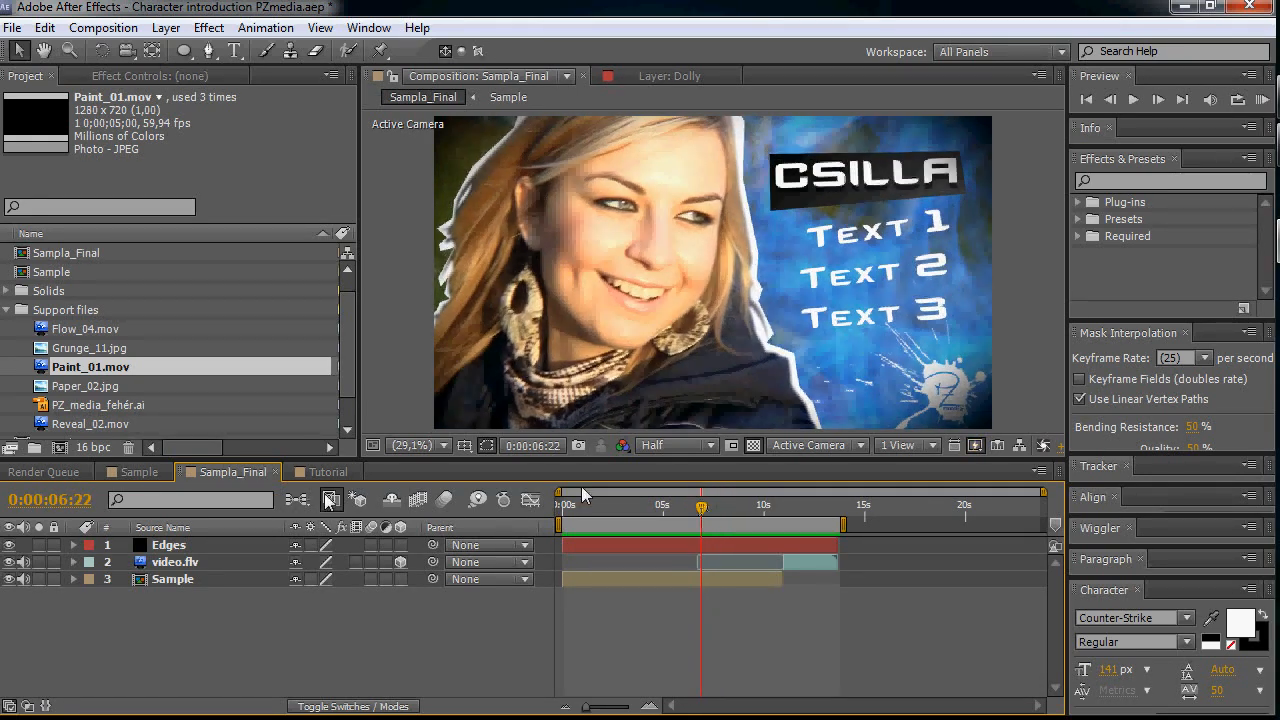
{"action": "left_click", "coordinate": [322, 471]}
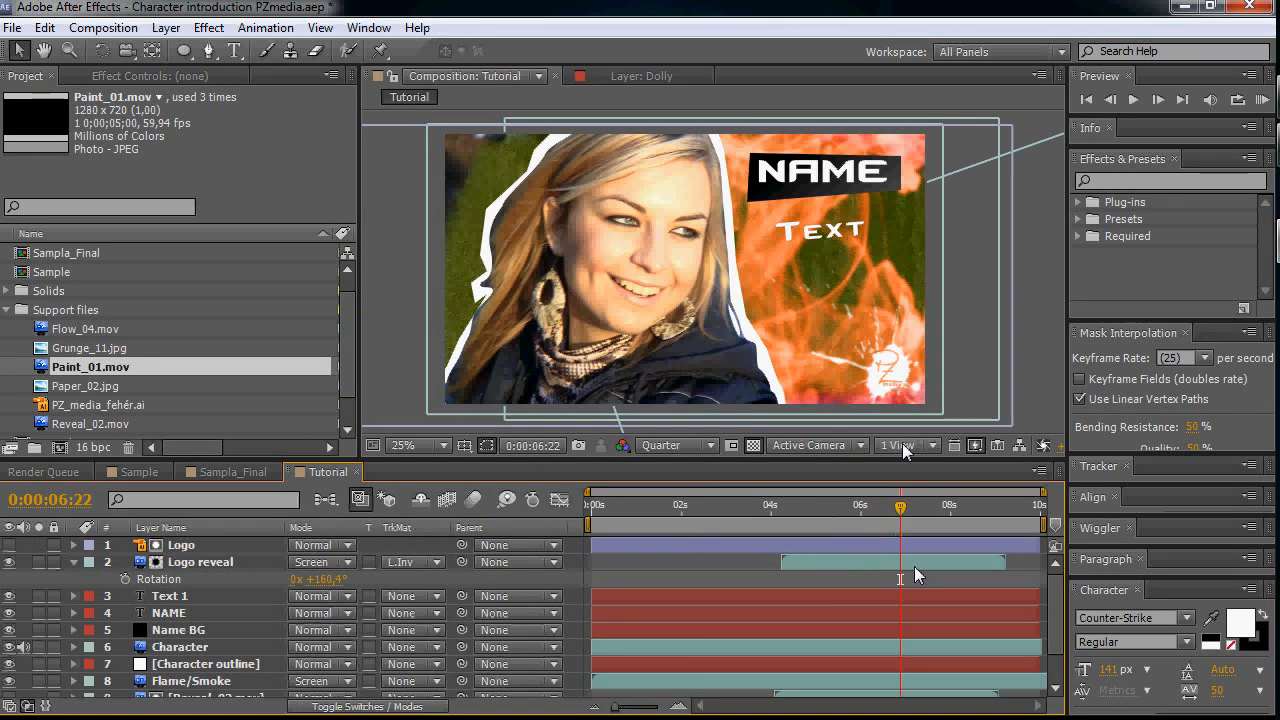
- Switch to 2 Views - Horizontal with a Top view, then select the NAME layer
{"action": "left_click", "coordinate": [903, 445]}
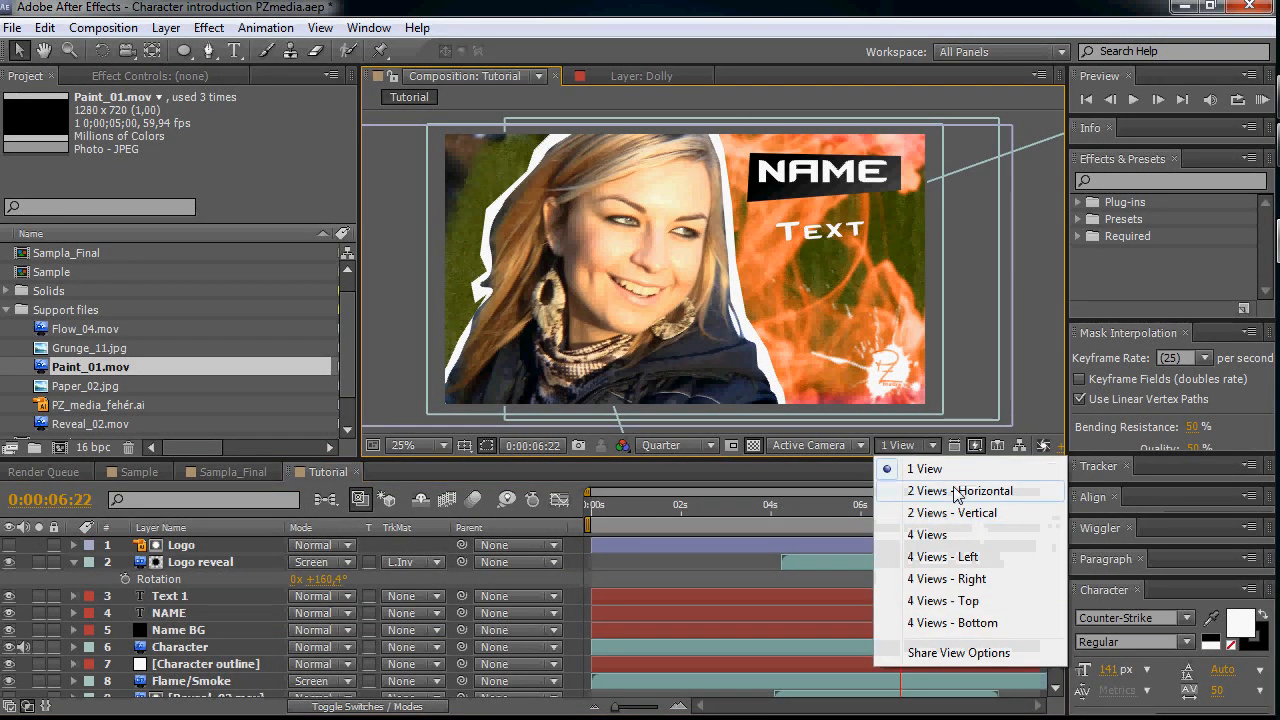
{"action": "left_click", "coordinate": [951, 491]}
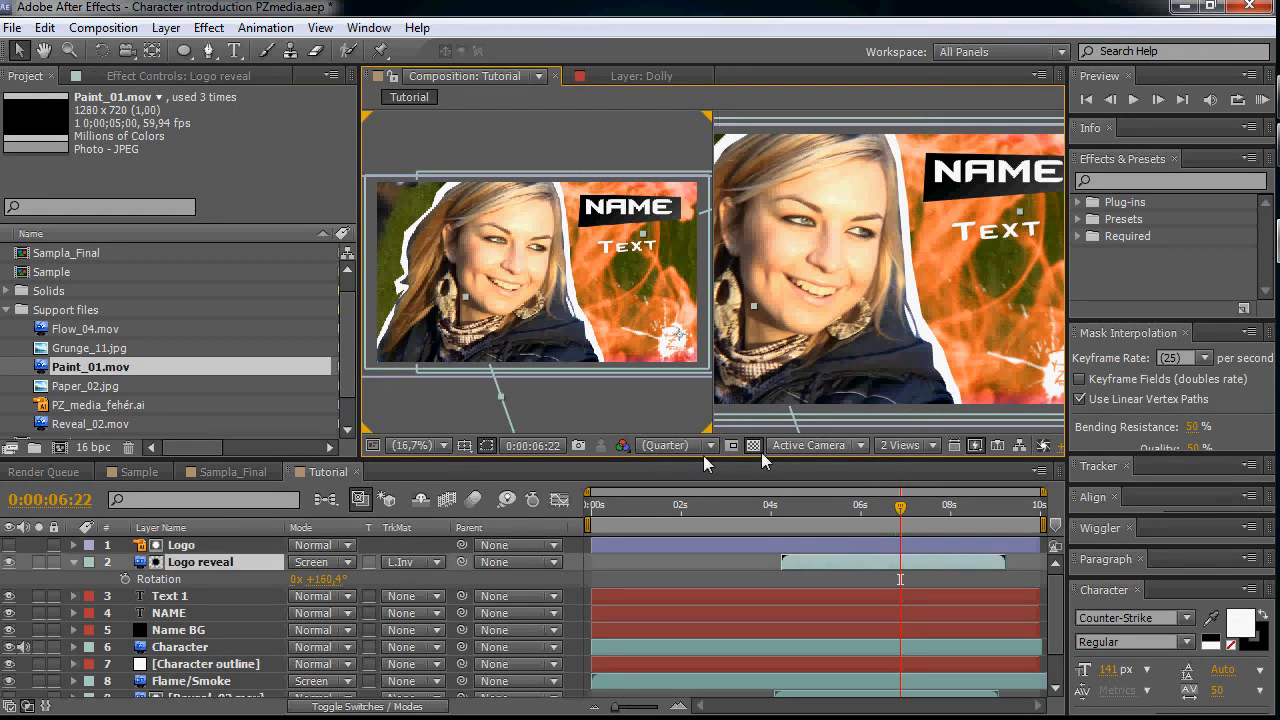
{"action": "left_click", "coordinate": [817, 444]}
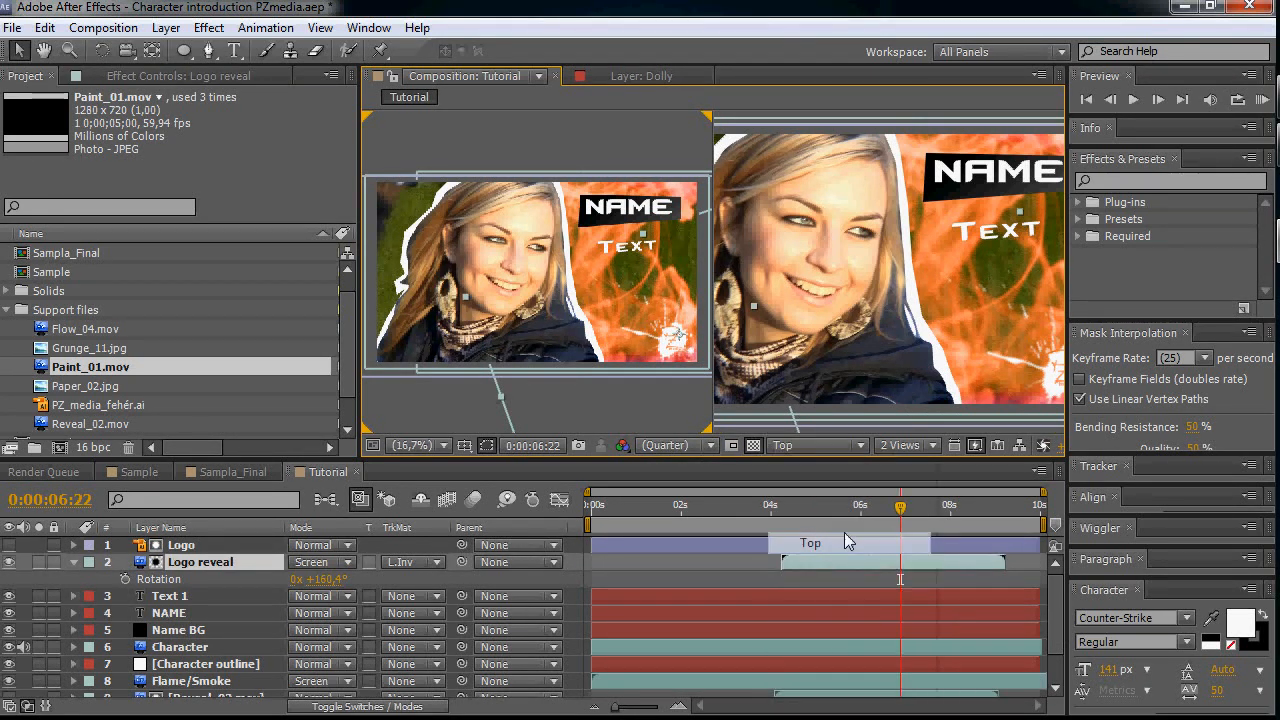
{"action": "mouse_move", "coordinate": [728, 505]}
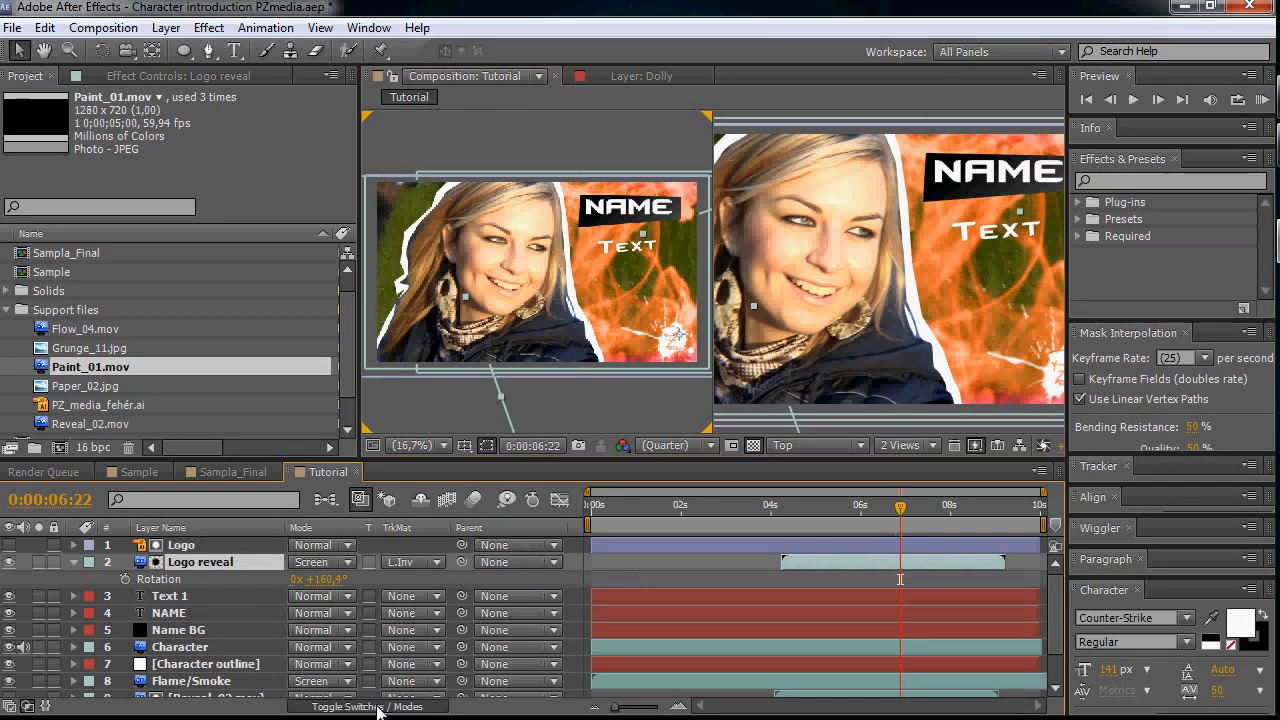
{"action": "left_click", "coordinate": [353, 706]}
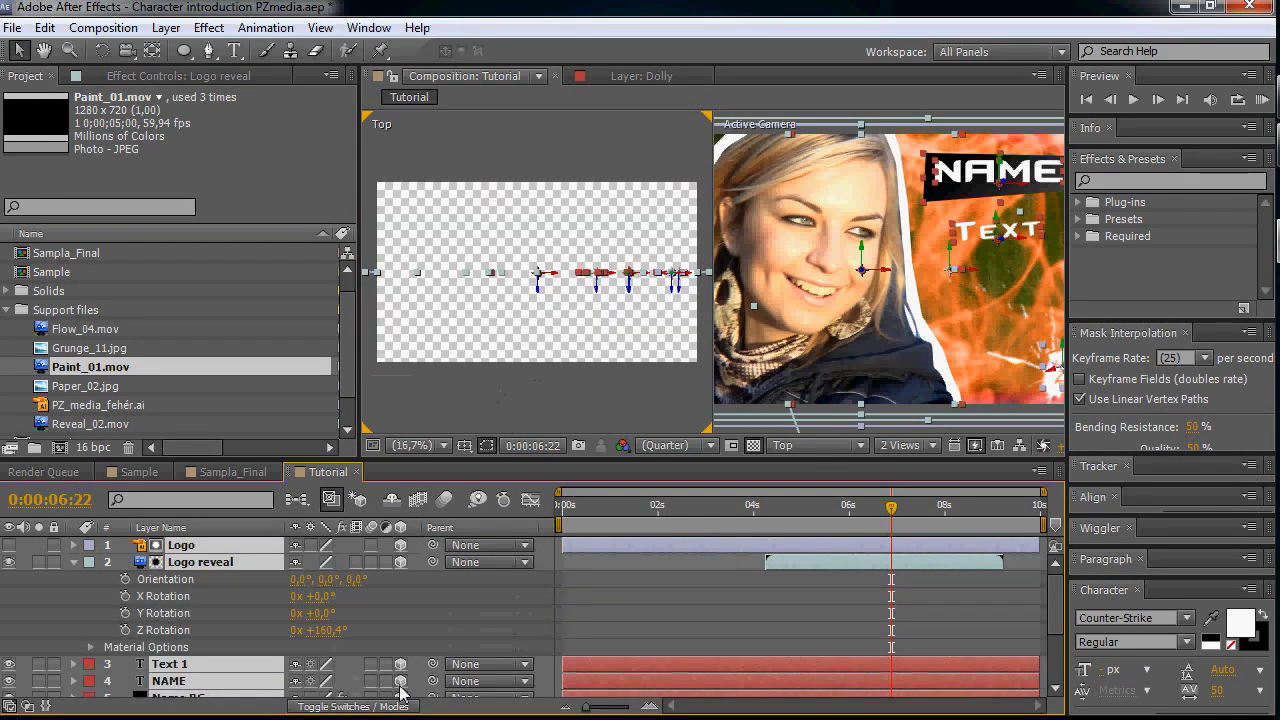
{"action": "left_click", "coordinate": [352, 706]}
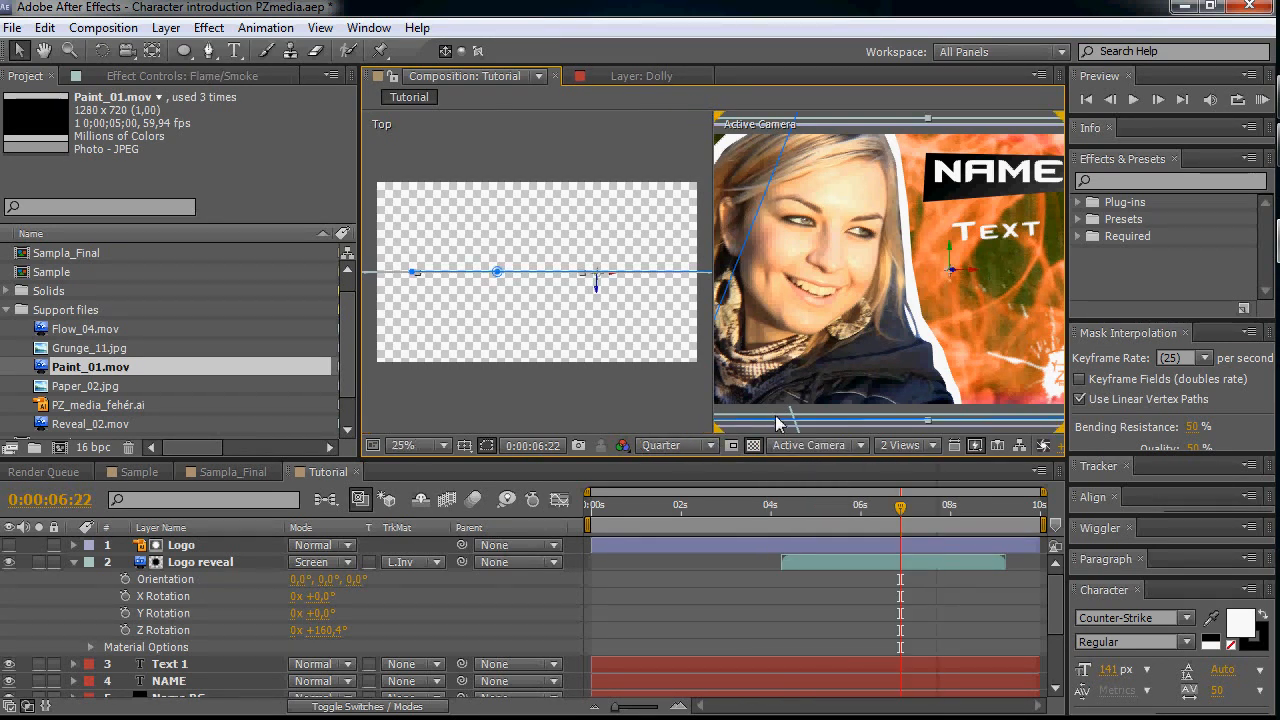
{"action": "mouse_move", "coordinate": [783, 400]}
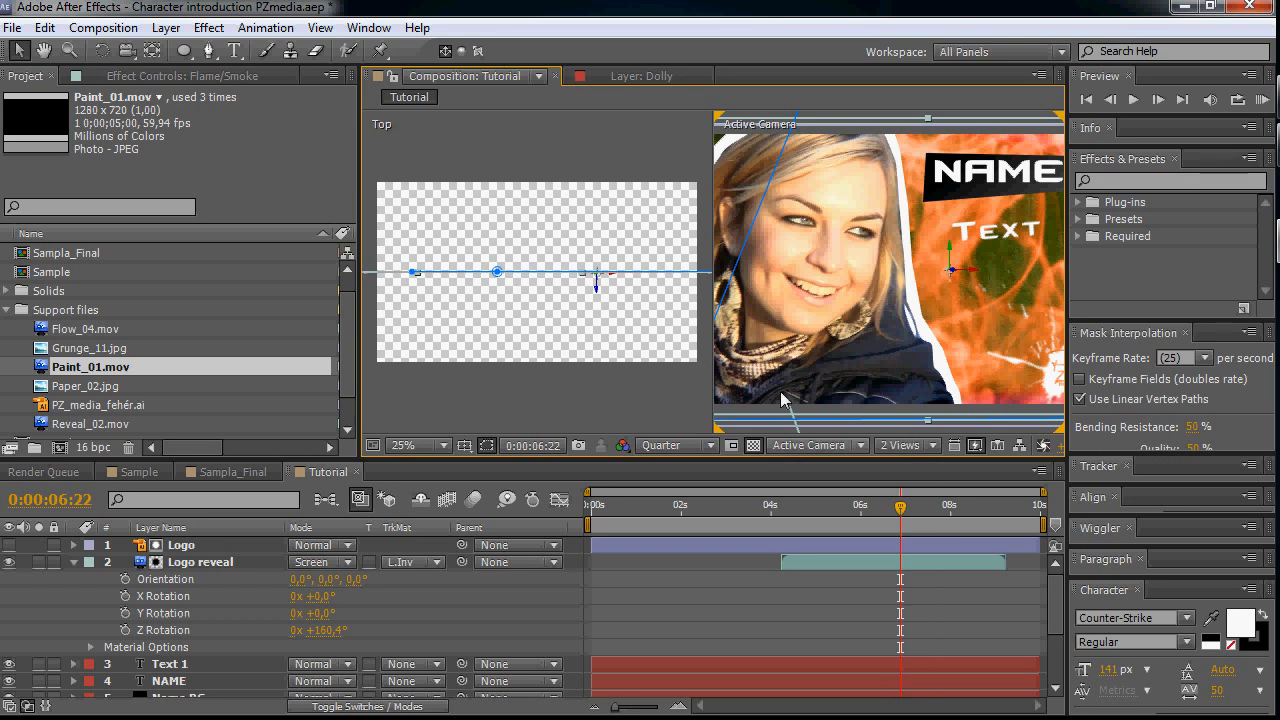
{"action": "left_click", "coordinate": [815, 445]}
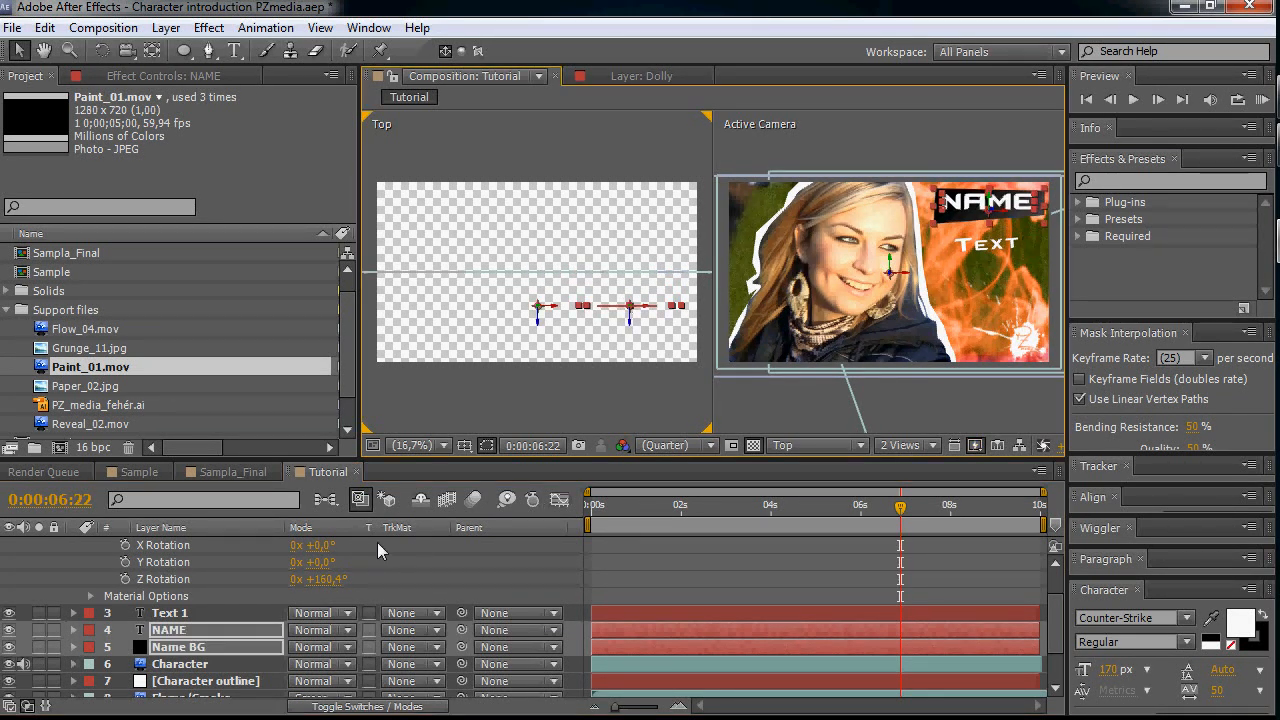
- Select Character and keyframe Position at 4:06 and 4:13, ending at Z -72
{"action": "left_click", "coordinate": [178, 647]}
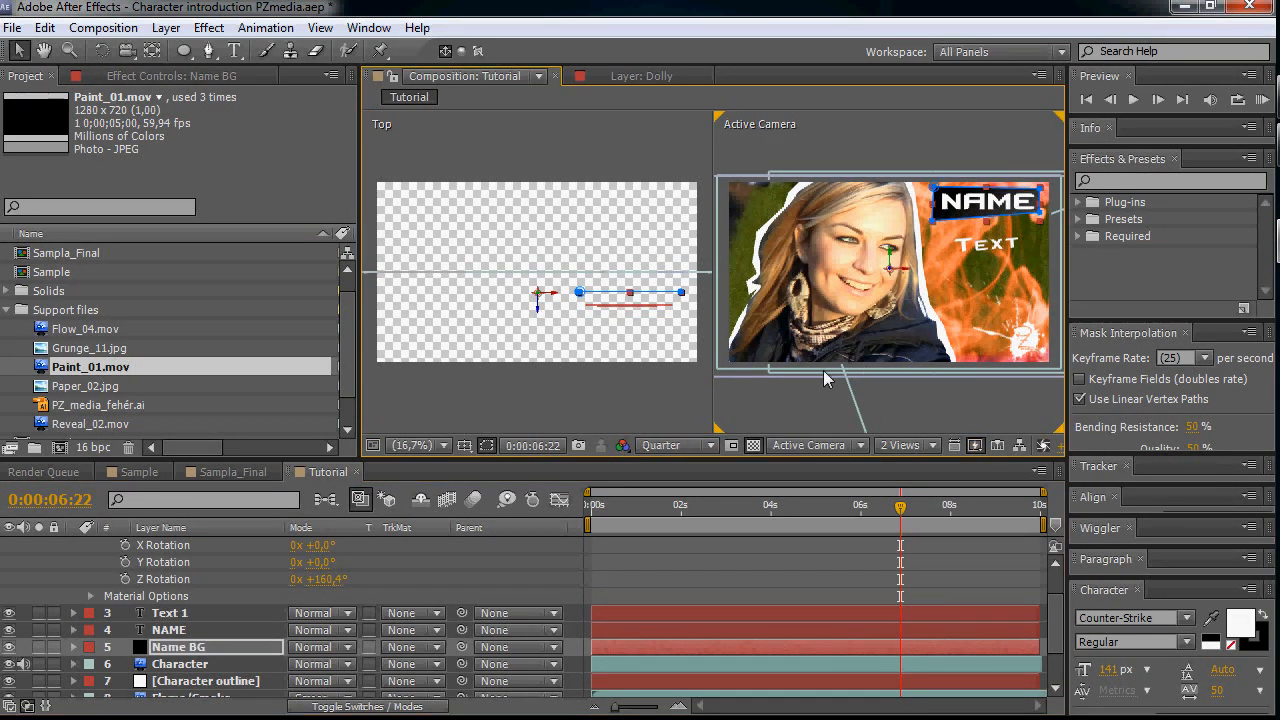
{"action": "left_click", "coordinate": [169, 612]}
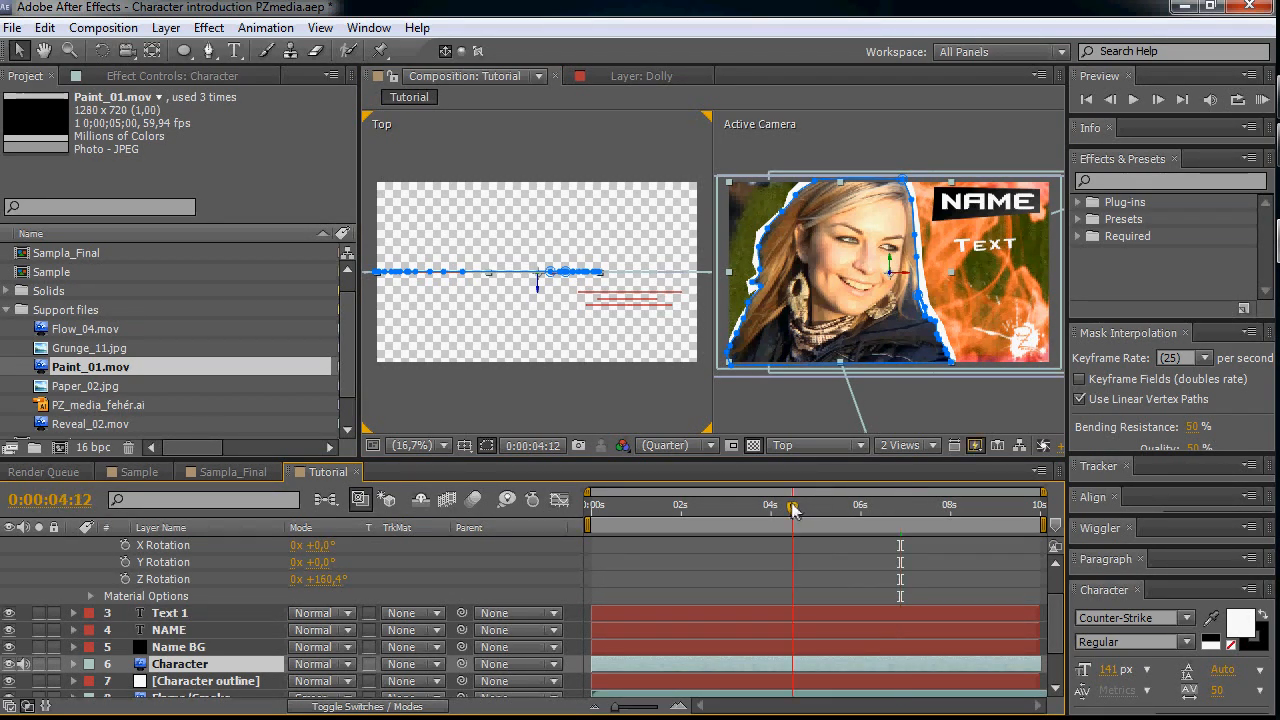
{"action": "left_click_drag", "start_coordinate": [793, 508], "coordinate": [775, 508]}
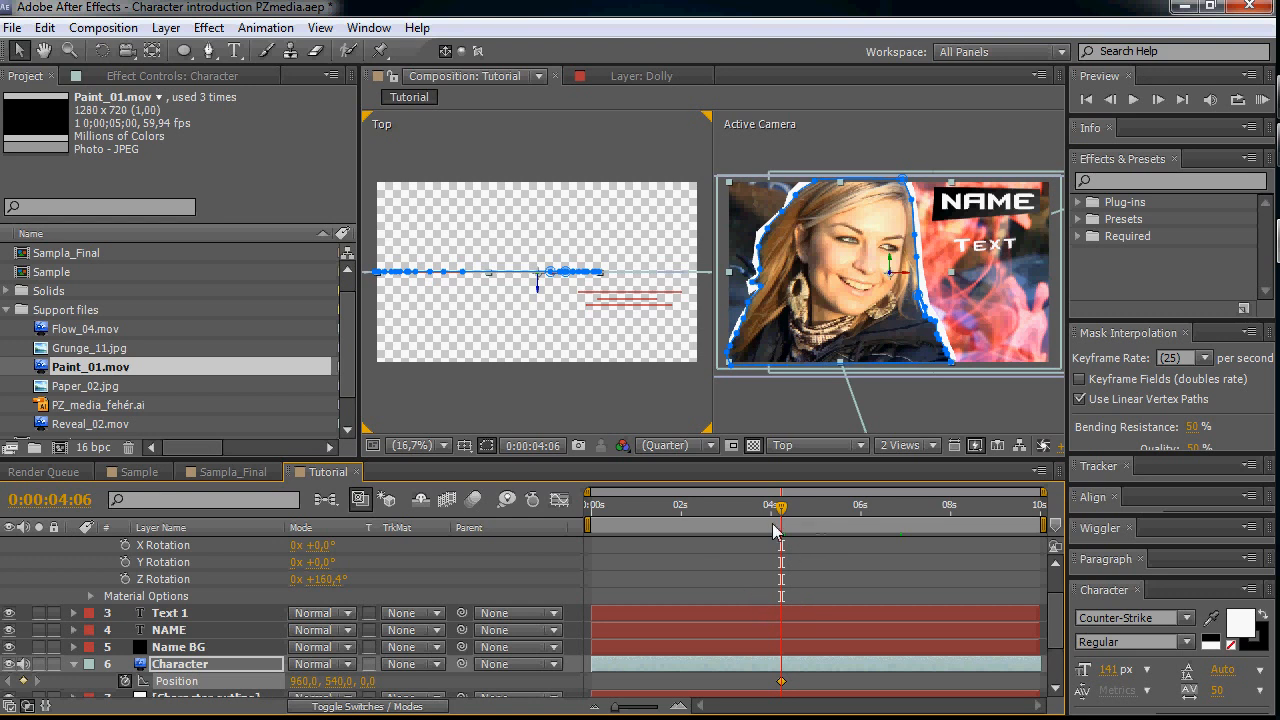
{"action": "left_click_drag", "start_coordinate": [775, 530], "coordinate": [785, 515]}
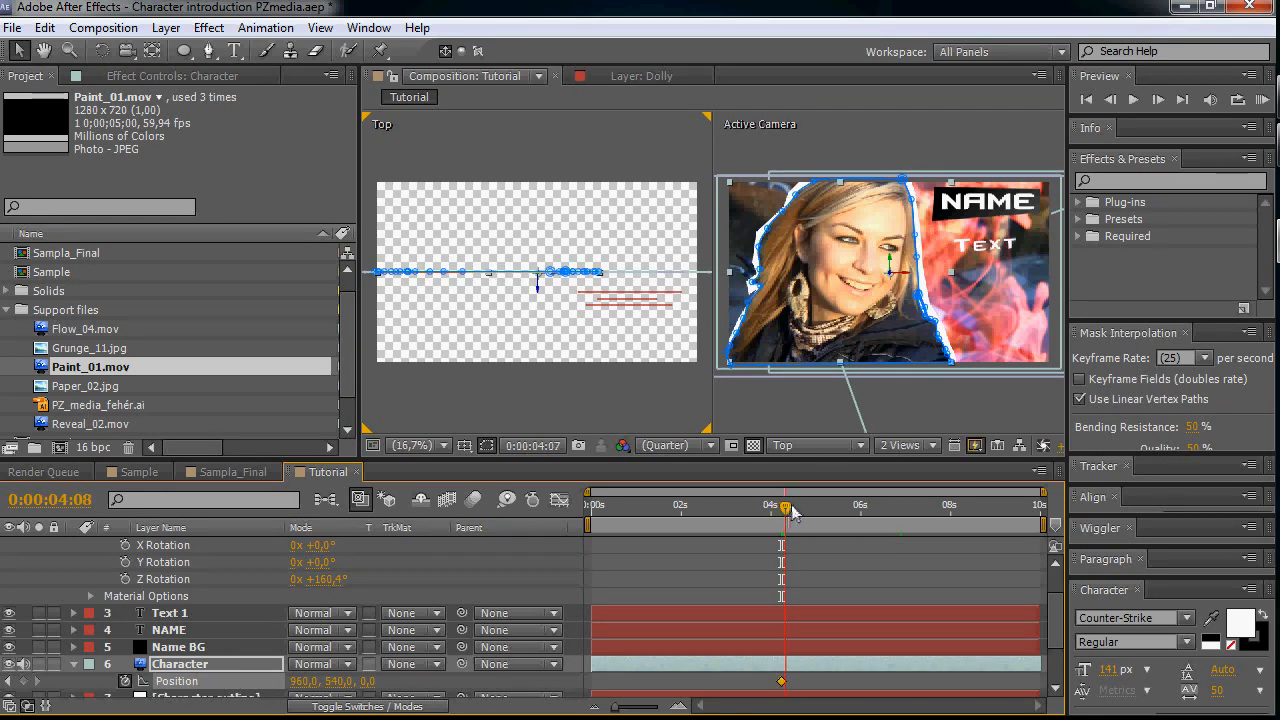
{"action": "left_click_drag", "start_coordinate": [785, 509], "coordinate": [797, 509]}
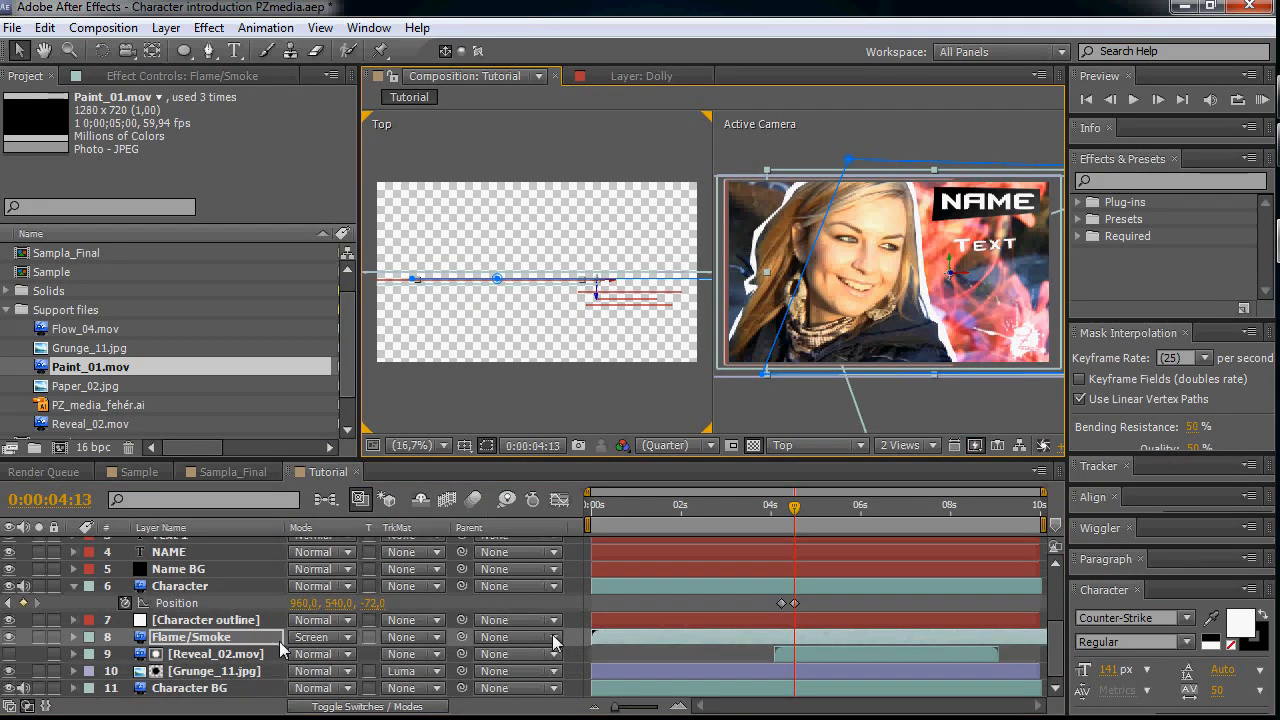
- Select the Character layer to show its orientation and X/Y/Z rotation values
{"action": "left_click", "coordinate": [207, 620]}
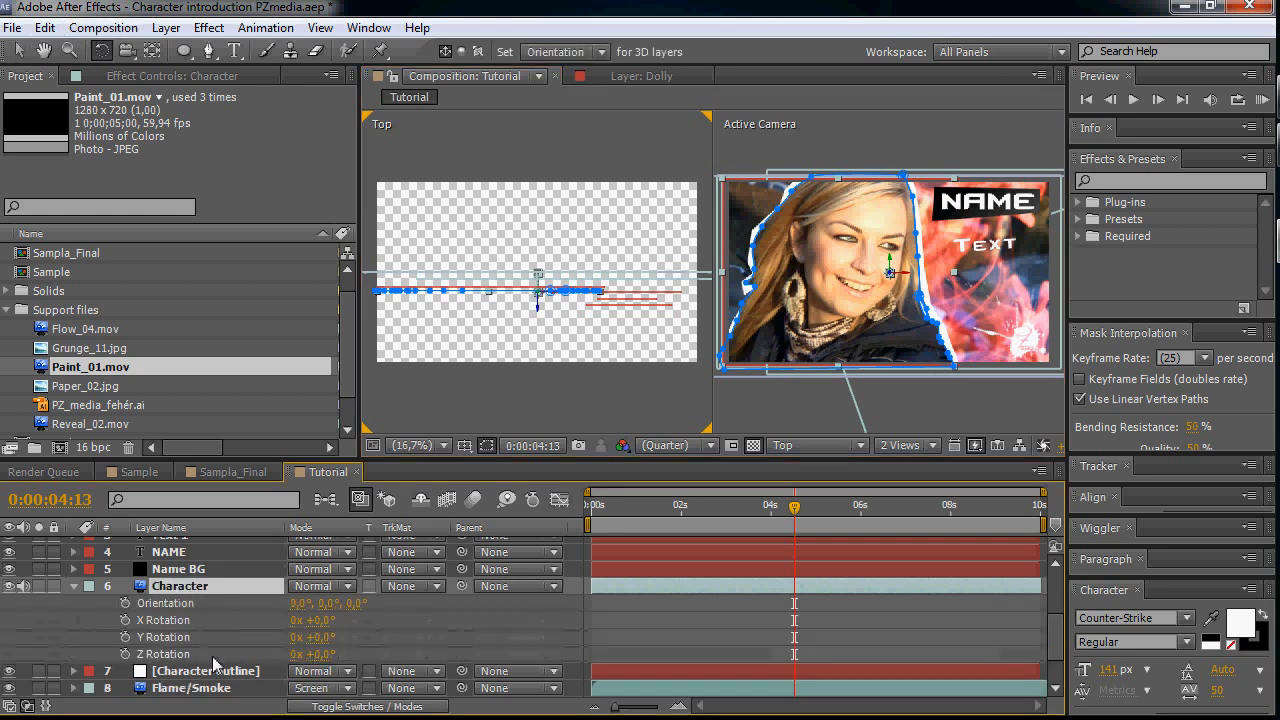
{"action": "mouse_move", "coordinate": [127, 637]}
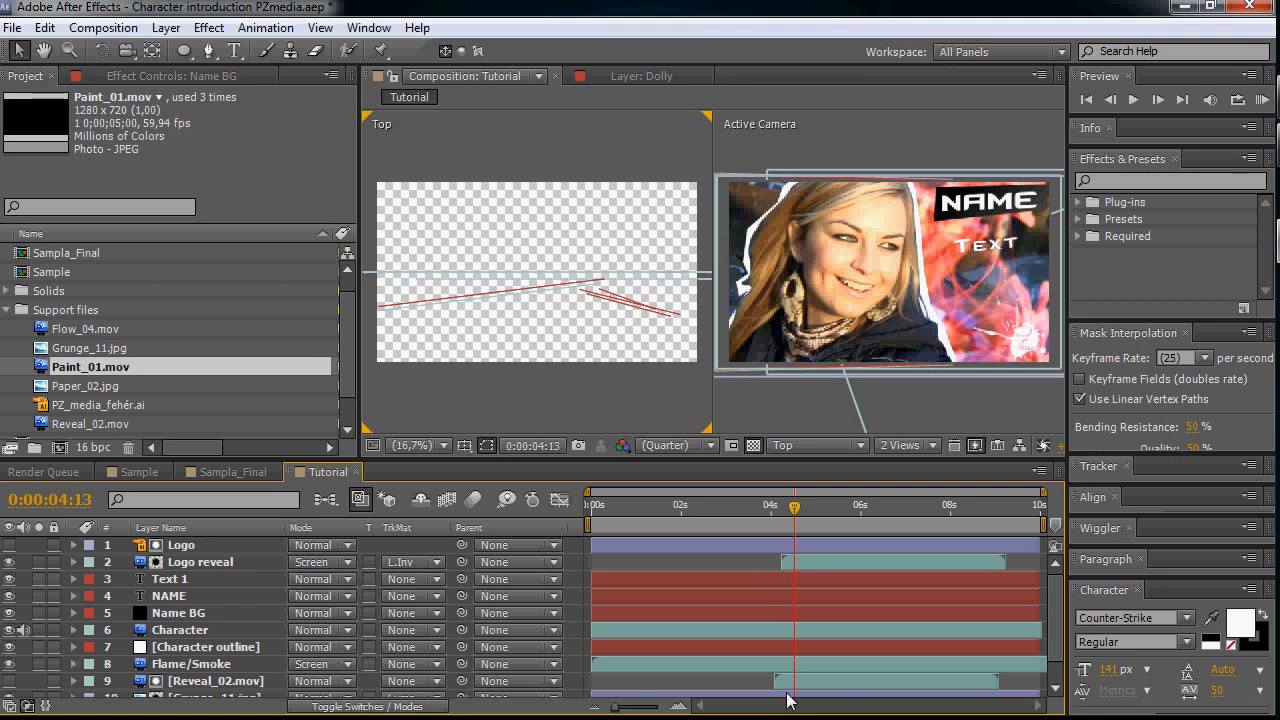
{"action": "mouse_move", "coordinate": [200, 613]}
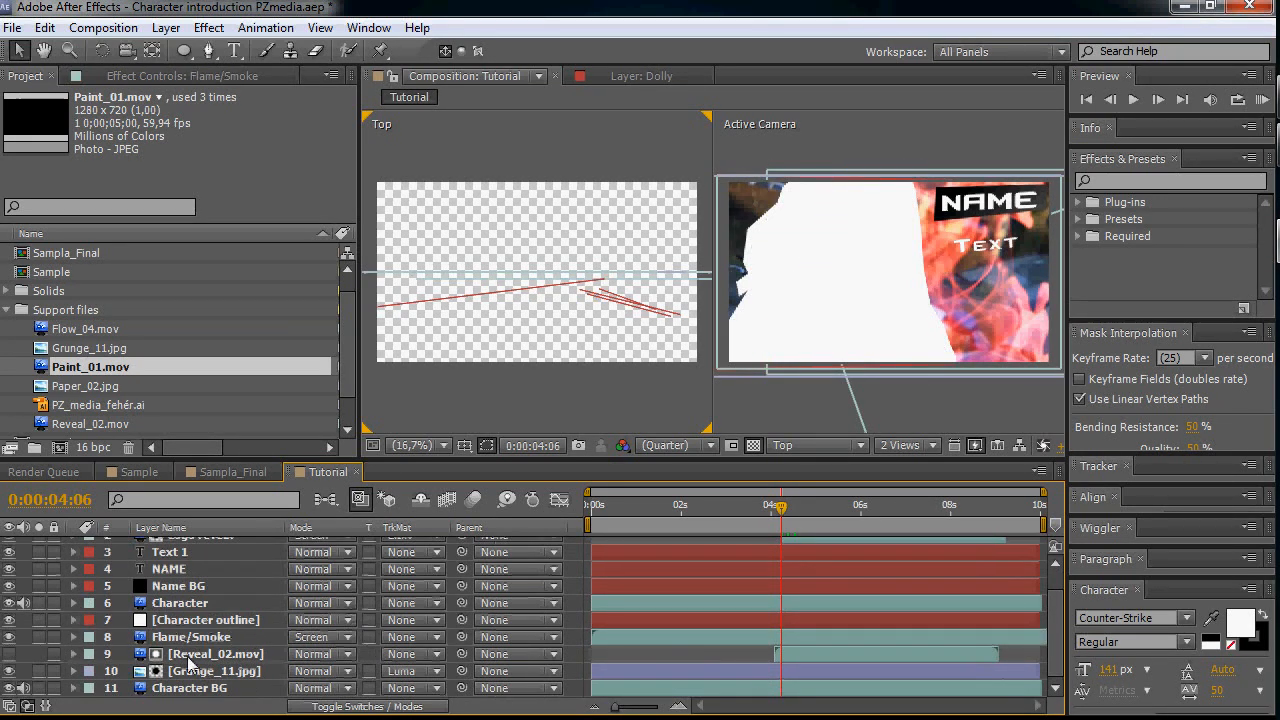
- Enable Time Remapping on the Reveal_02.mov layer and scrub the timeline
{"action": "left_click", "coordinate": [215, 671]}
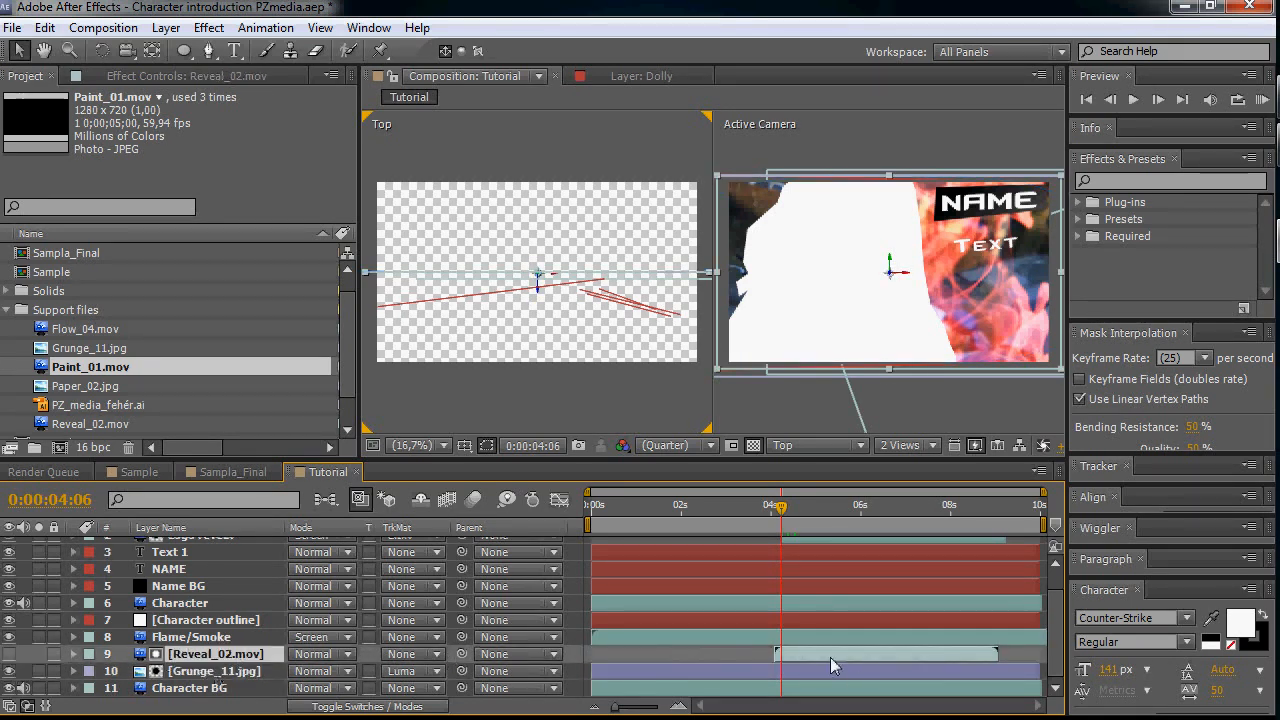
{"action": "mouse_move", "coordinate": [745, 672]}
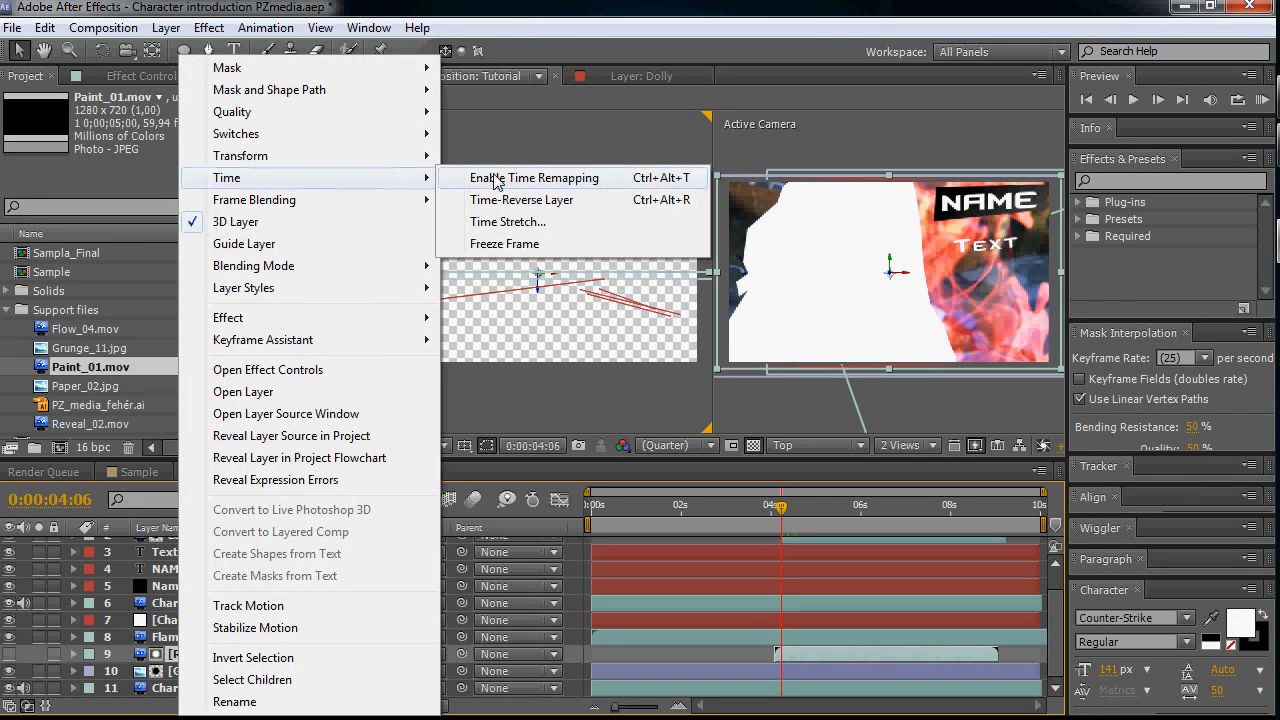
{"action": "left_click", "coordinate": [535, 177]}
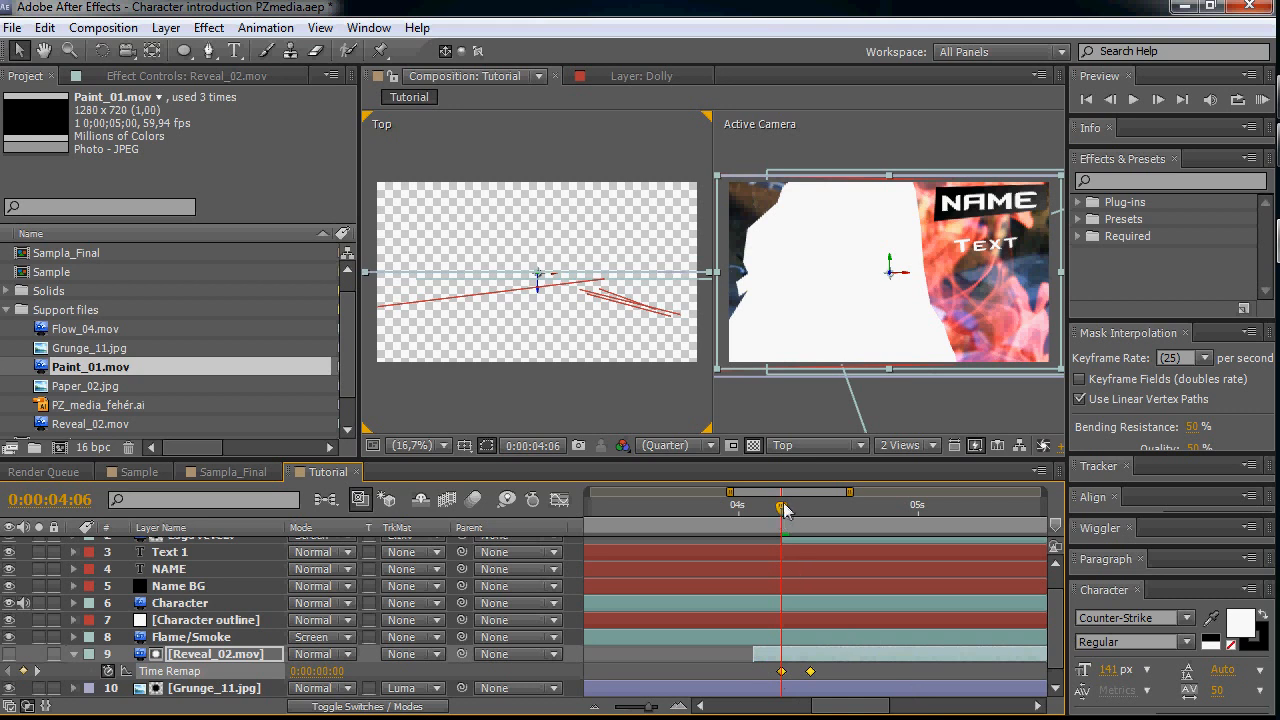
{"action": "left_click_drag", "start_coordinate": [781, 508], "coordinate": [810, 508]}
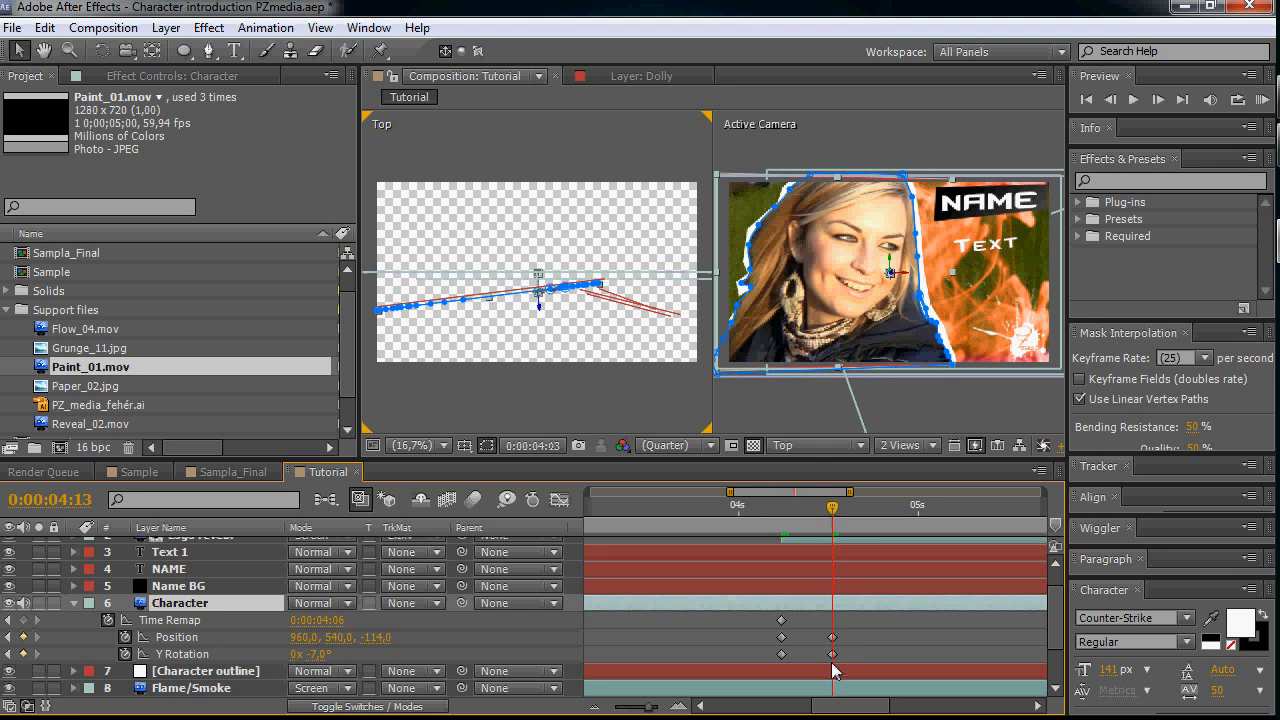
- Apply Radial Wipe to Character outline and keyframe Transition Completion near 4:13–4:17
{"action": "type", "text": "radial wipe"}
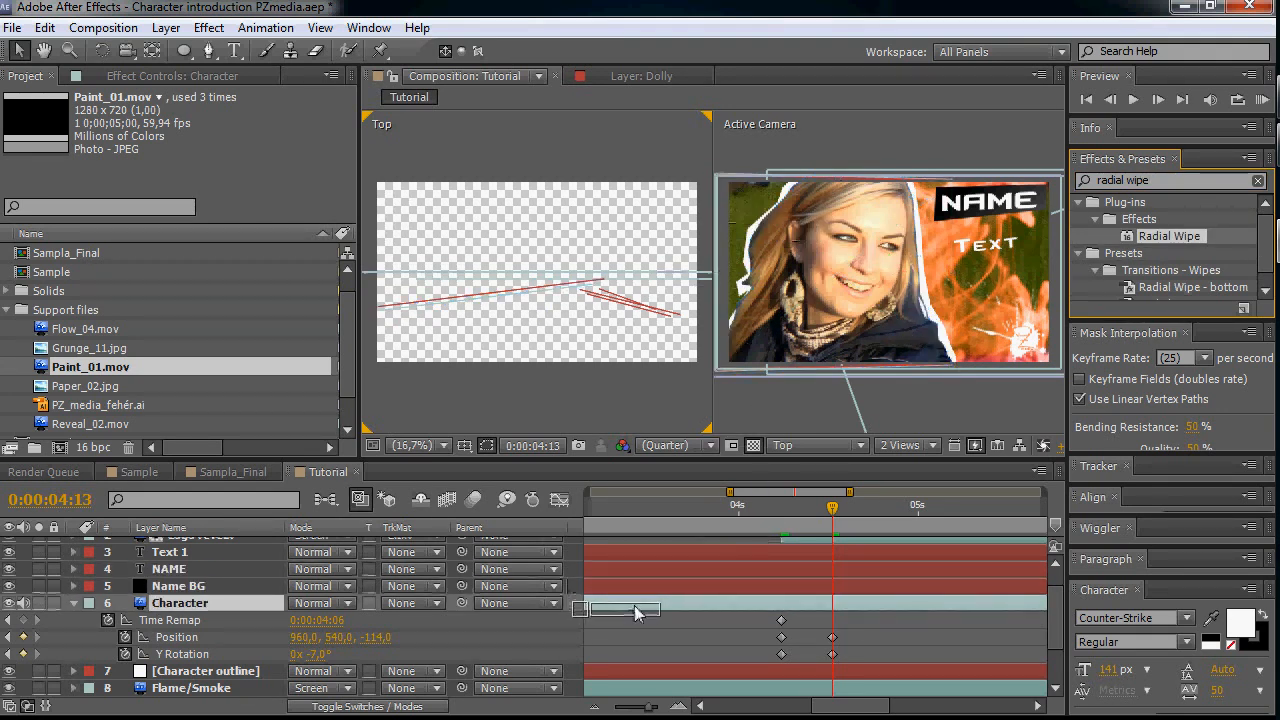
{"action": "left_click", "coordinate": [205, 671]}
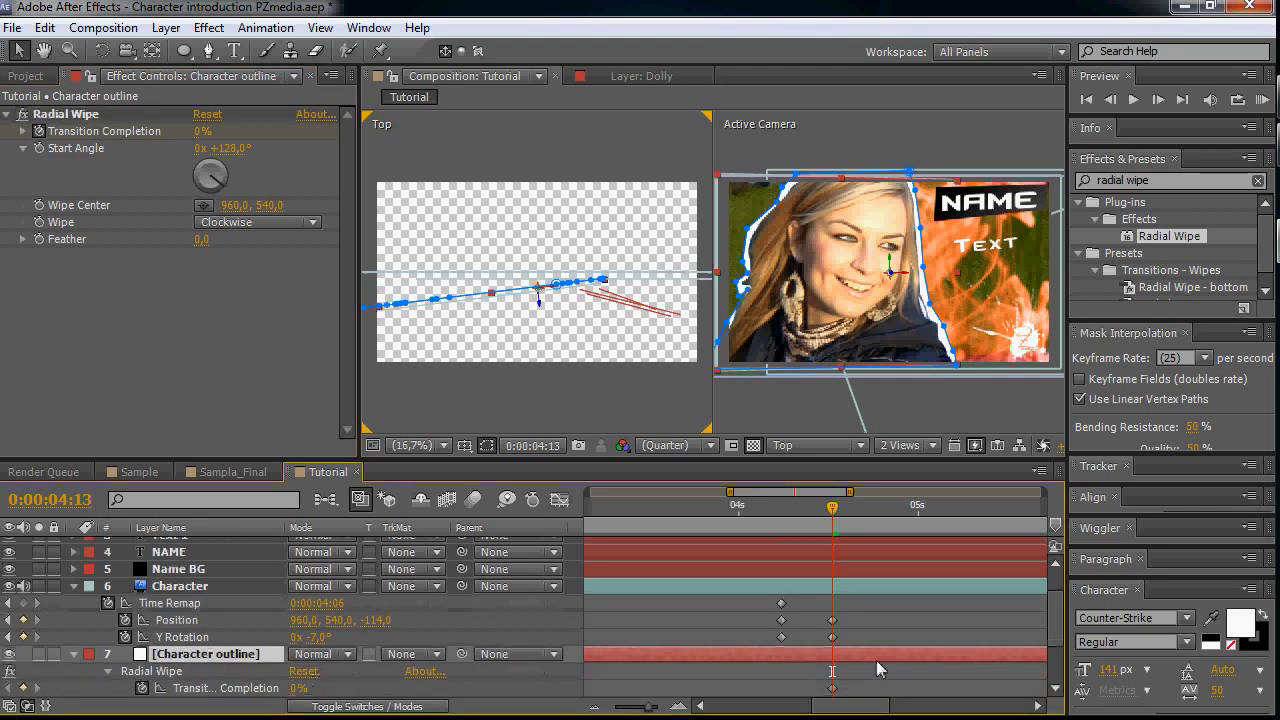
{"action": "scroll", "scroll_direction": "down", "scroll_amount": 3}
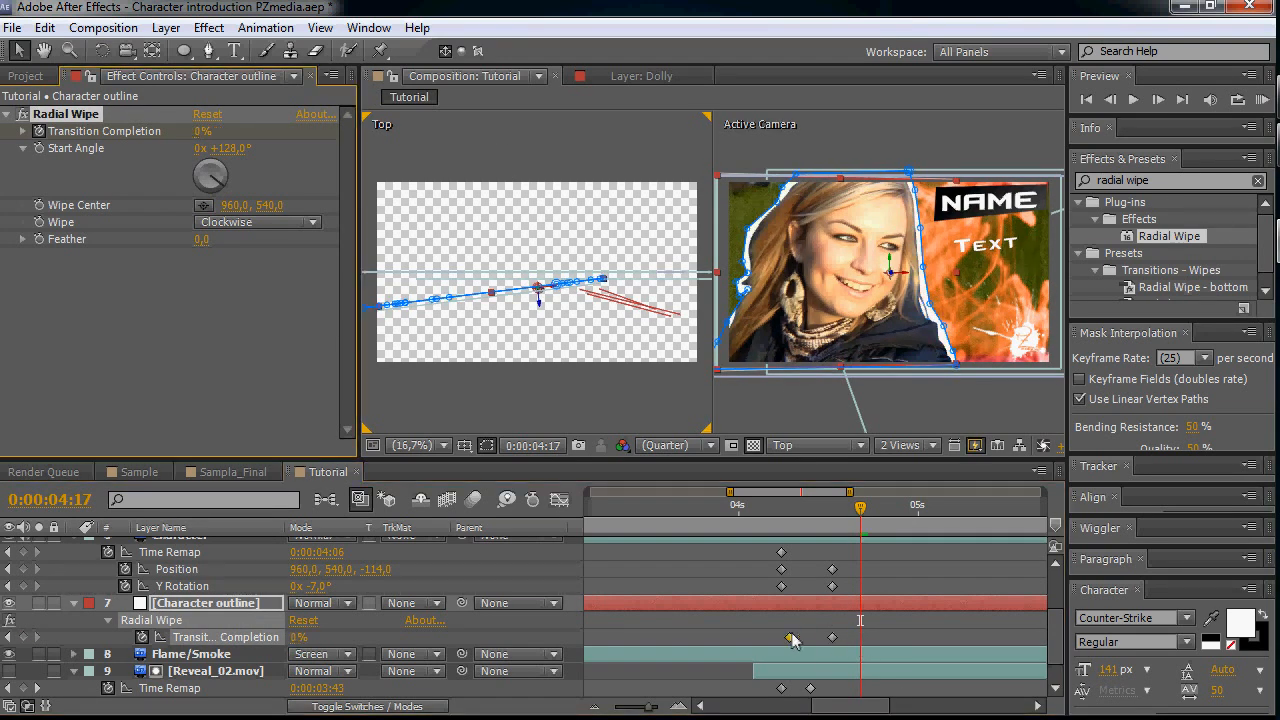
{"action": "left_click", "coordinate": [780, 638]}
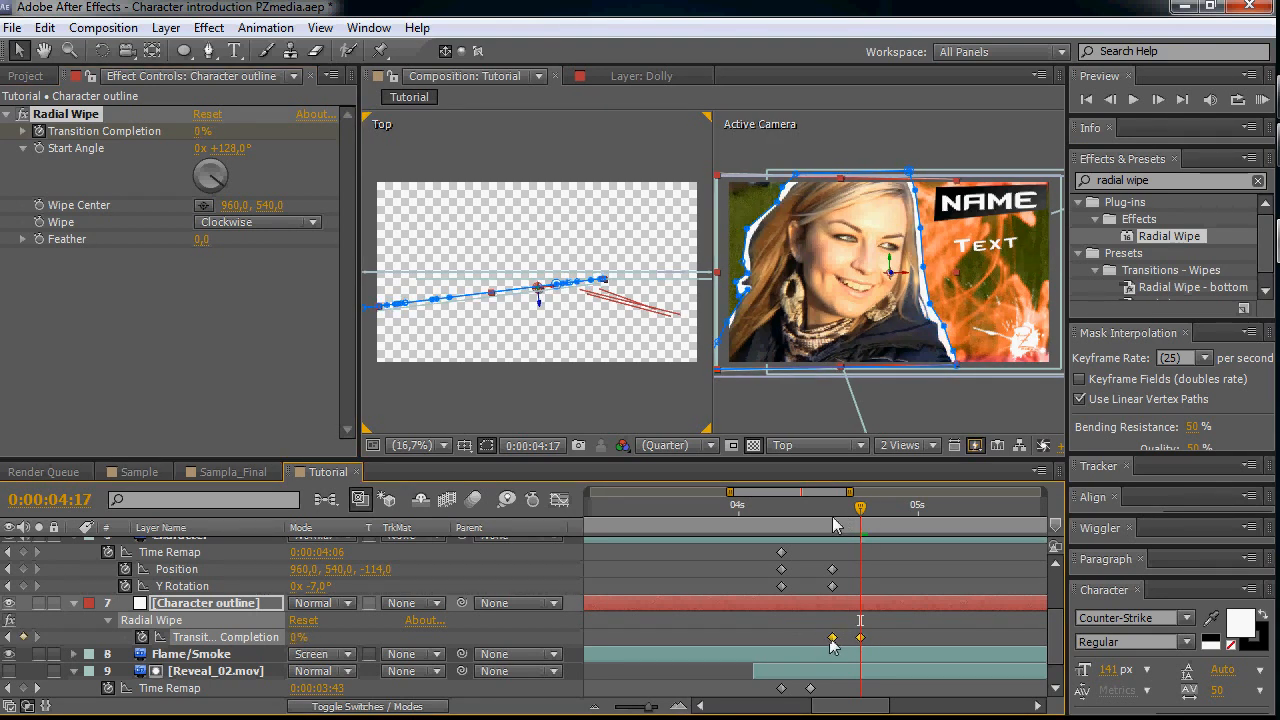
{"action": "left_click_drag", "start_coordinate": [861, 507], "coordinate": [855, 507]}
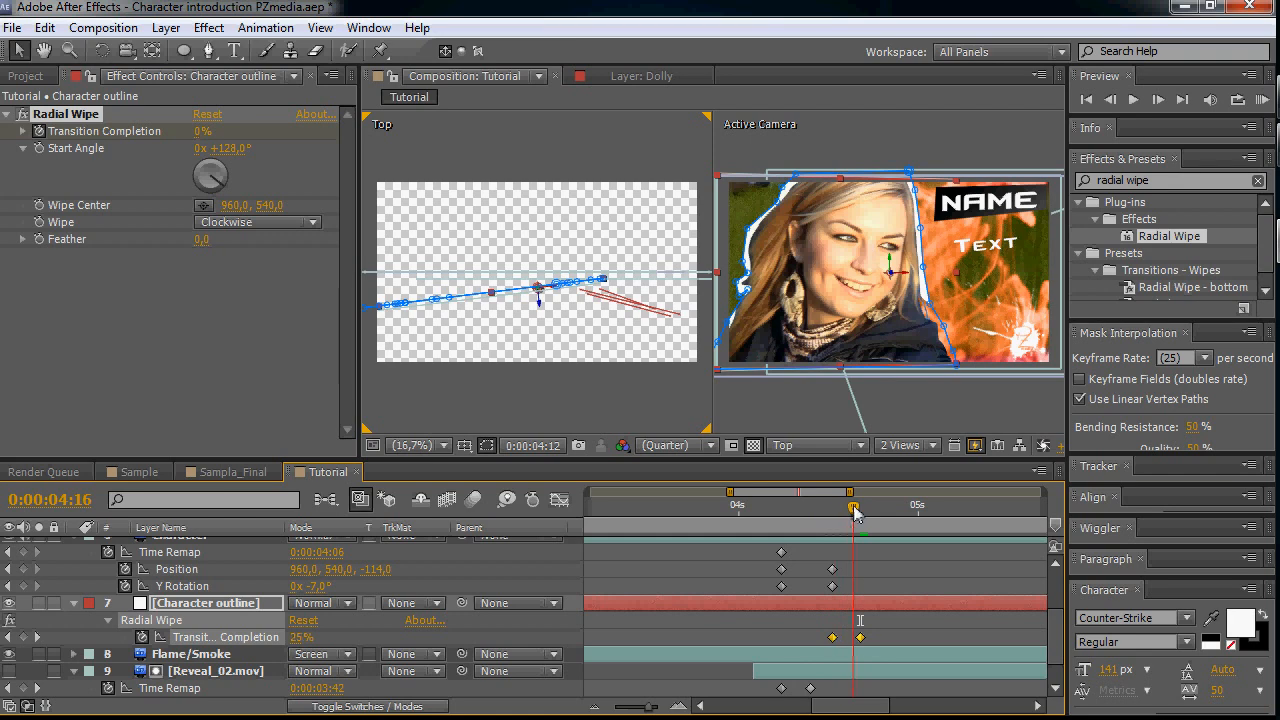